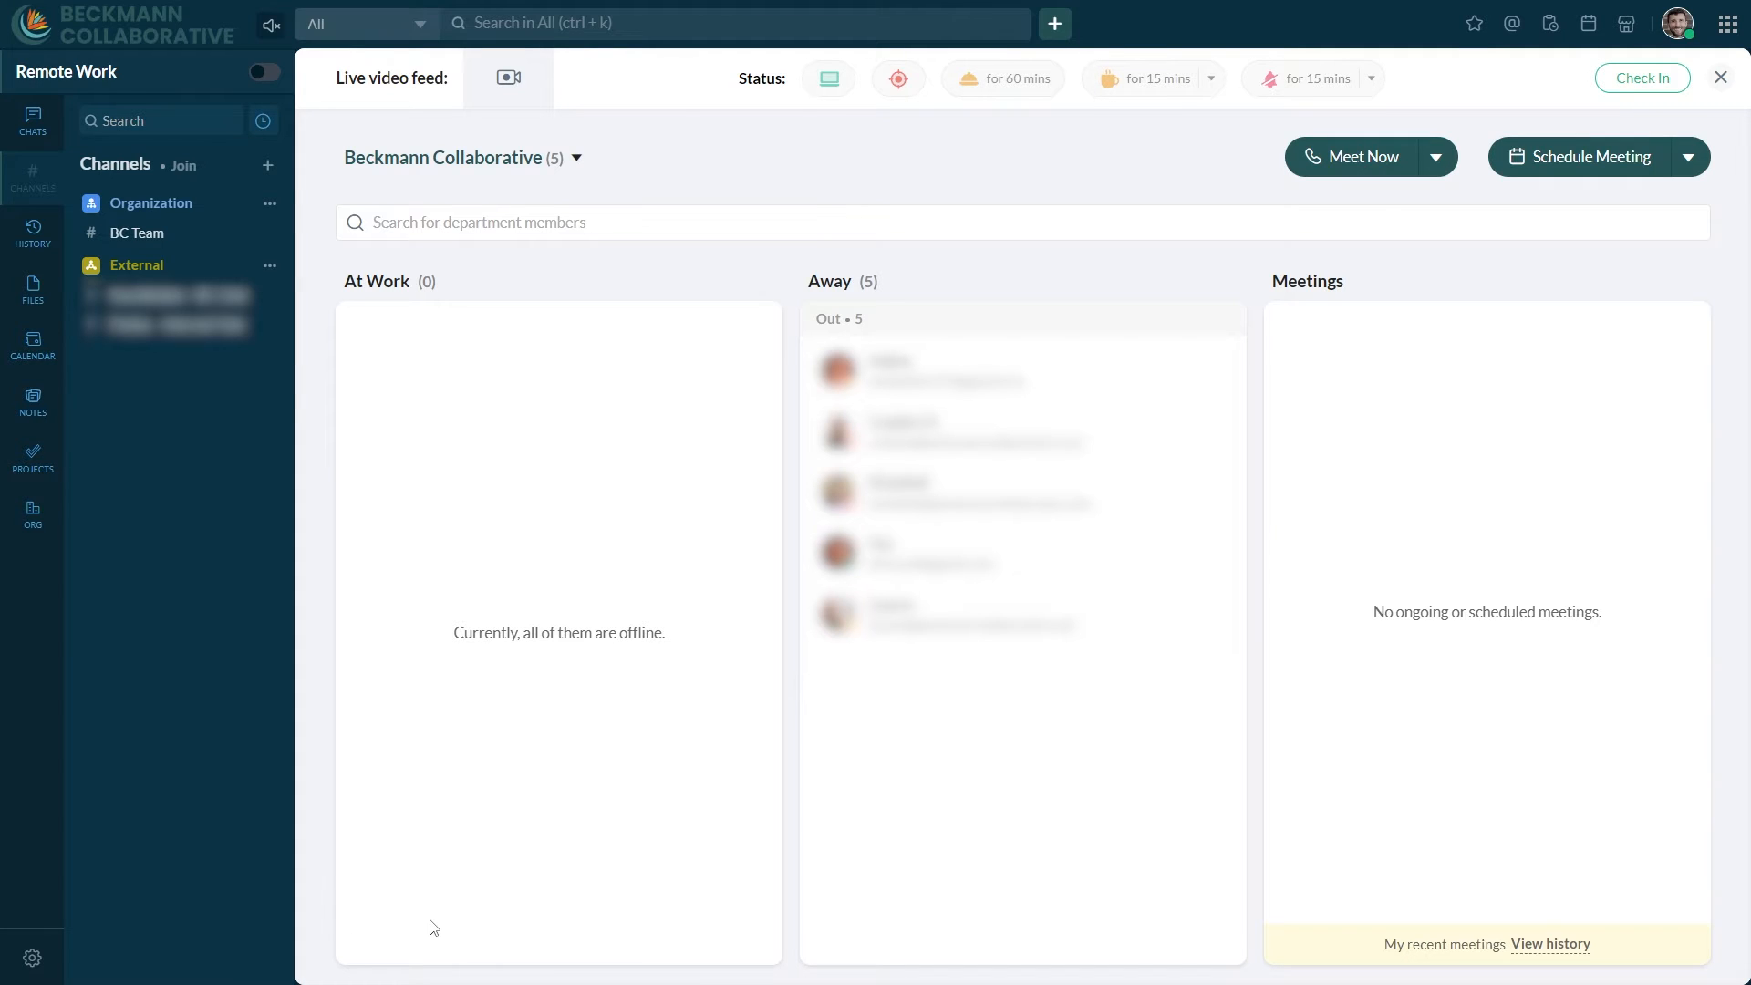
mouse_move(658, 829)
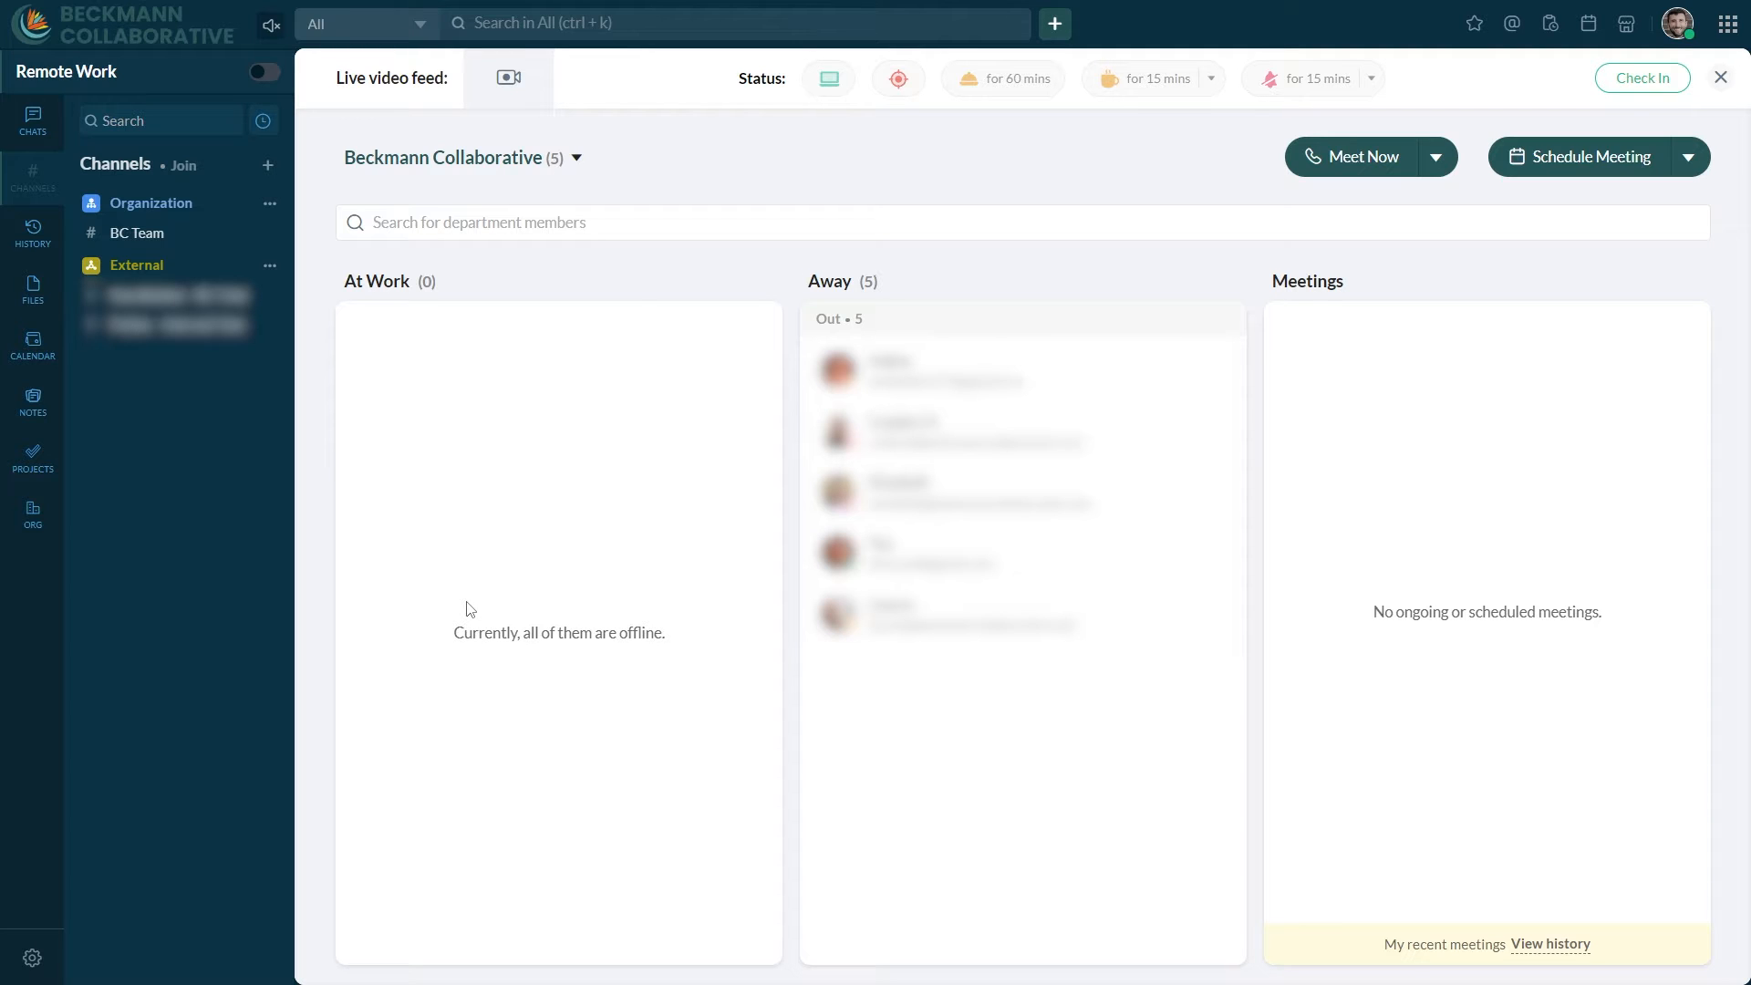
mouse_move(402, 668)
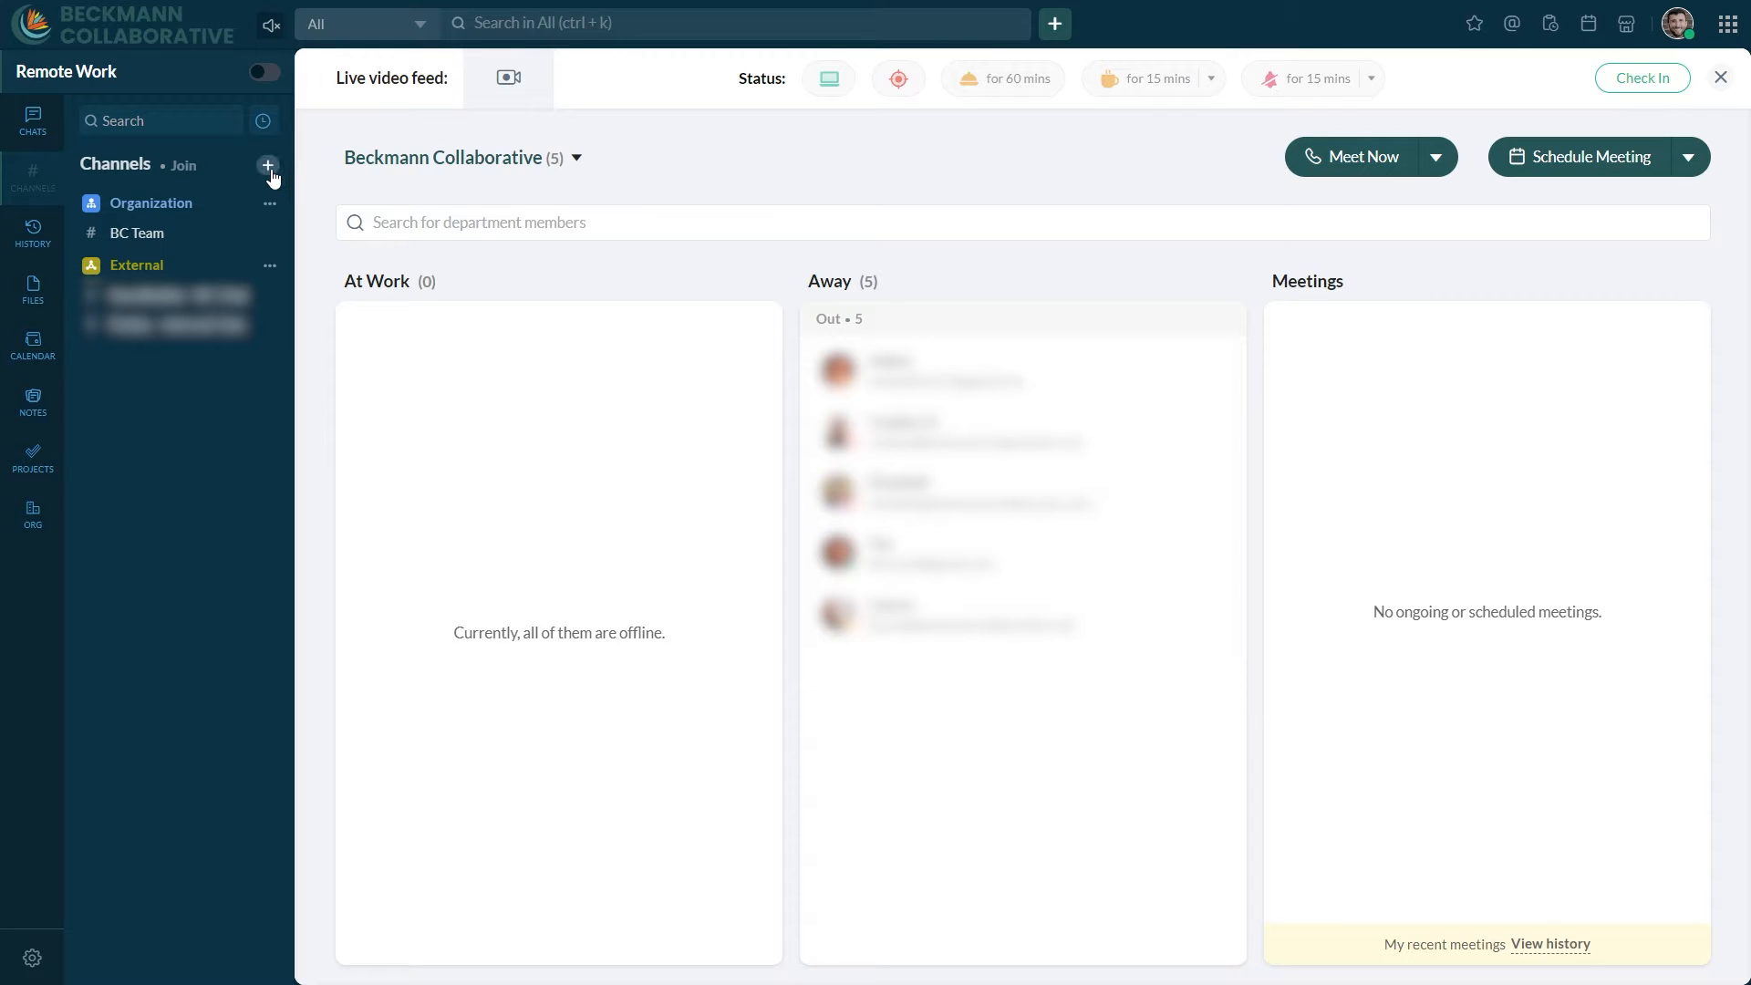
- Start a new personal channel named Tutorial
click(267, 166)
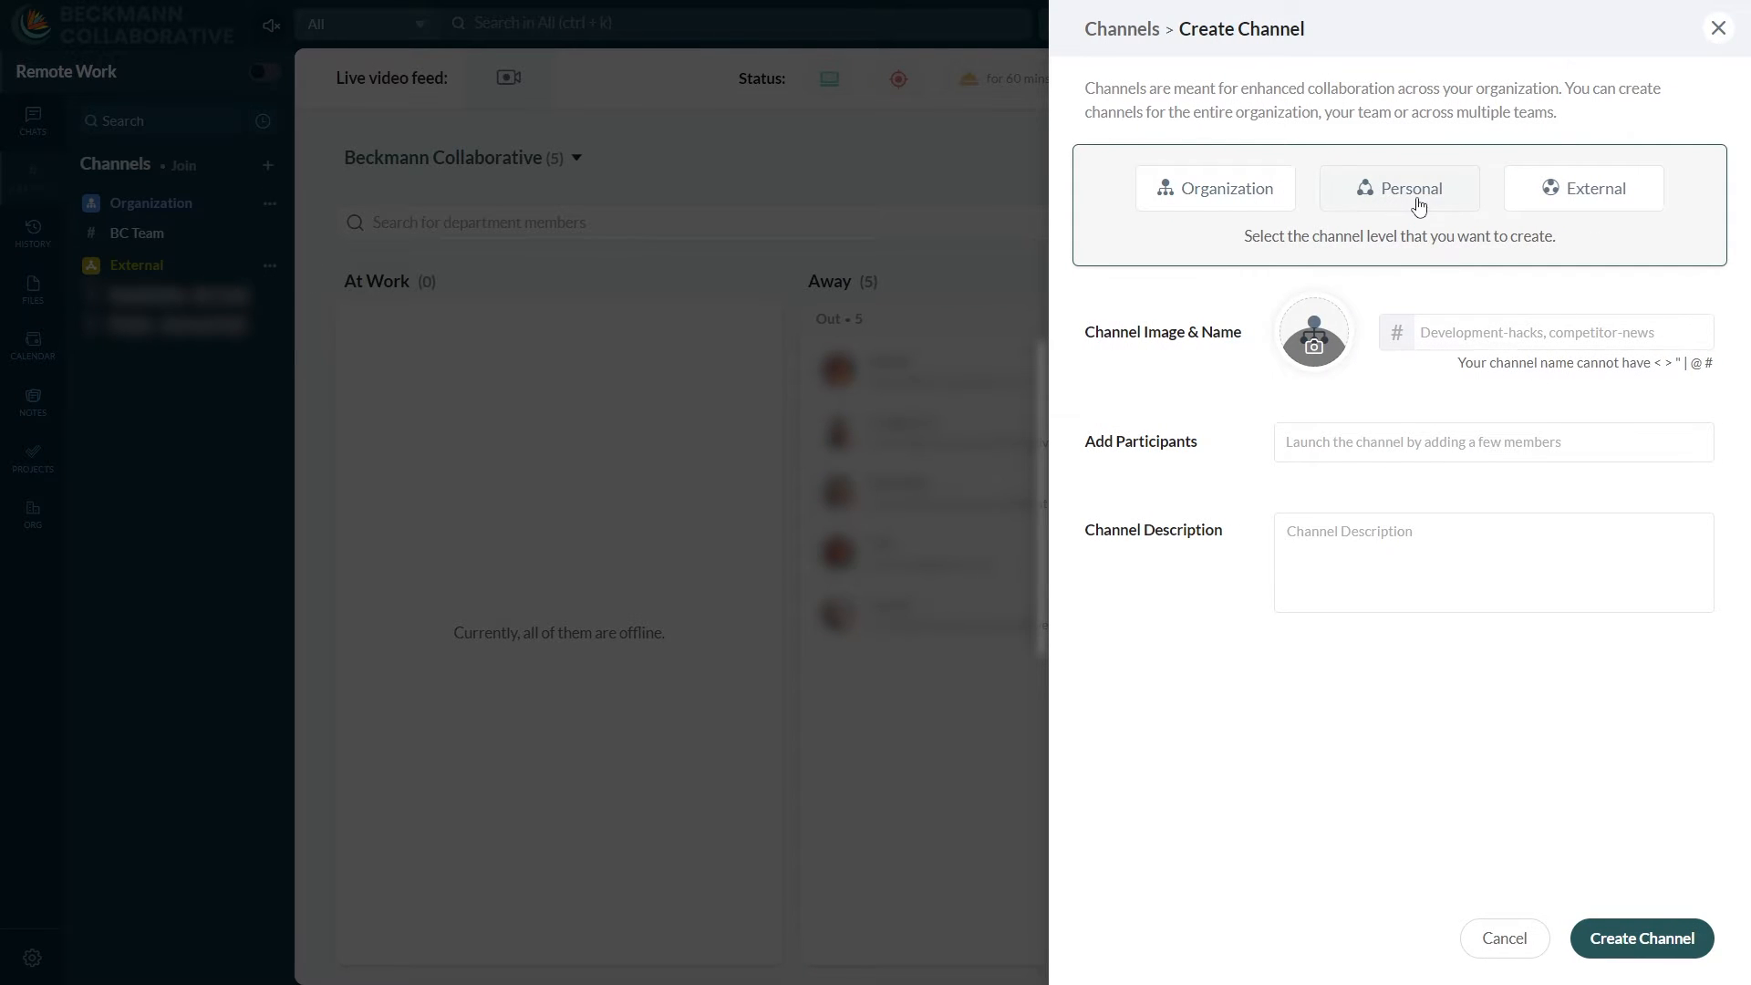
click(1398, 188)
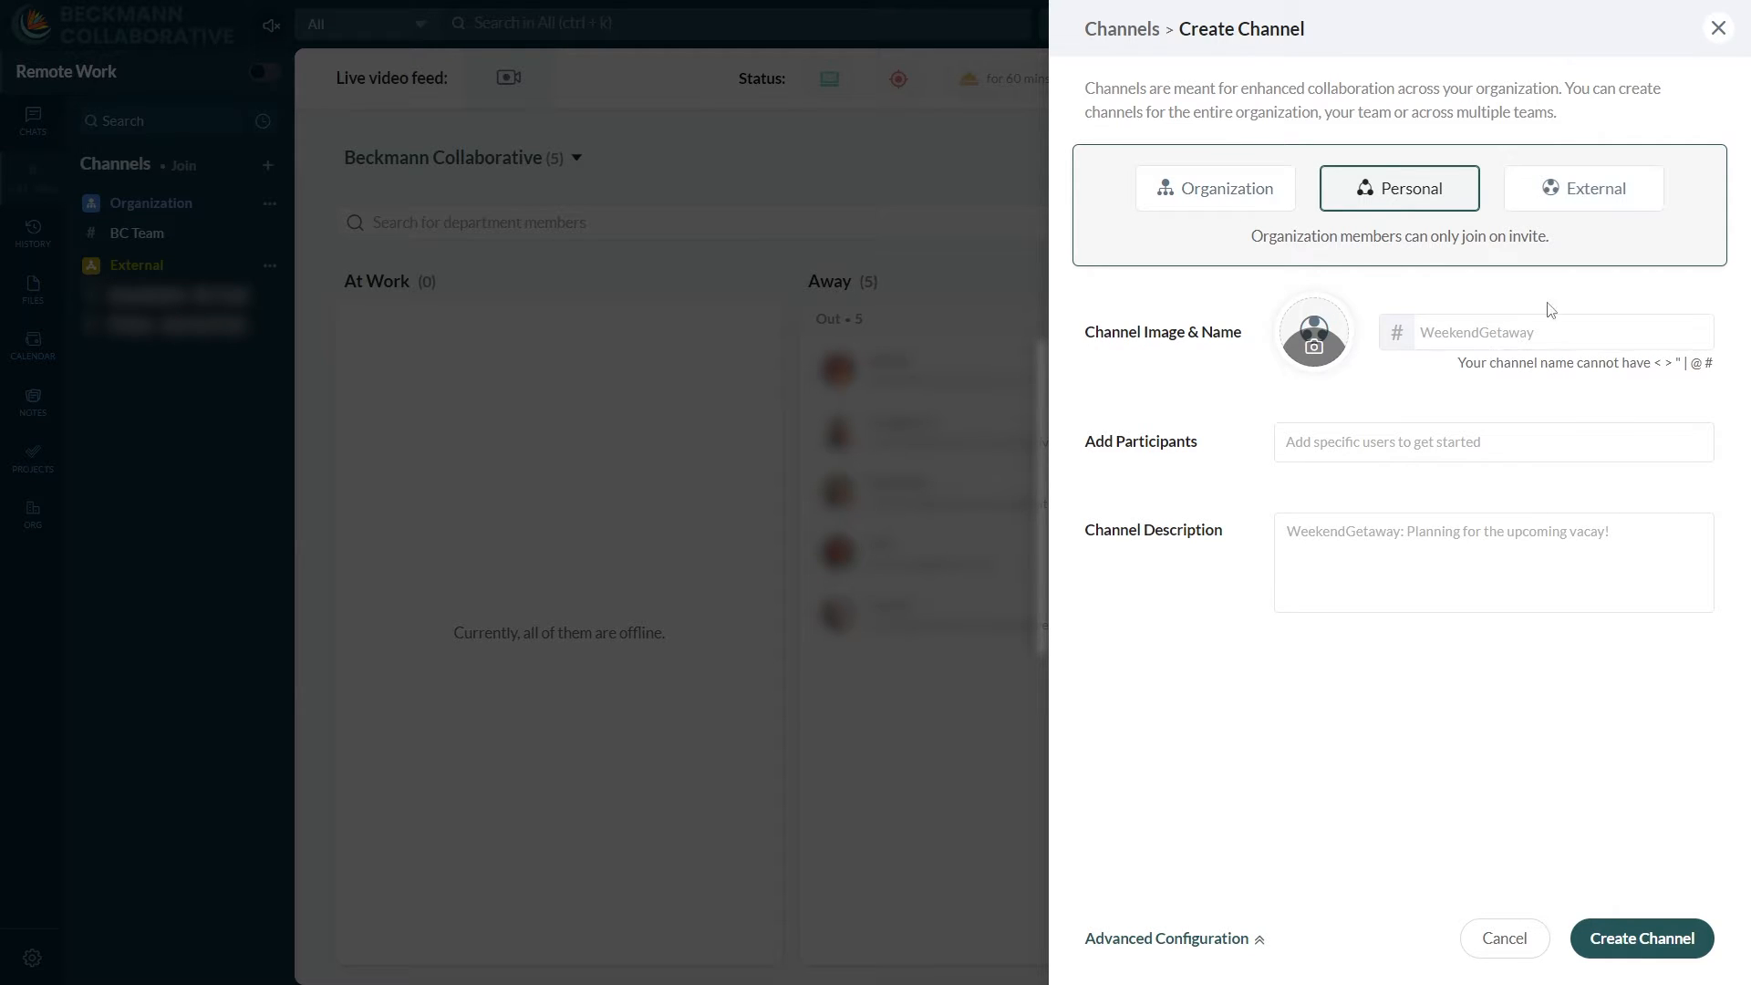
click(1508, 332)
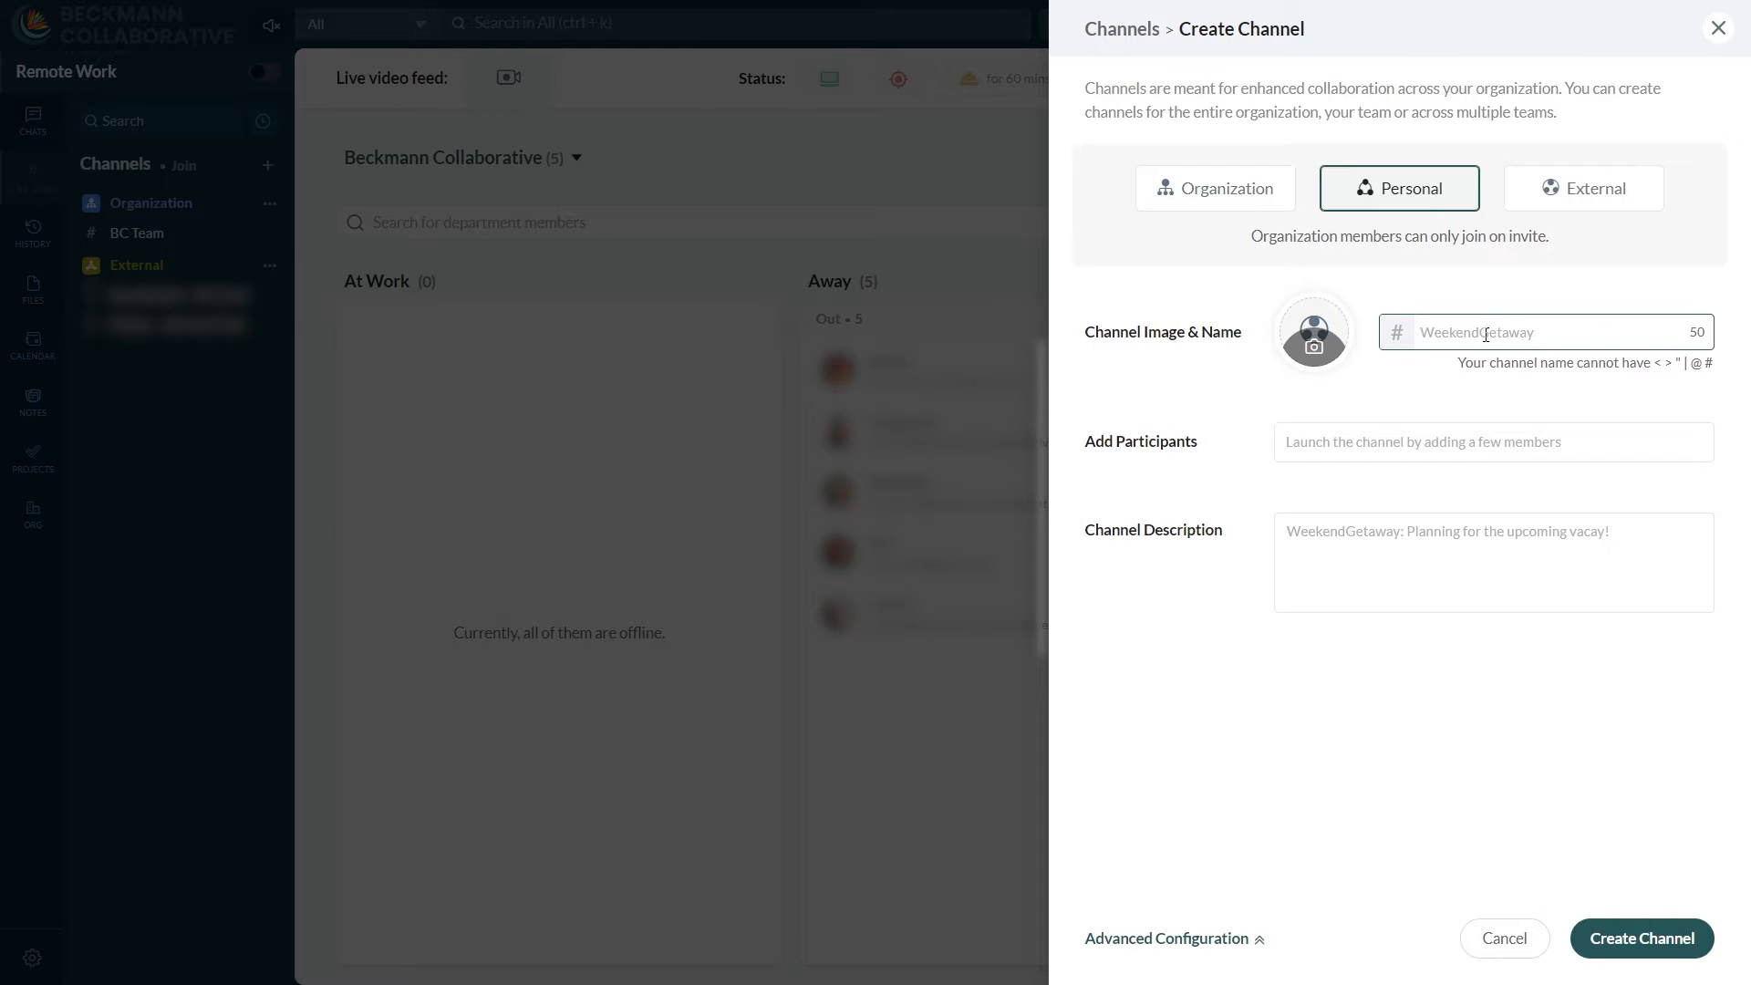
text(Tutorial)
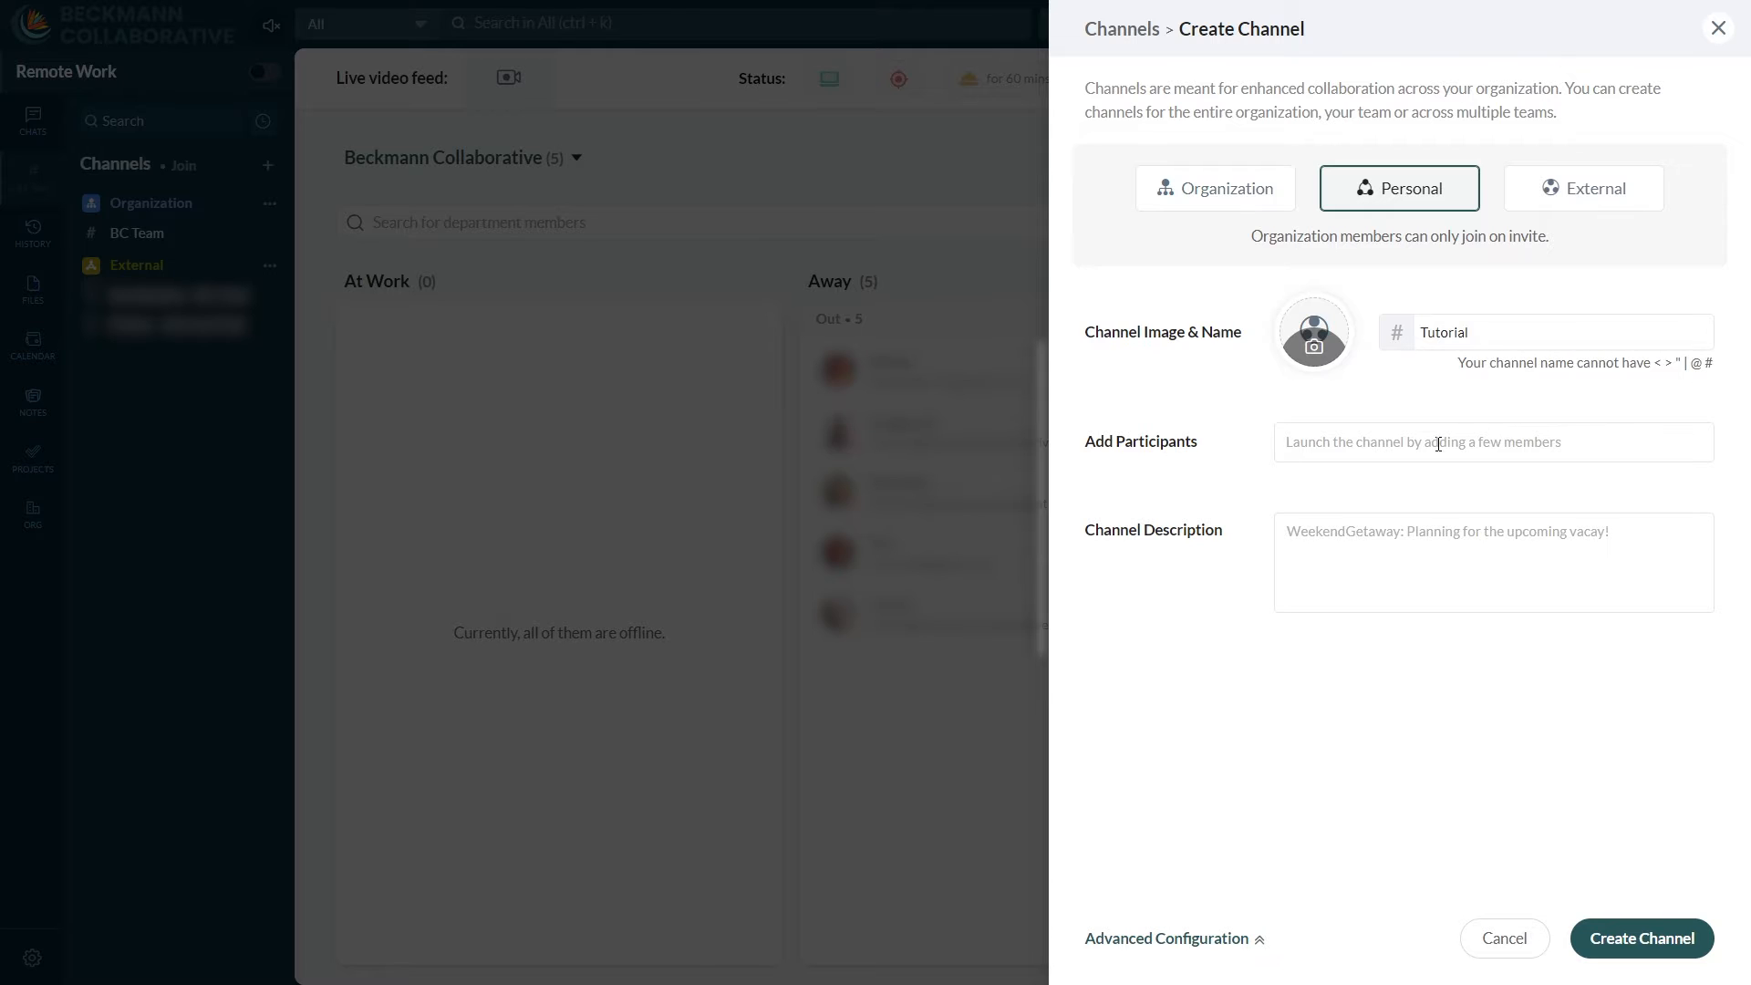
mouse_move(1457, 472)
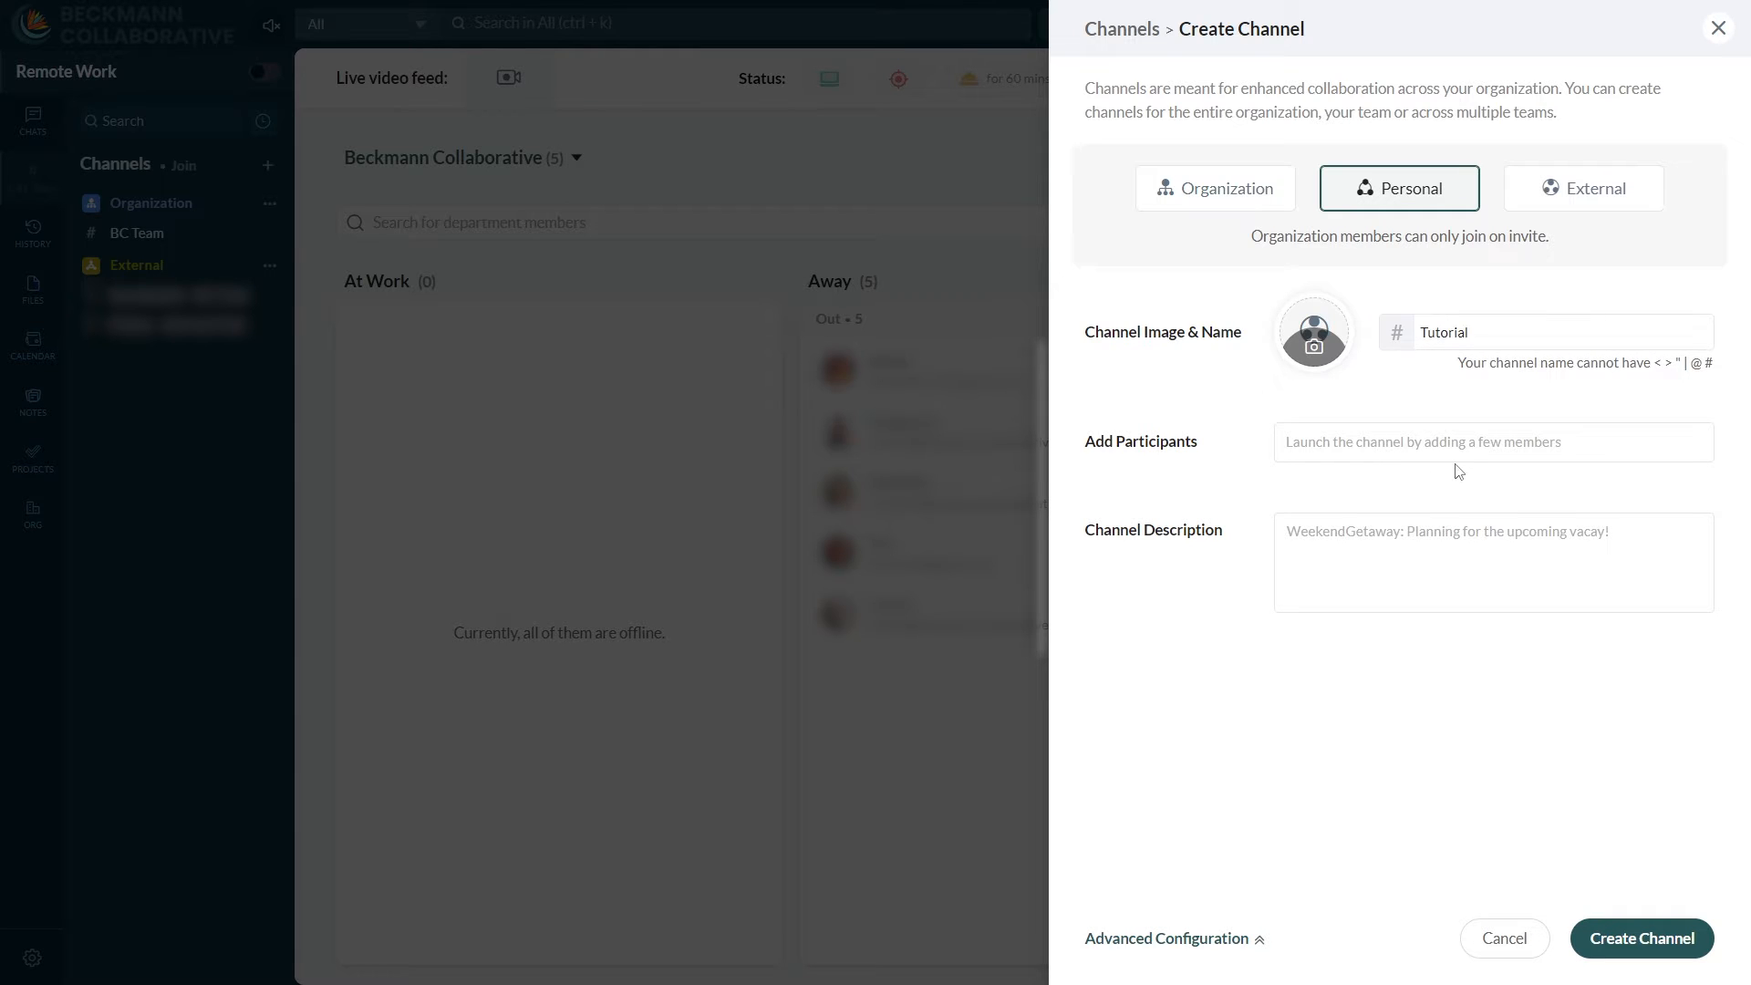
mouse_move(1681, 504)
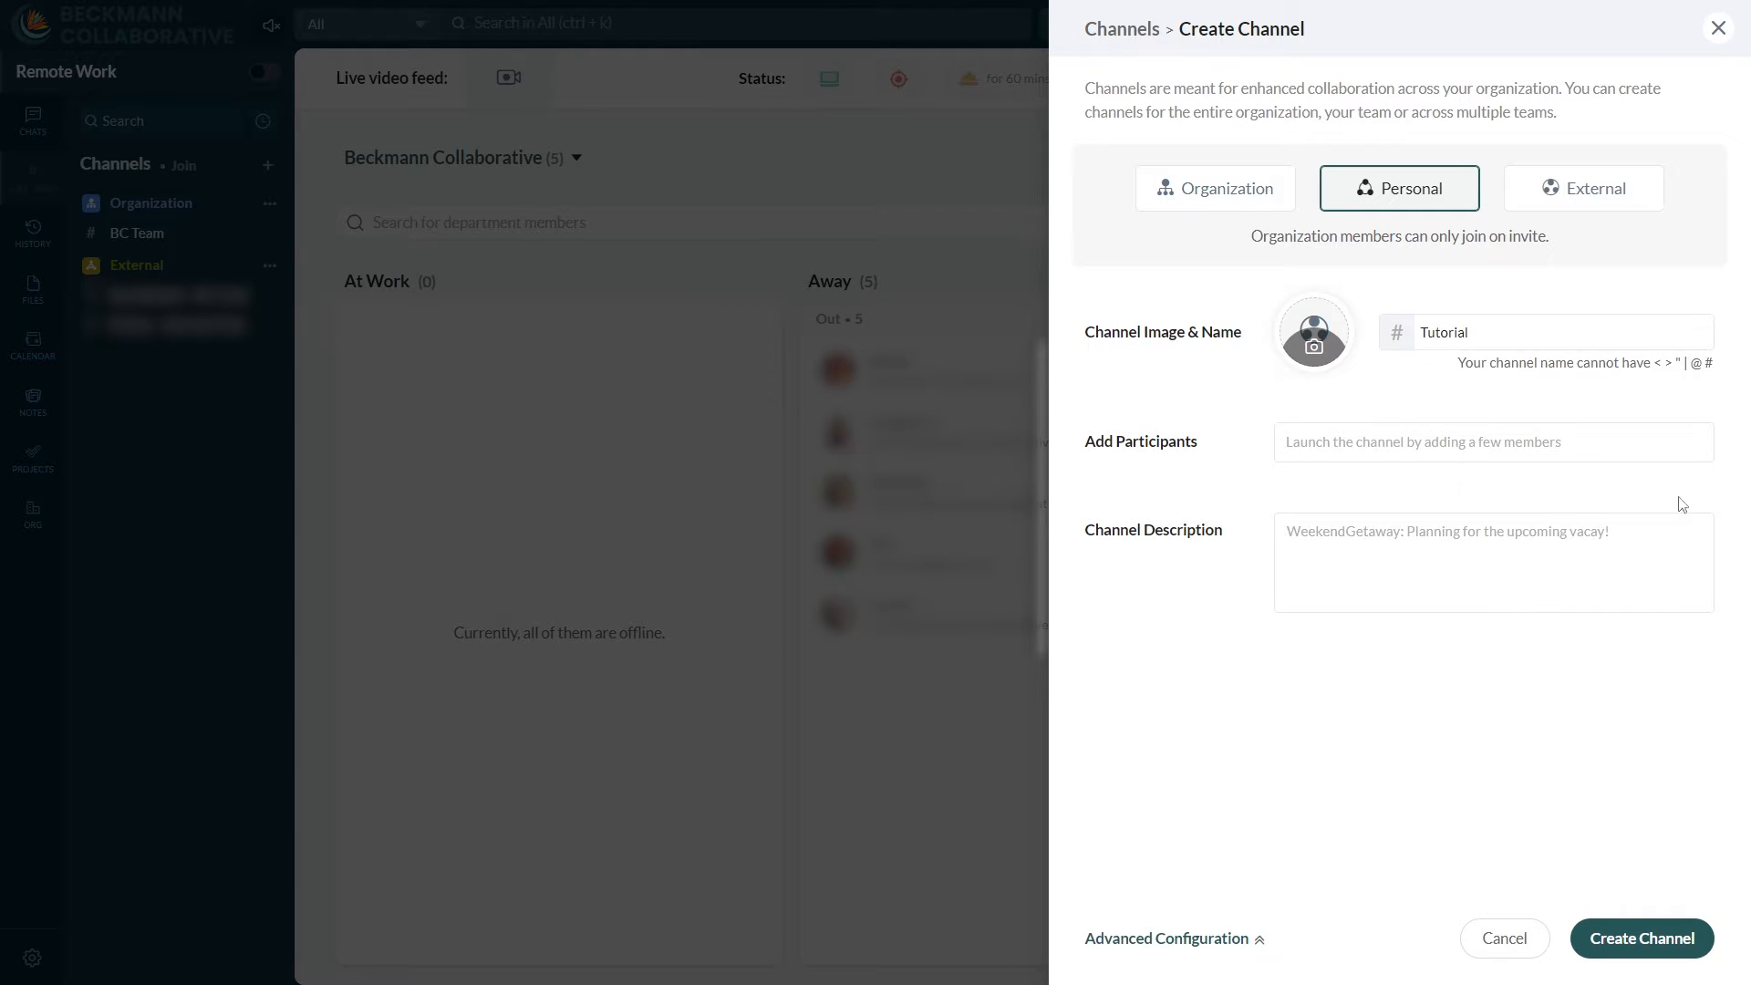
mouse_move(1601, 500)
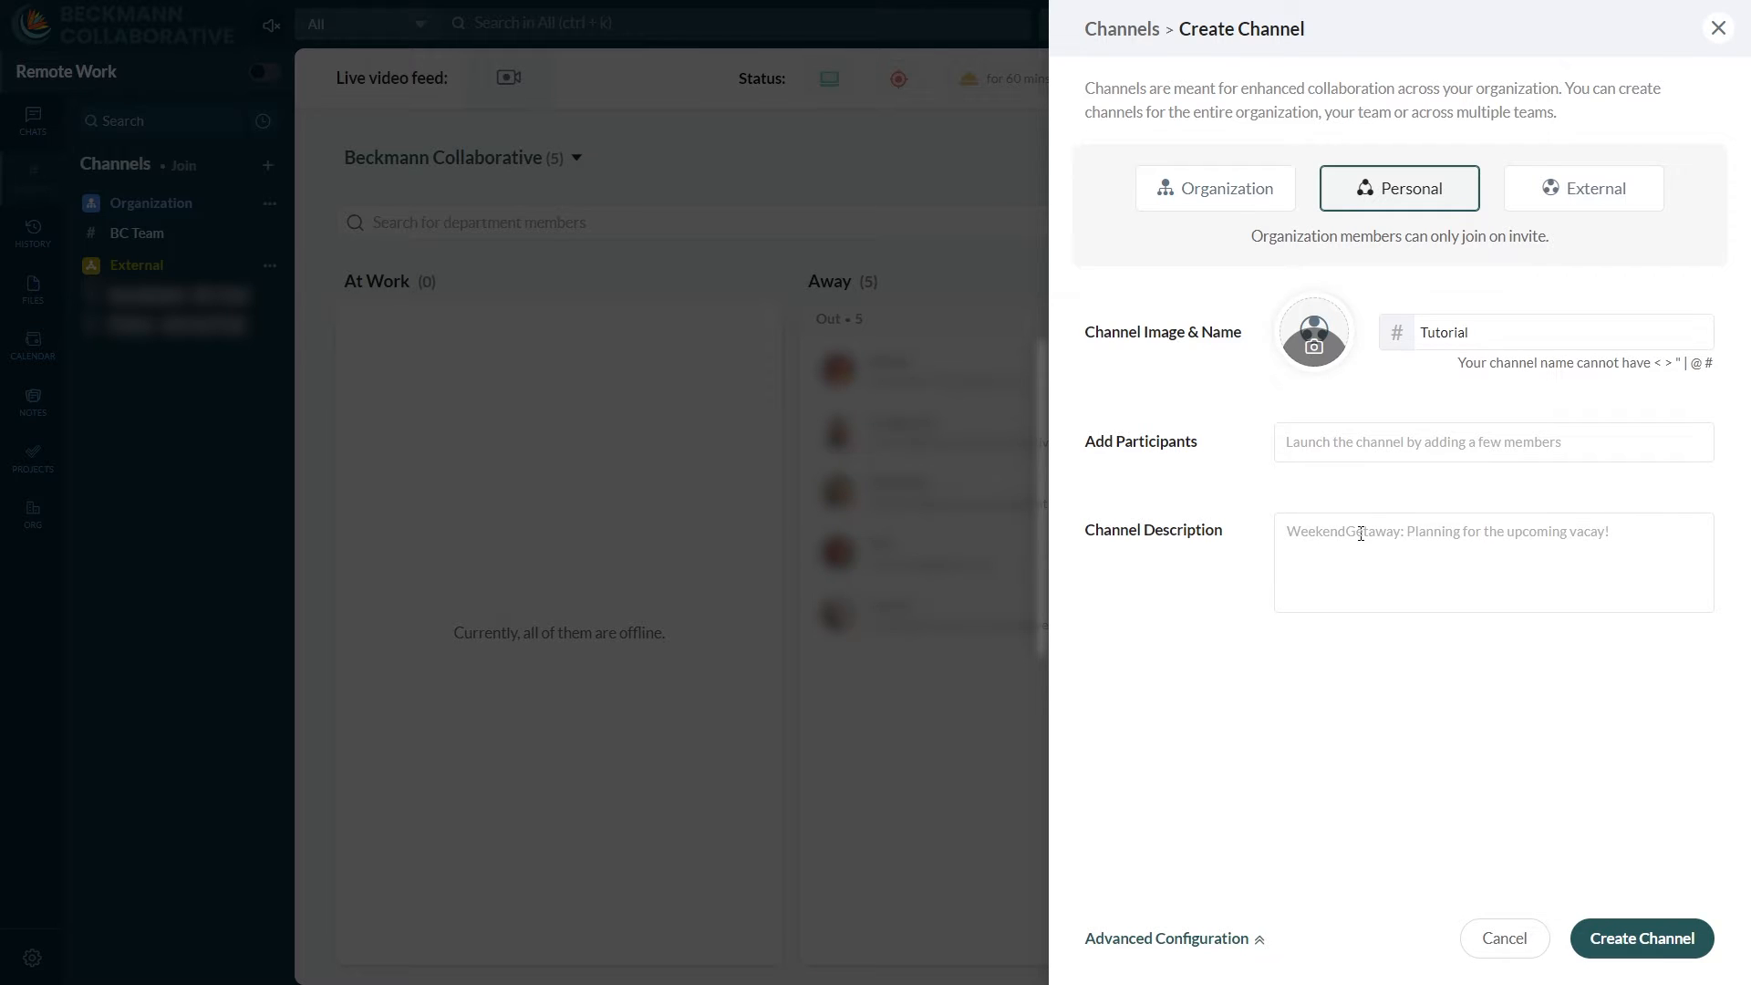
- Review the channel's Advanced Configuration options
click(1165, 938)
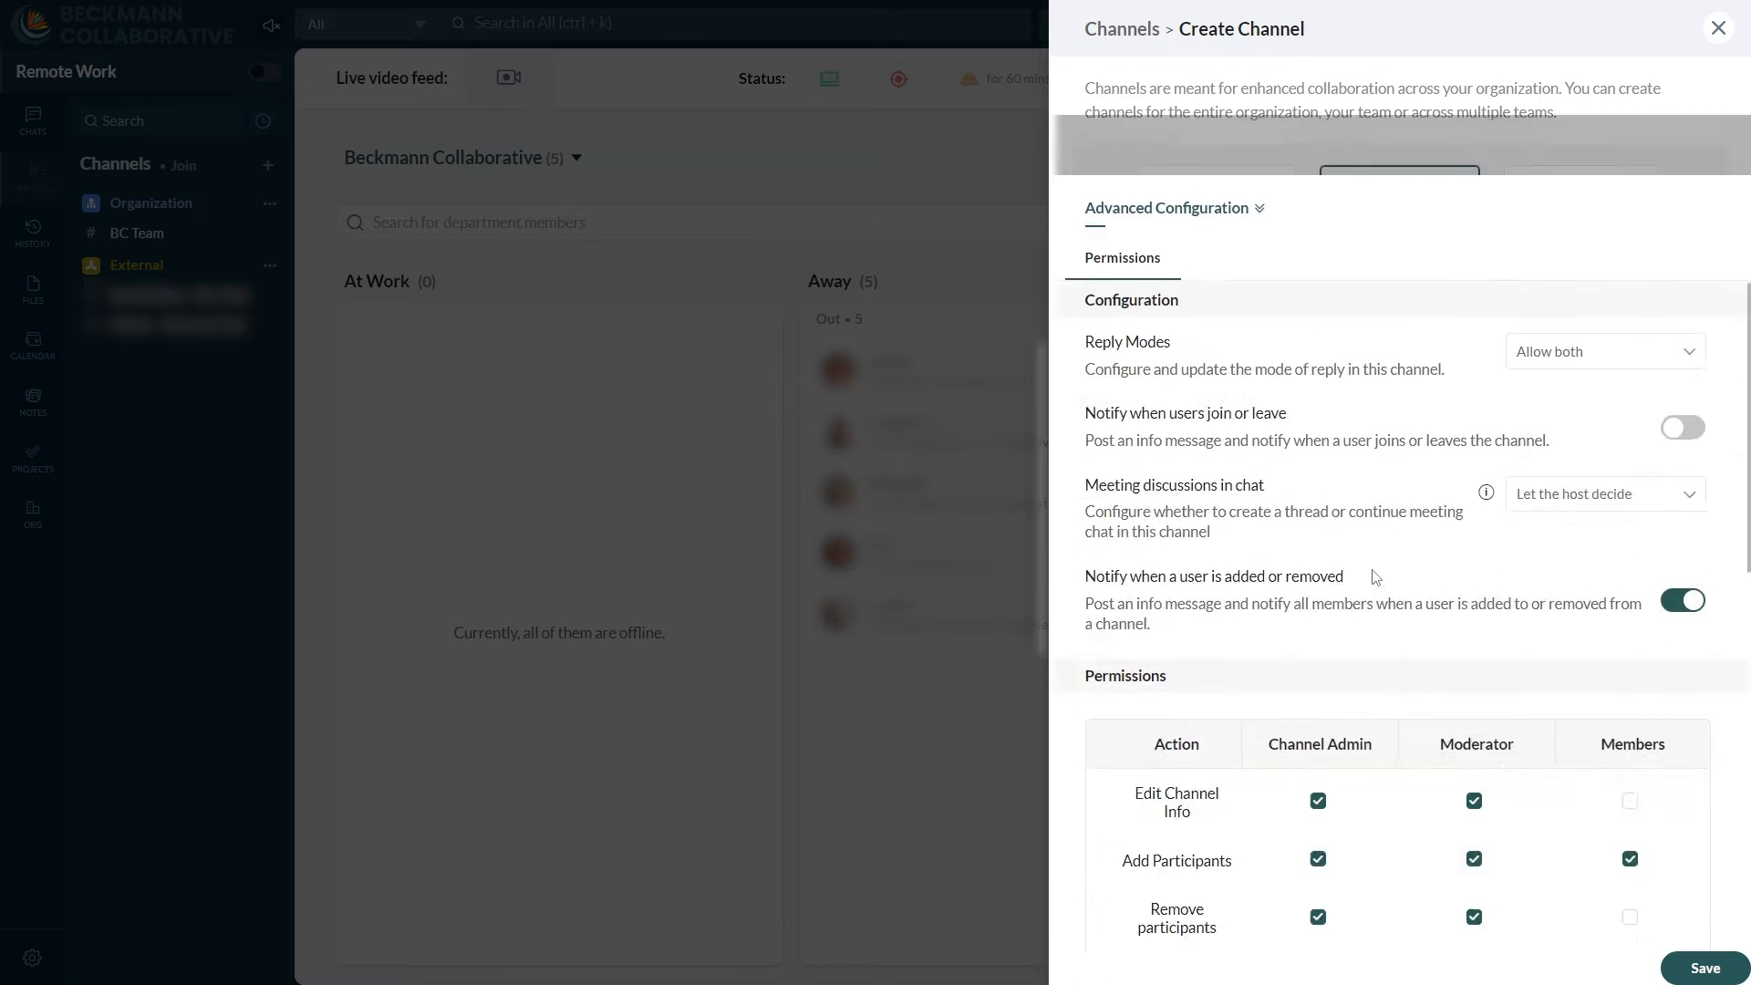
scroll(down, 3)
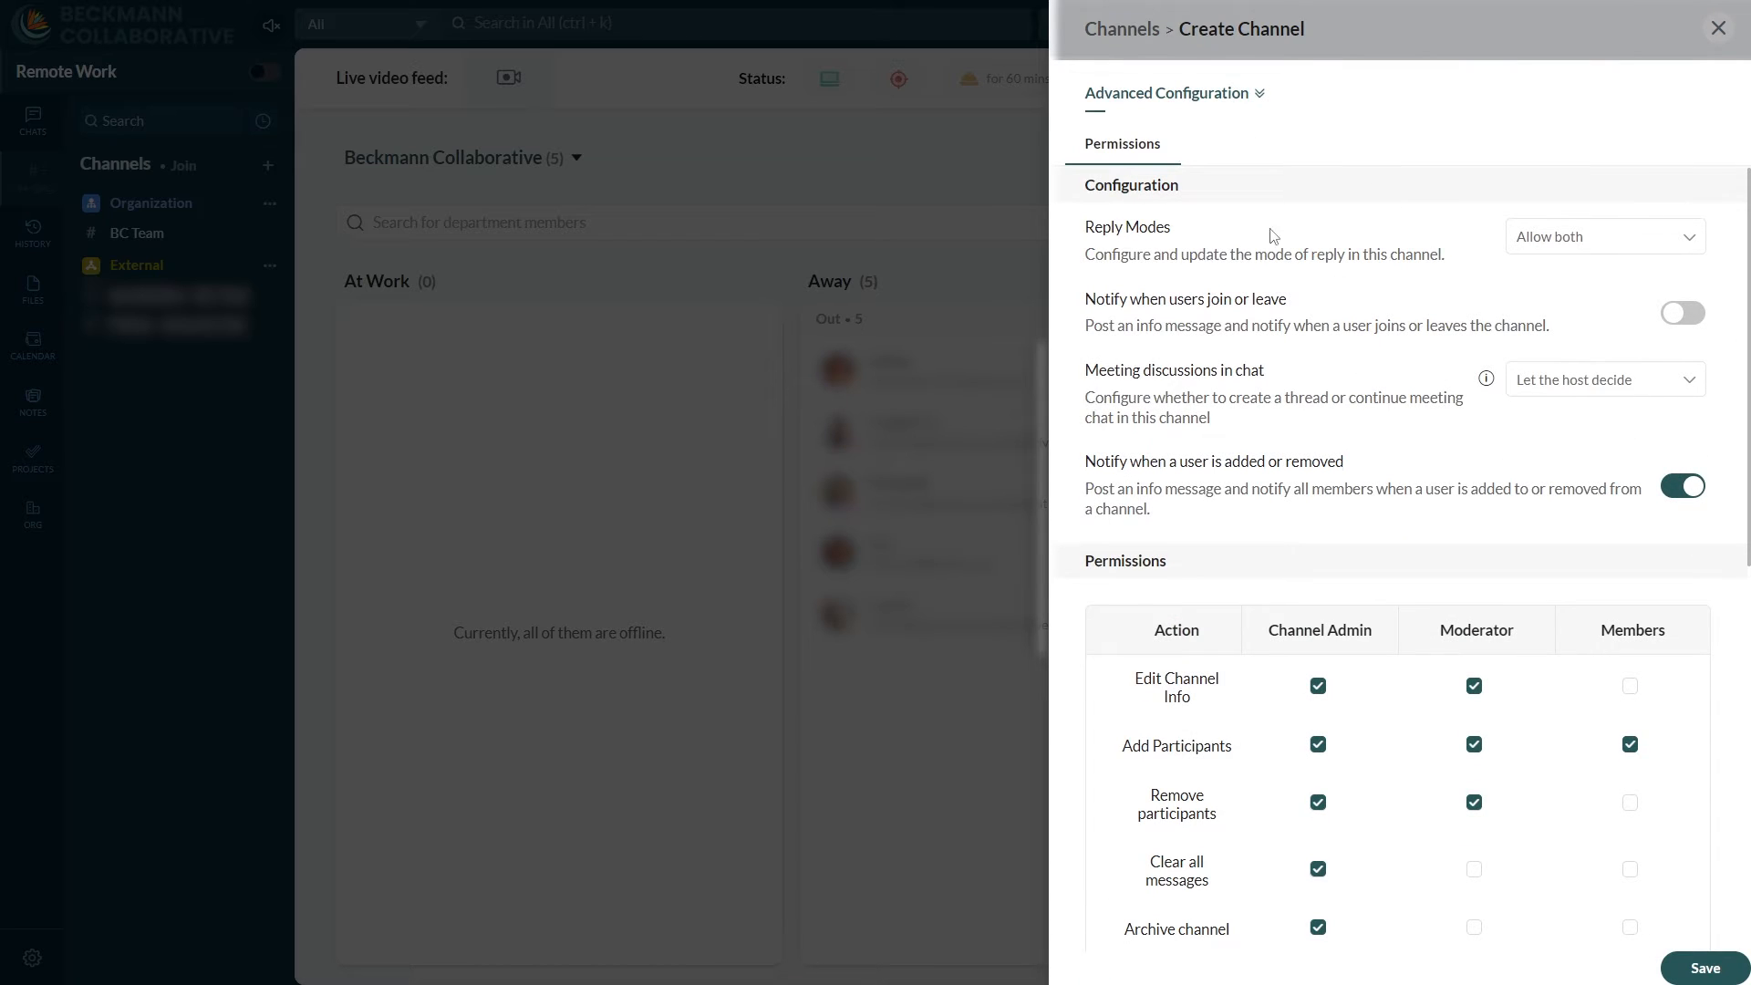
scroll(down, 3)
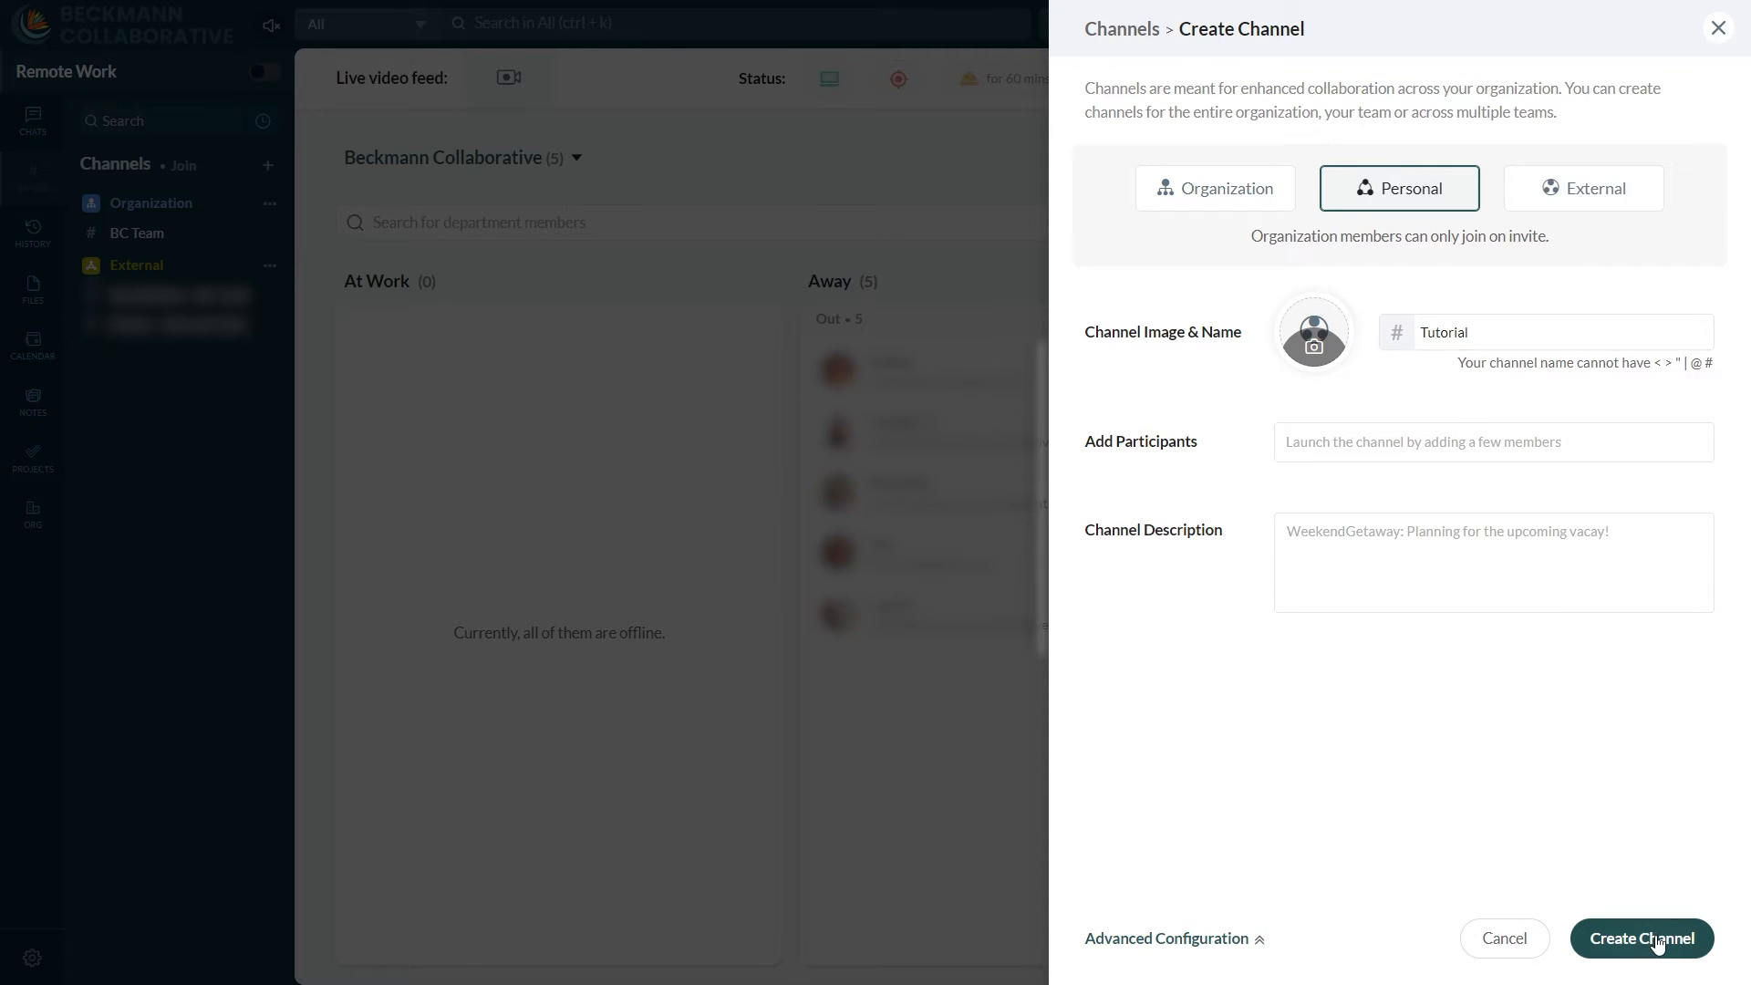
- Create the Tutorial channel and post 'hello' as its first message
click(1642, 939)
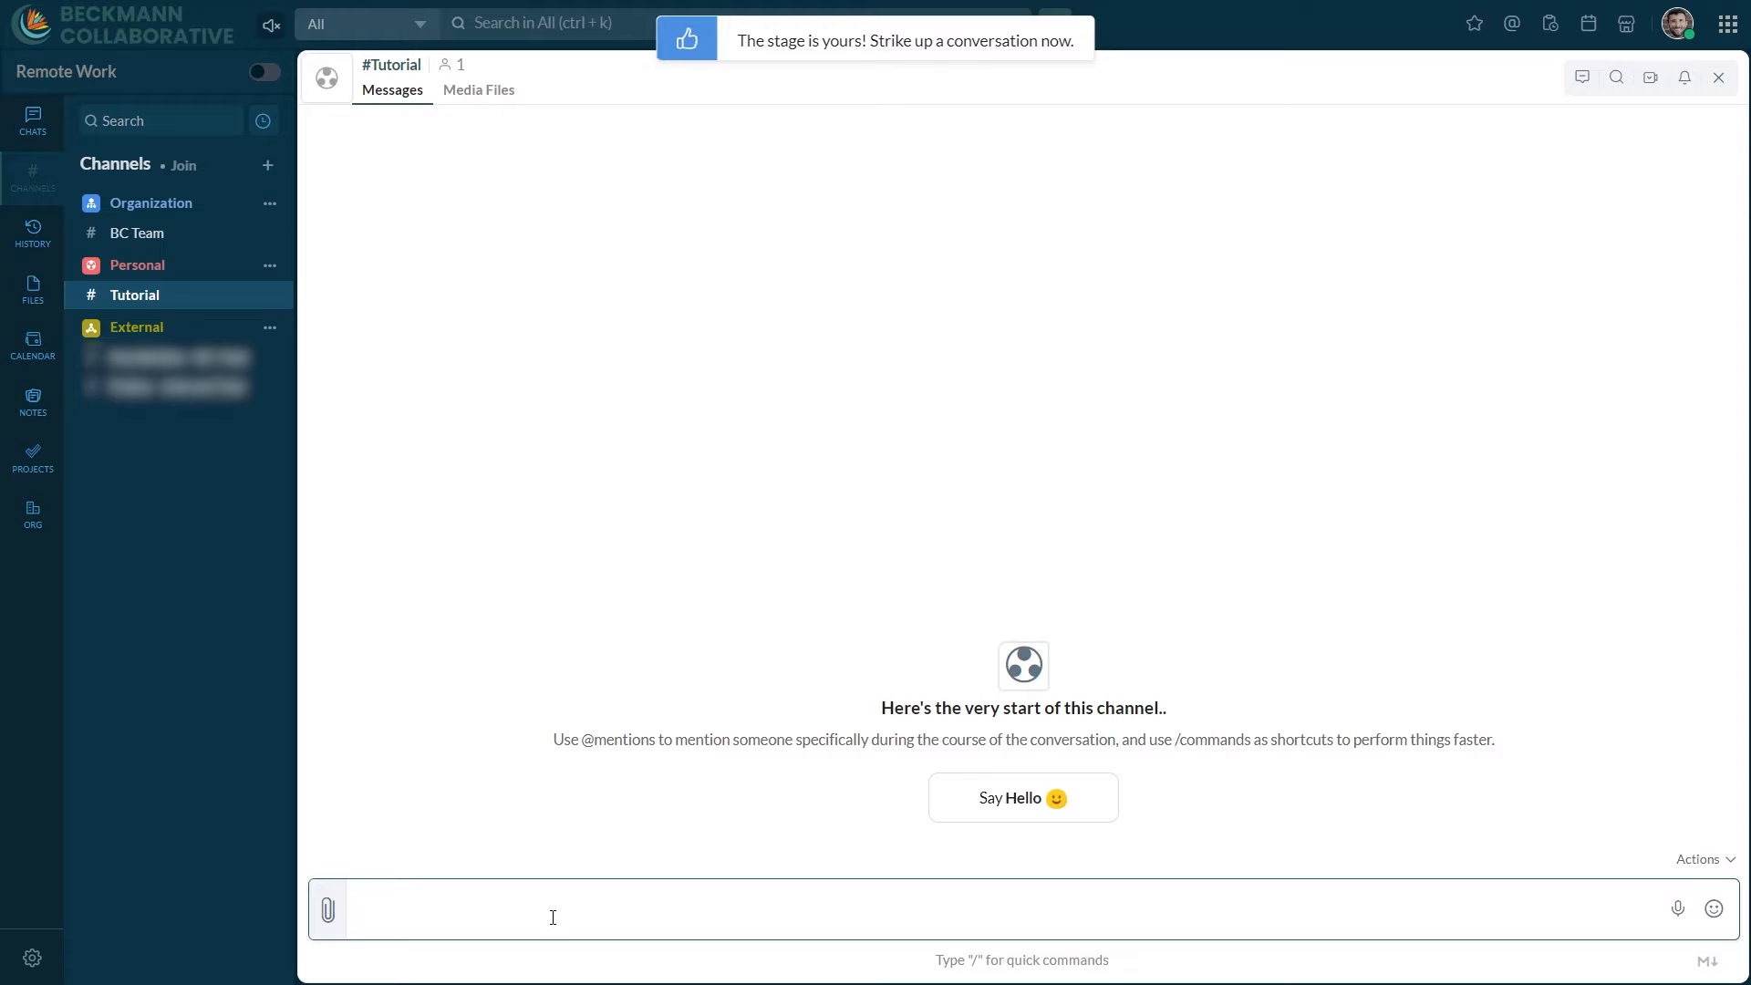
text(h)
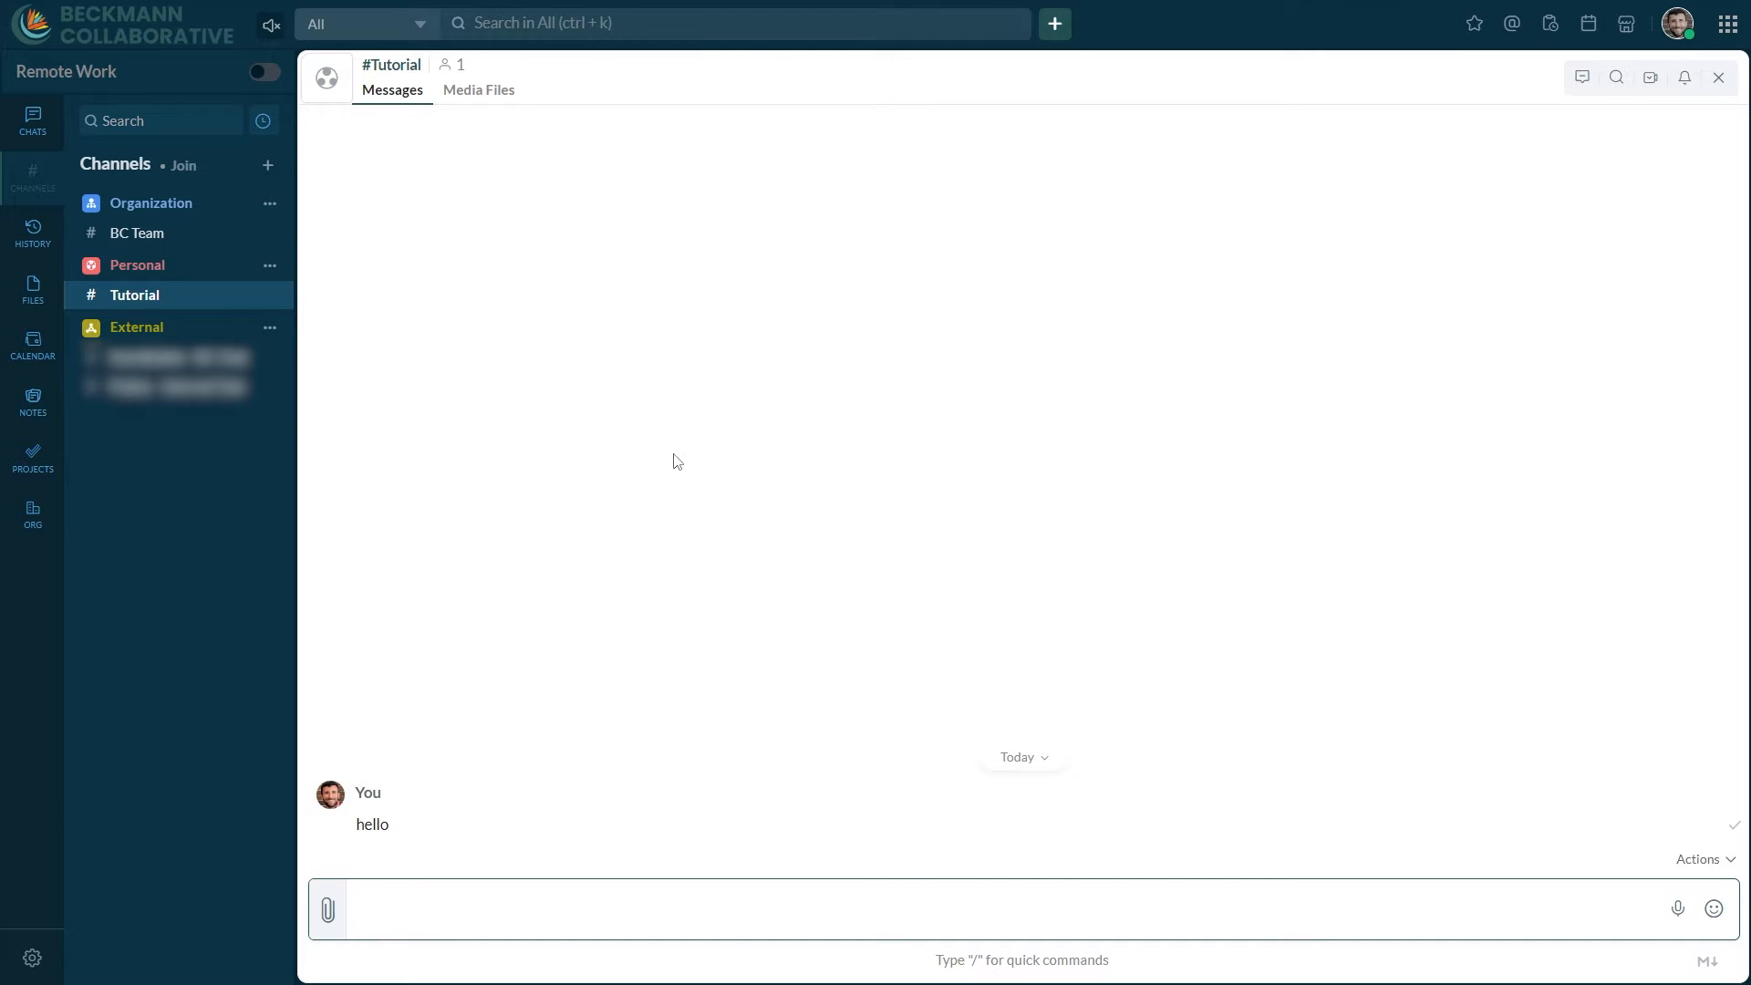
mouse_move(666, 475)
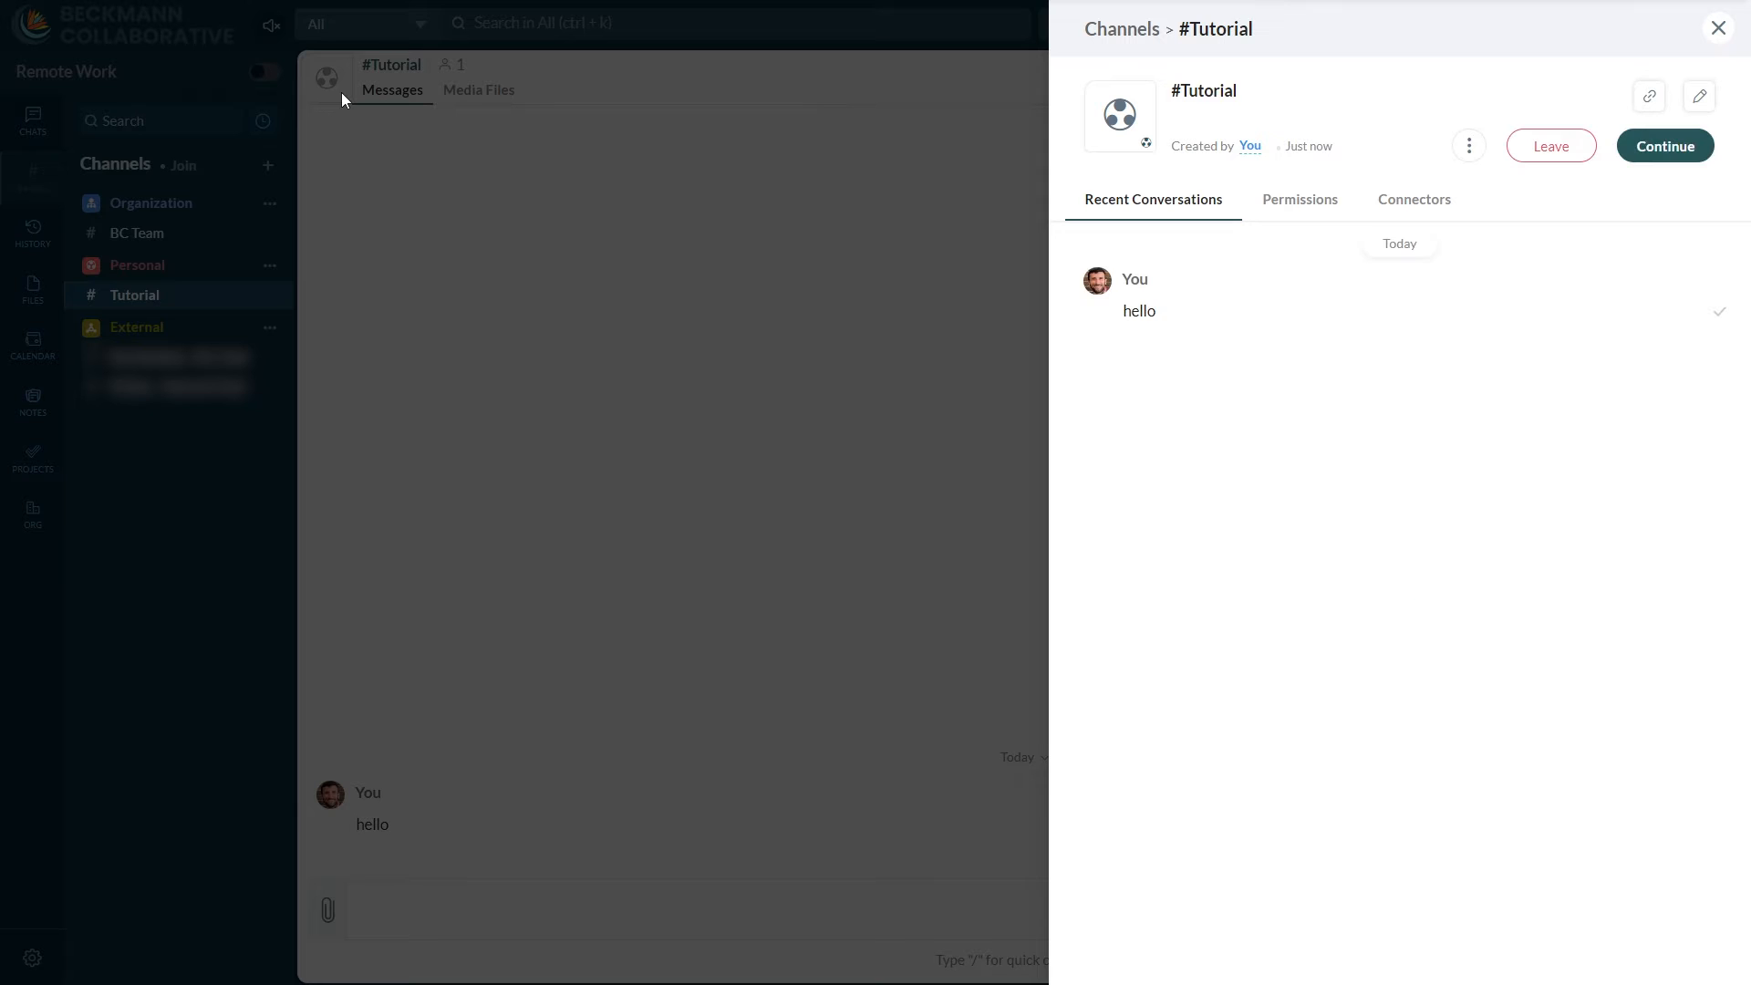
mouse_move(1591, 433)
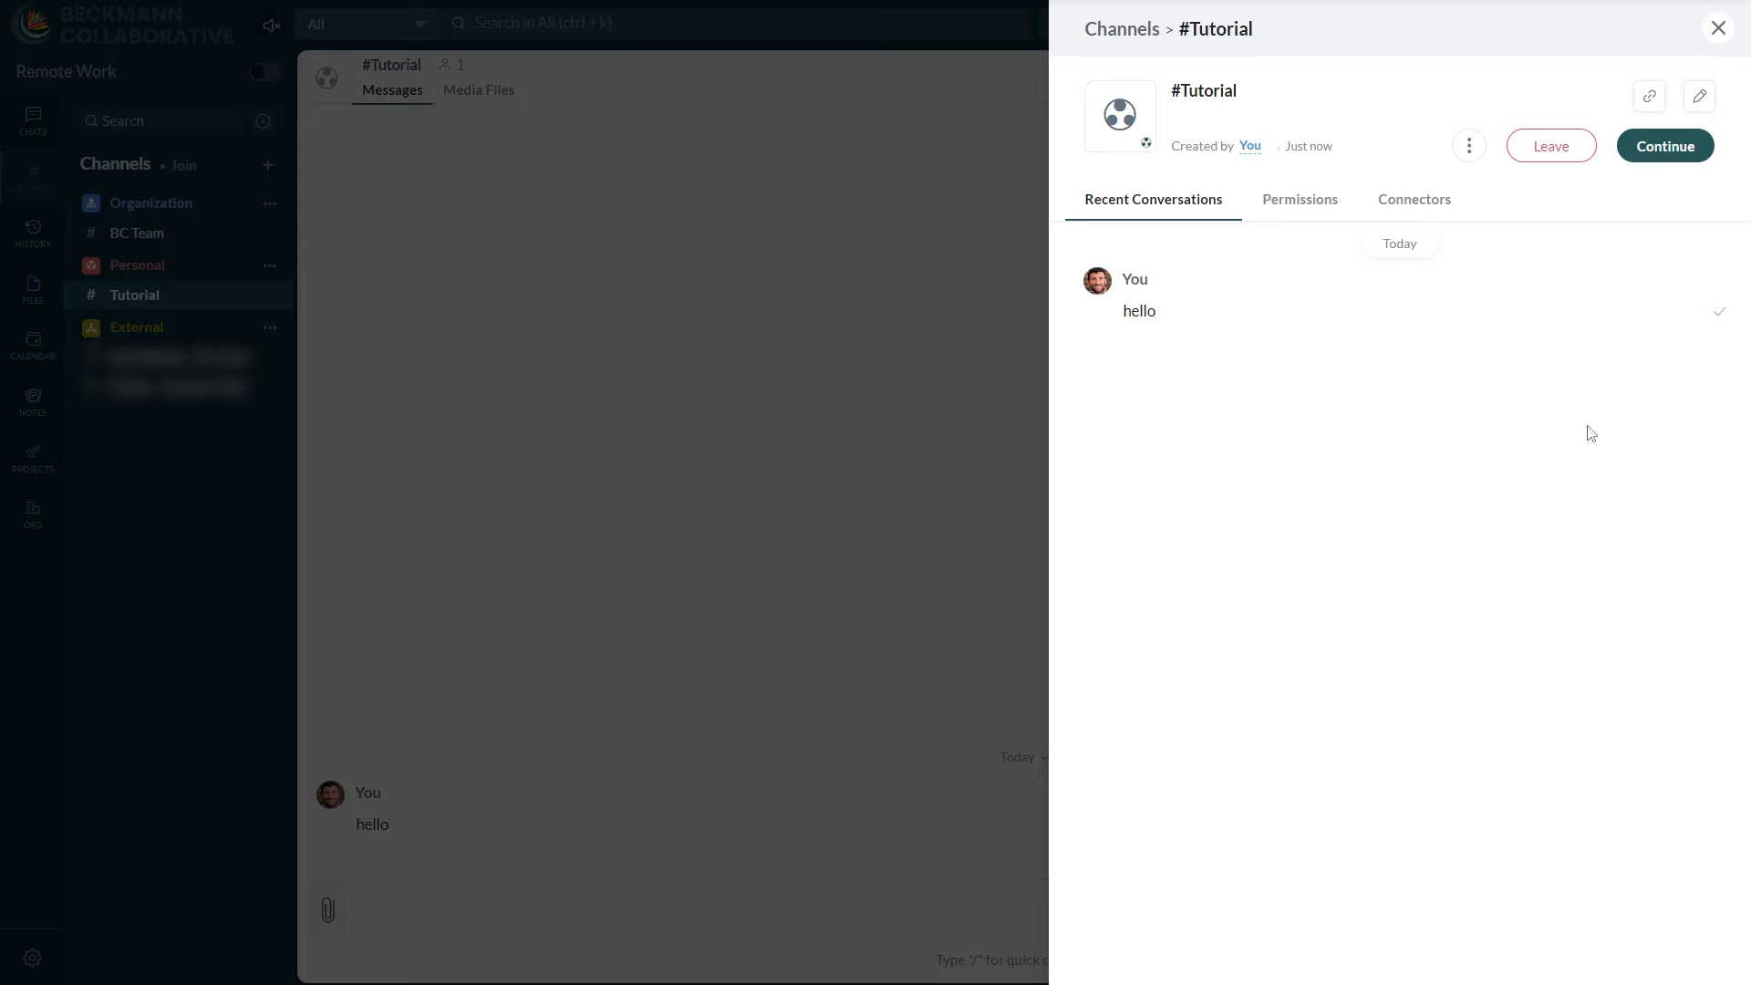
- Copy the Tutorial channel's Deluge Task snippet from Connectors, then close the details
click(1413, 199)
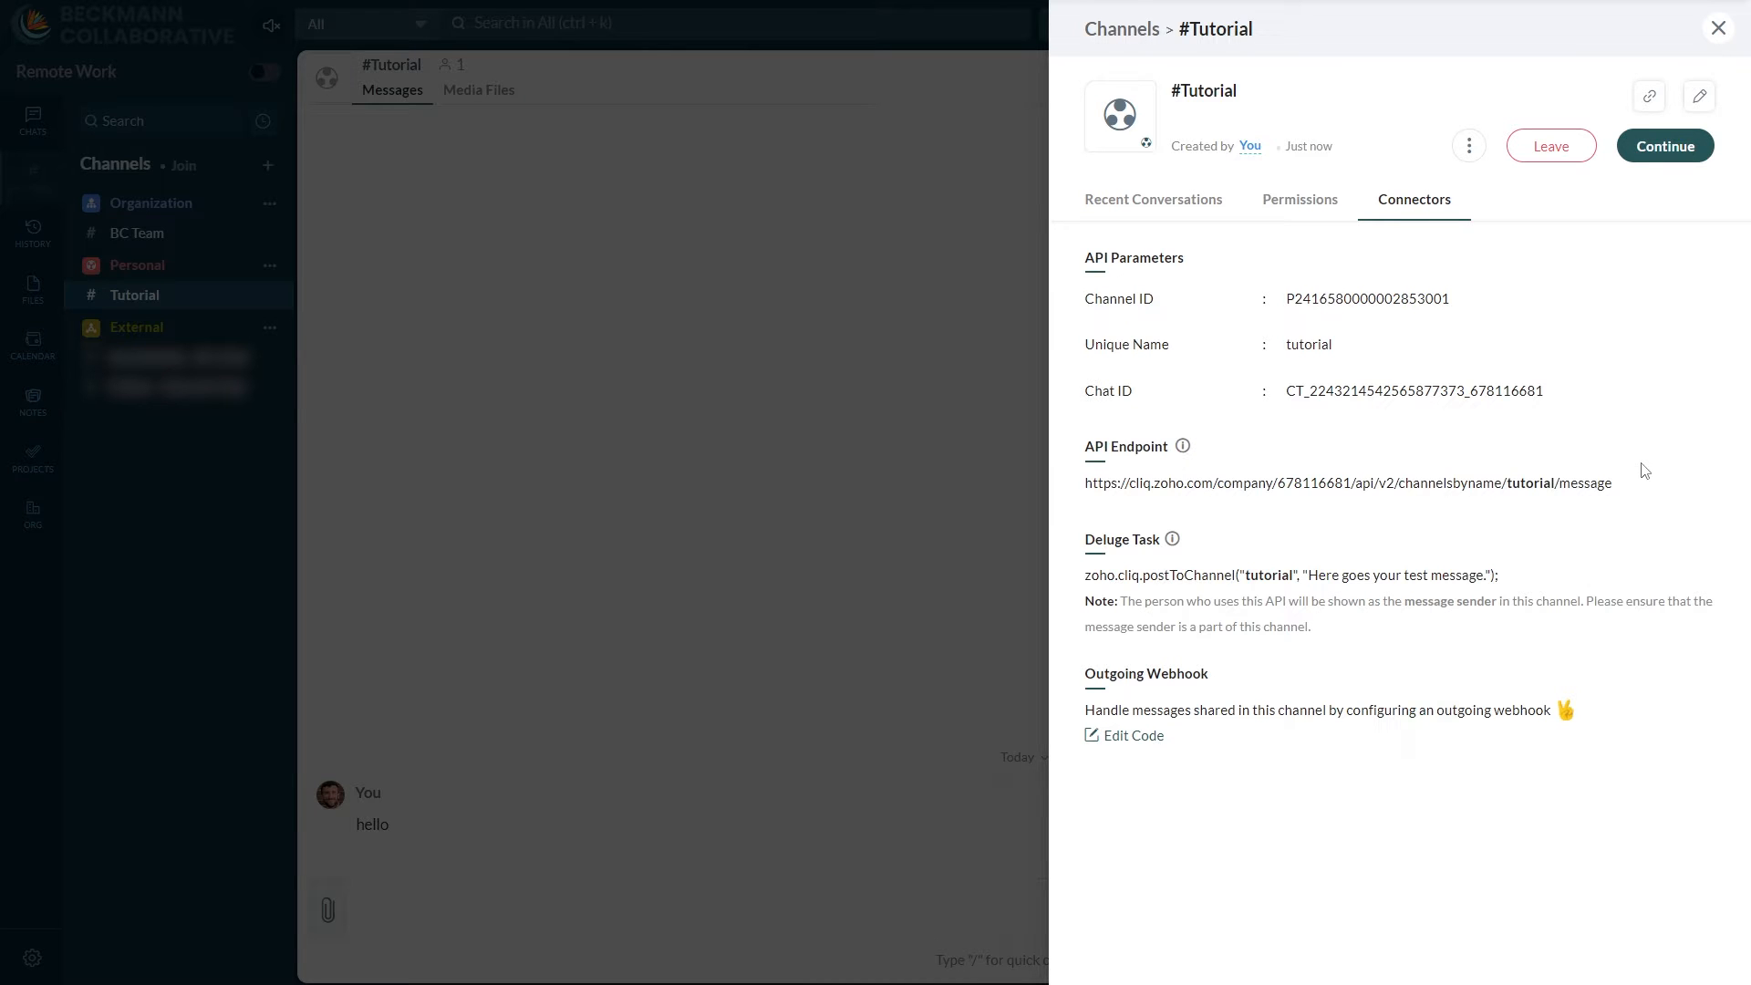
mouse_move(1680, 504)
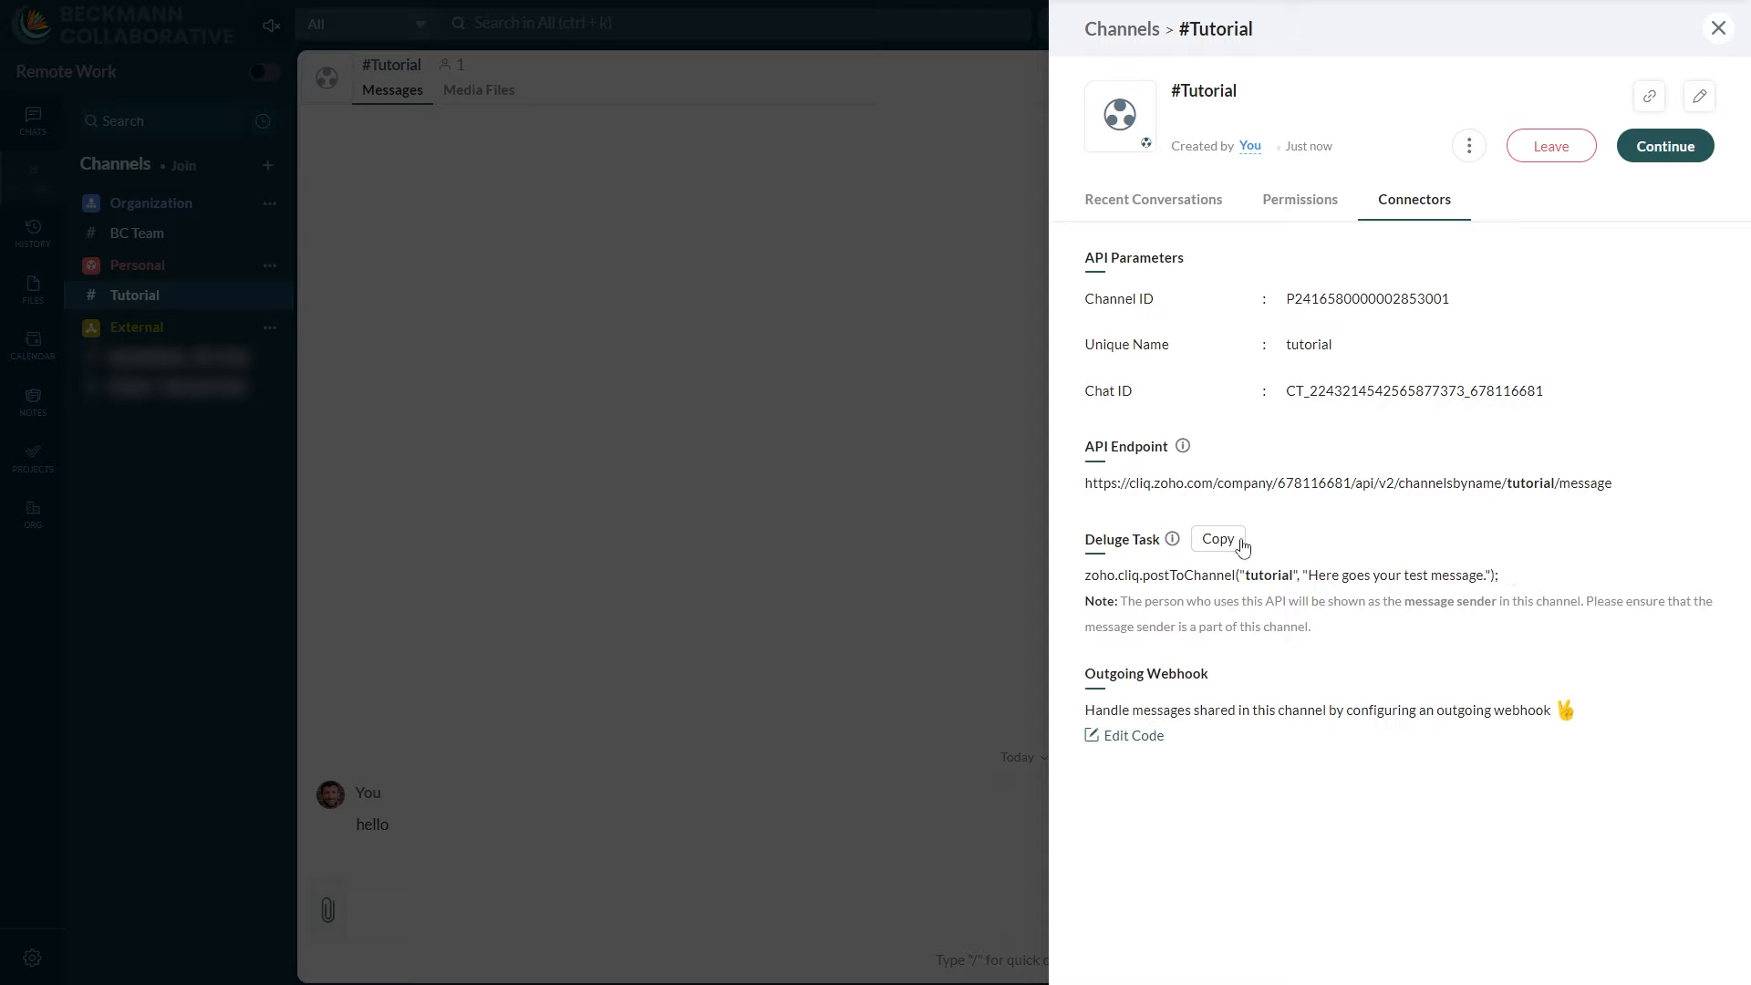
click(1216, 538)
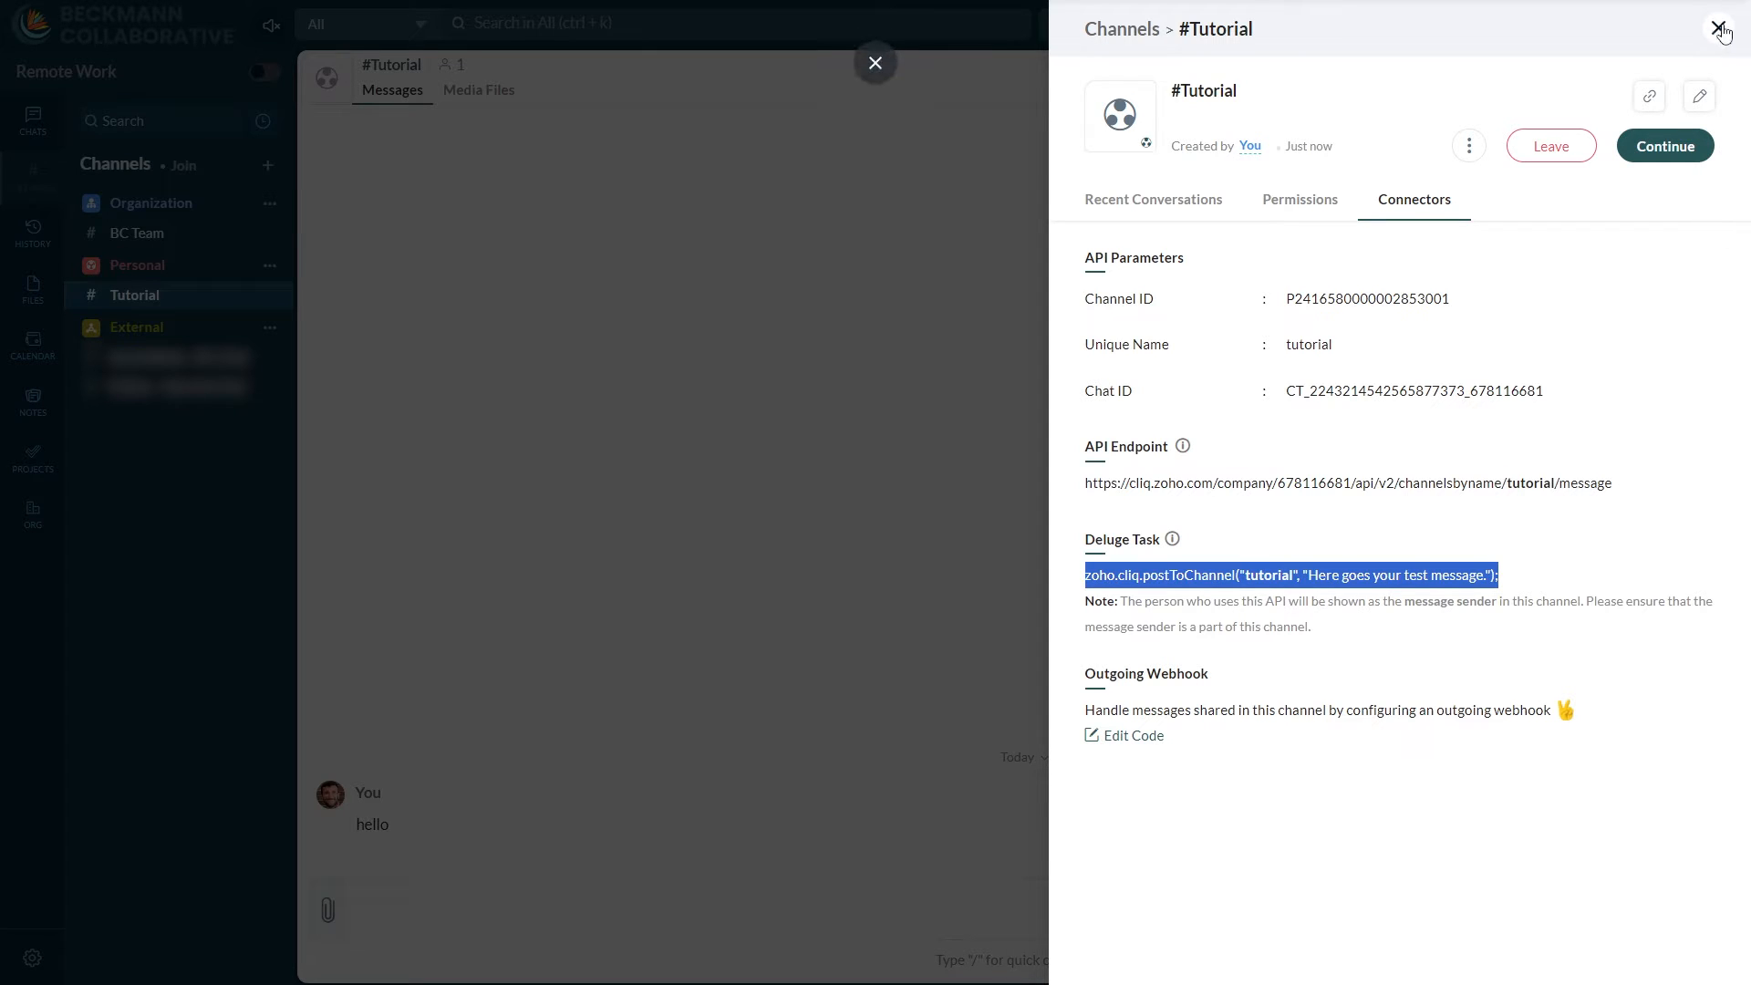
click(1718, 28)
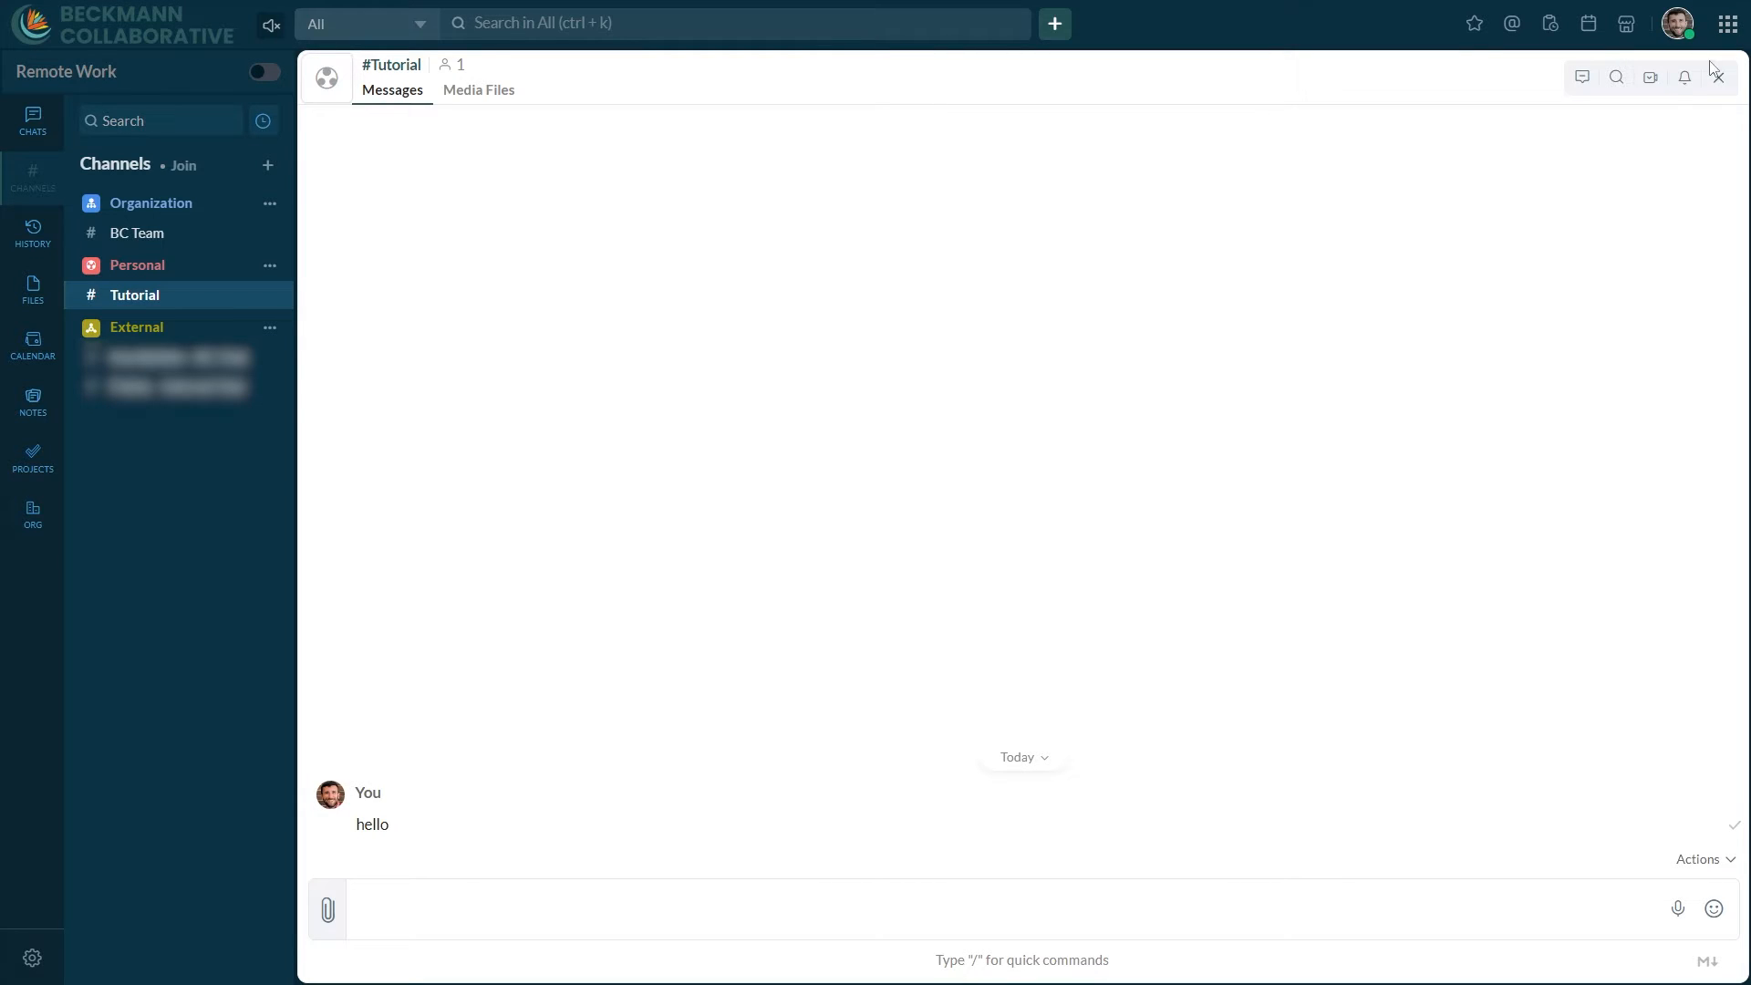
- Show the Schedulers list under Bots & Tools integrations
click(1723, 23)
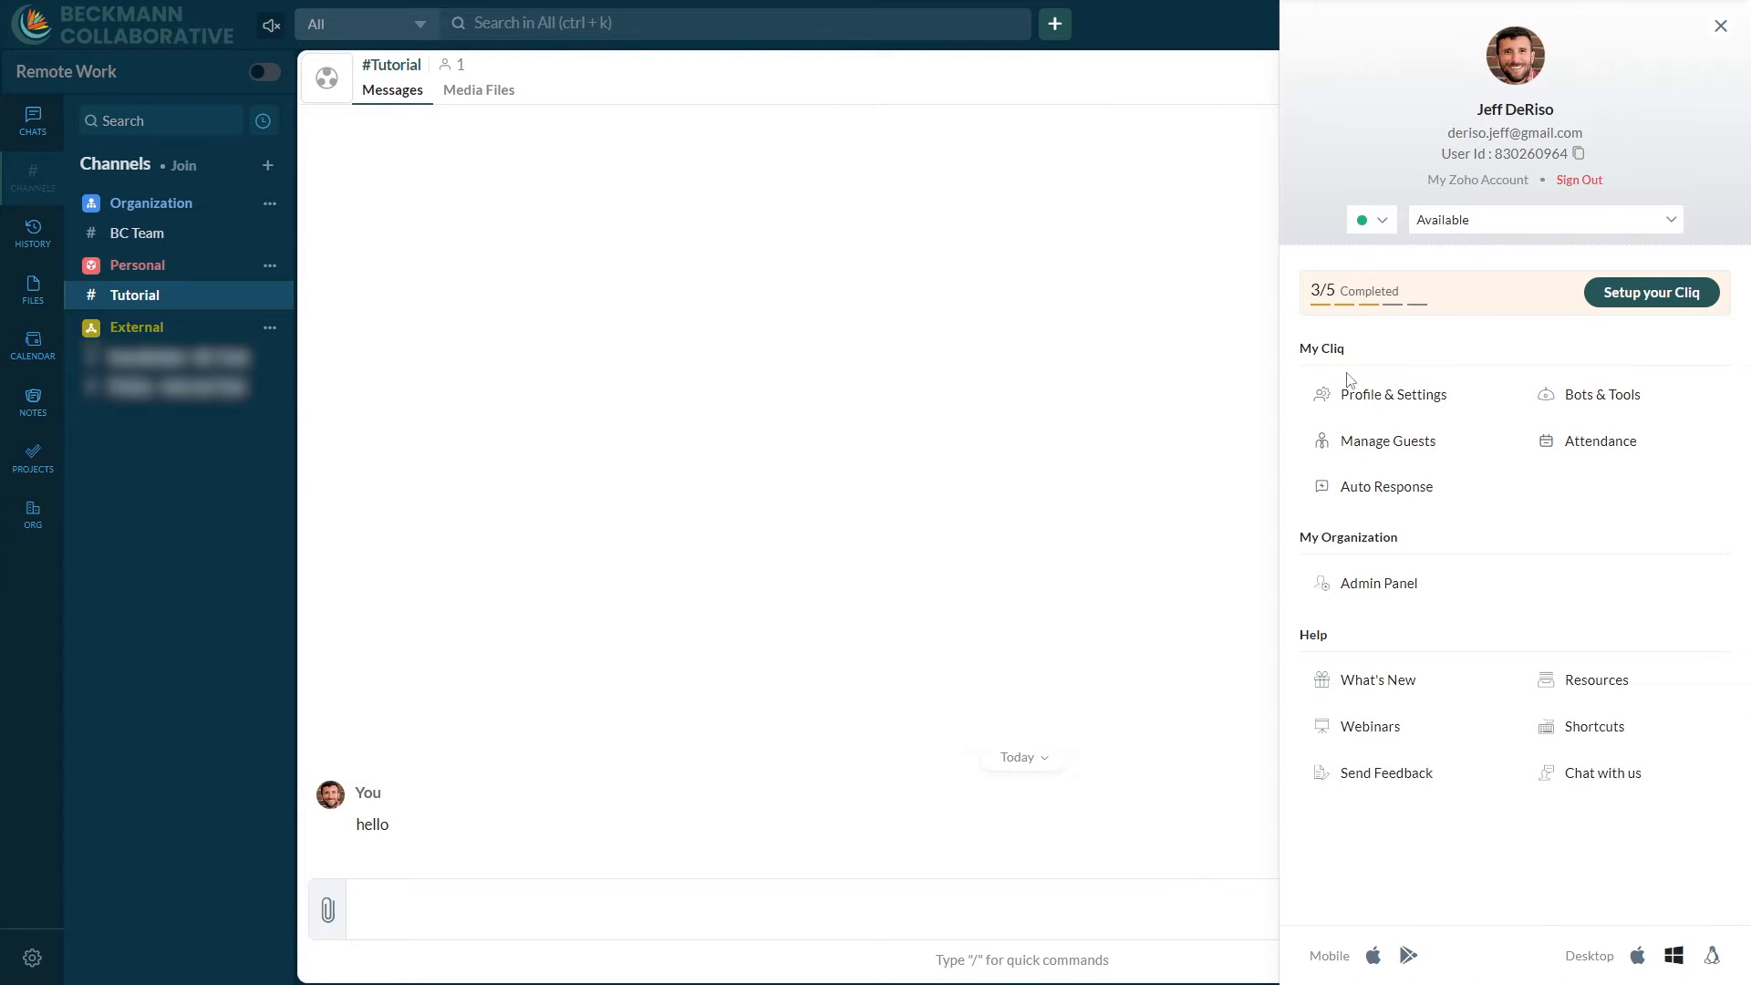
click(1602, 394)
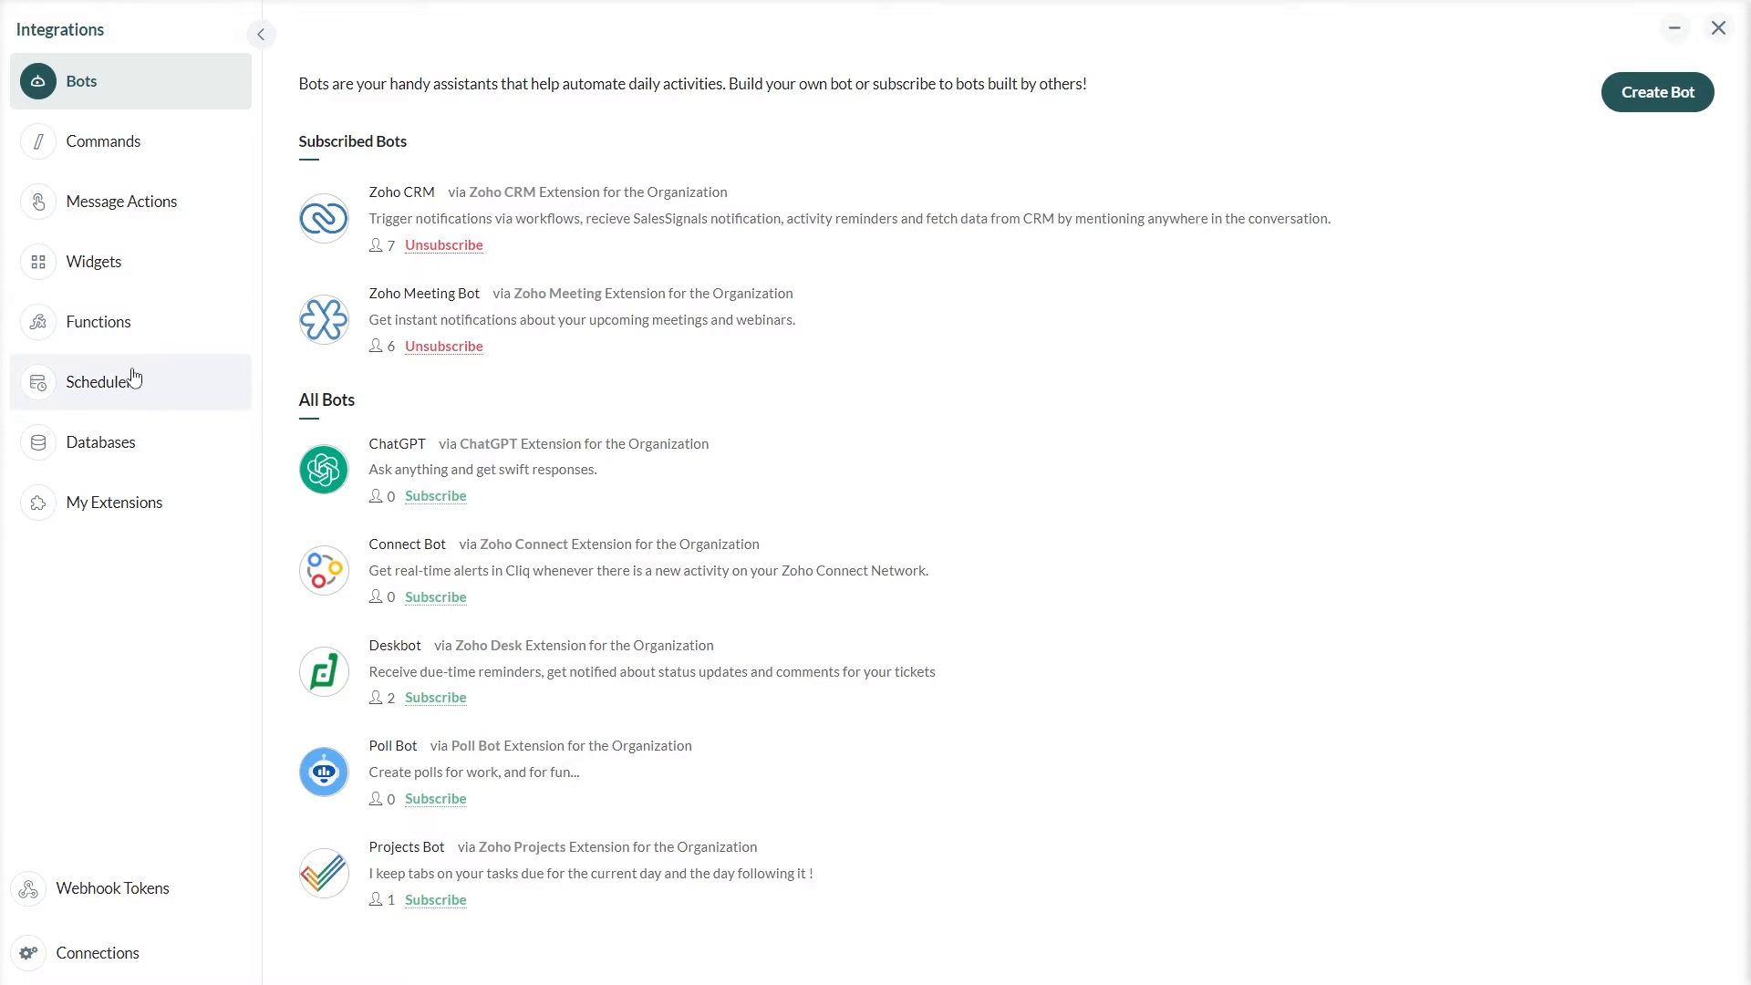
click(105, 381)
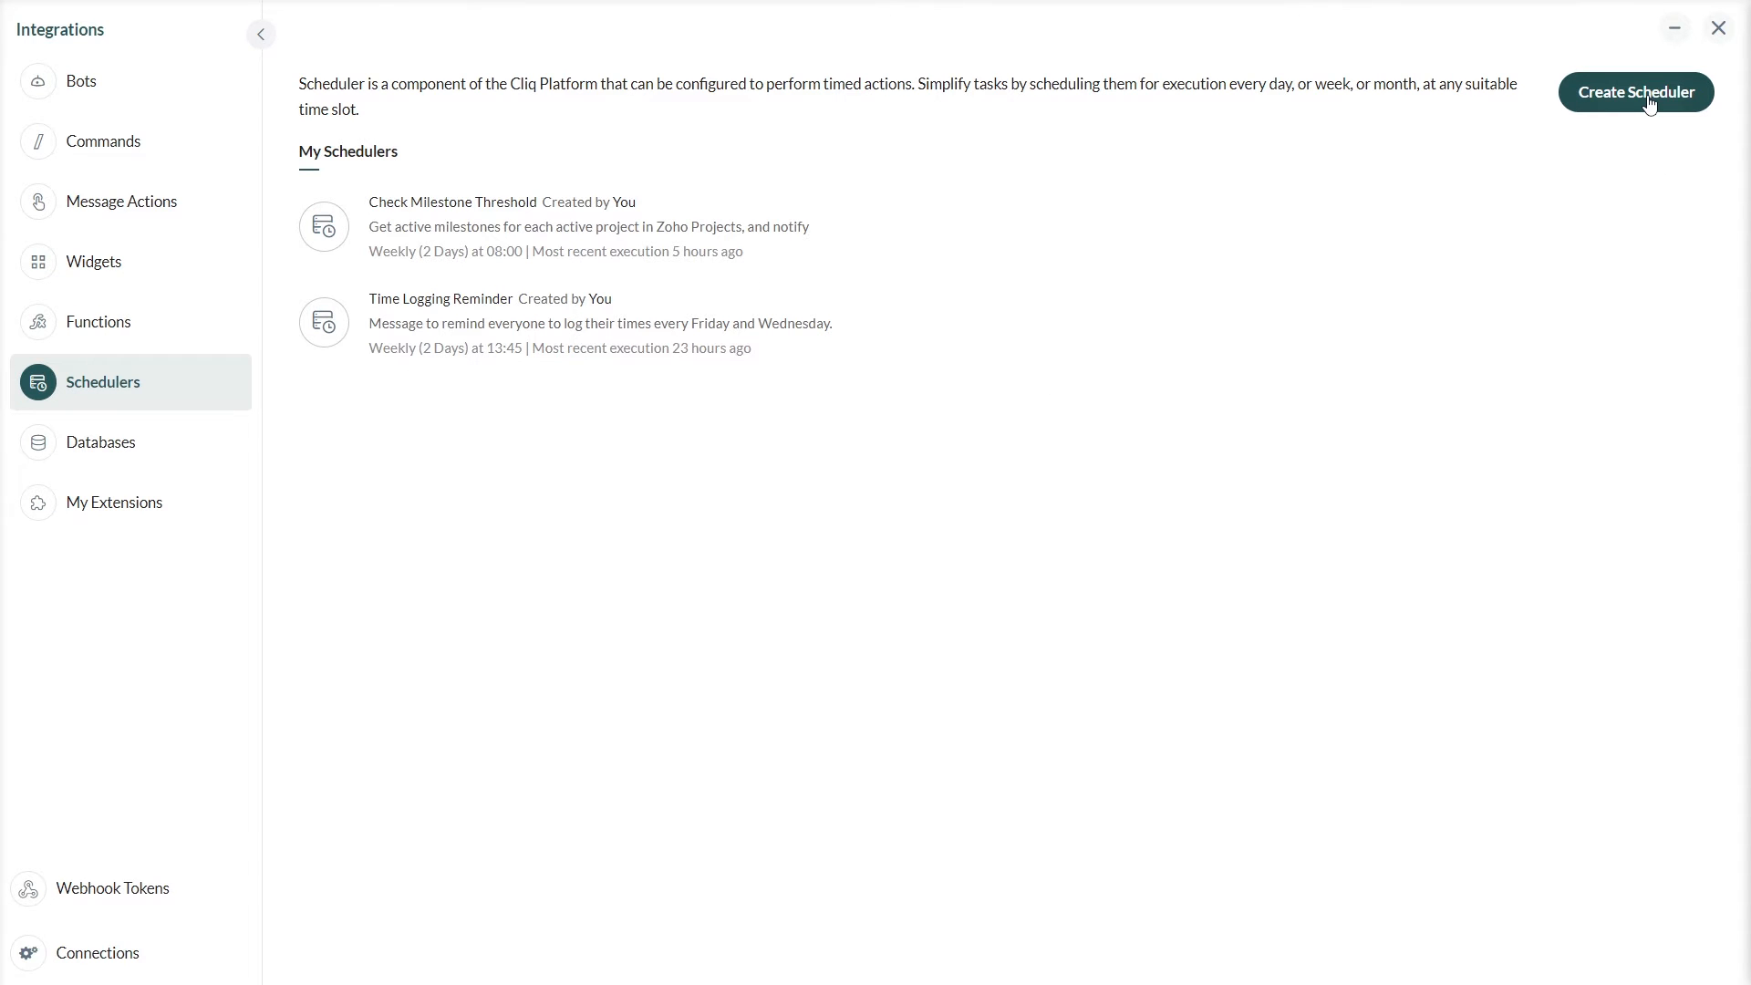
- Start a new scheduler named Test schedule, described as a message before the weekly meeting
click(1634, 91)
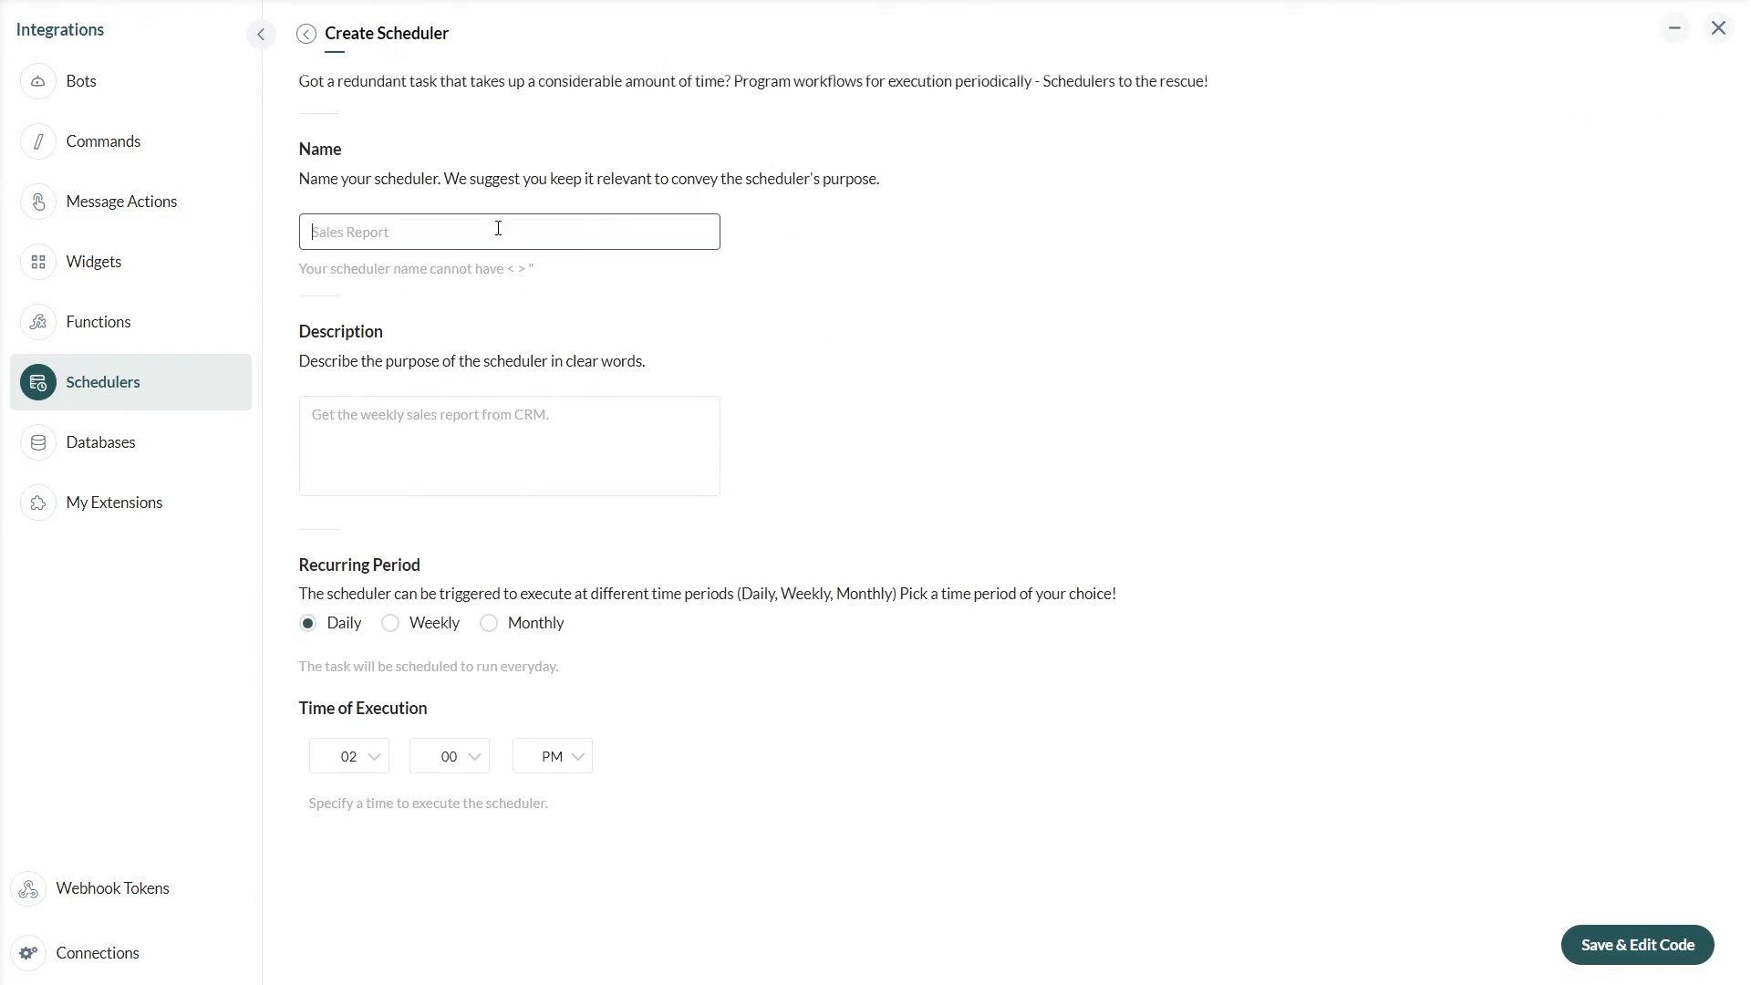
text(Test)
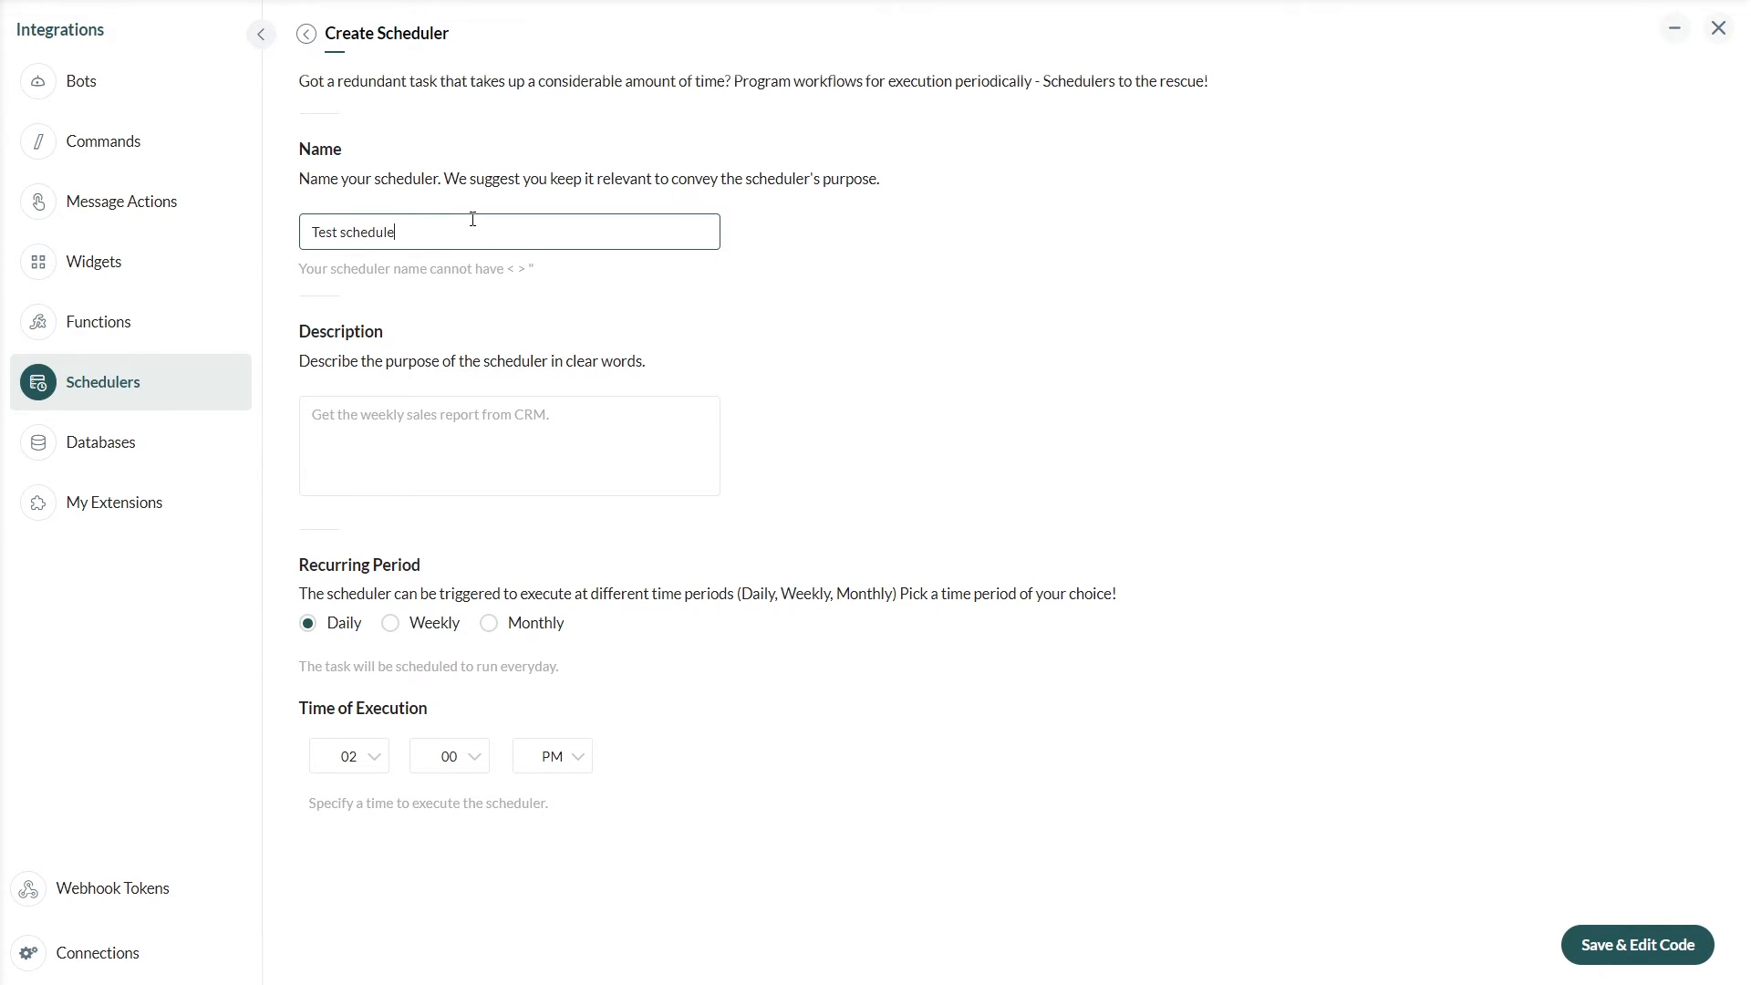
text(s)
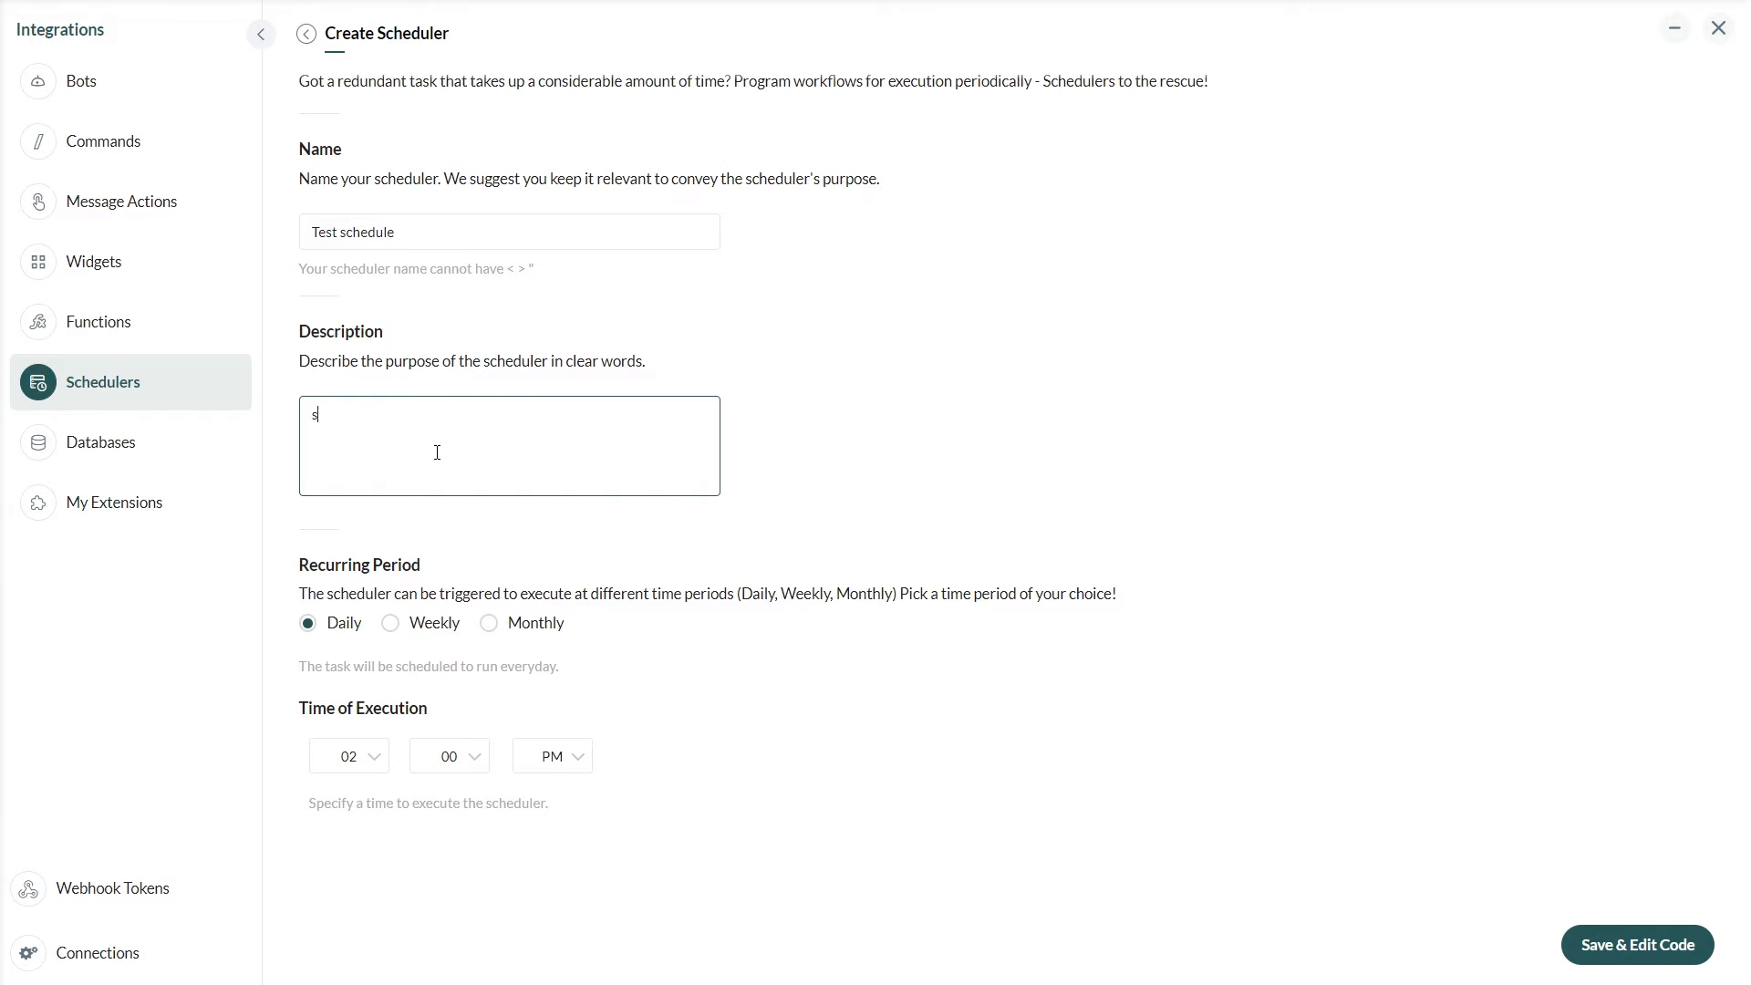
text(cheduled message be)
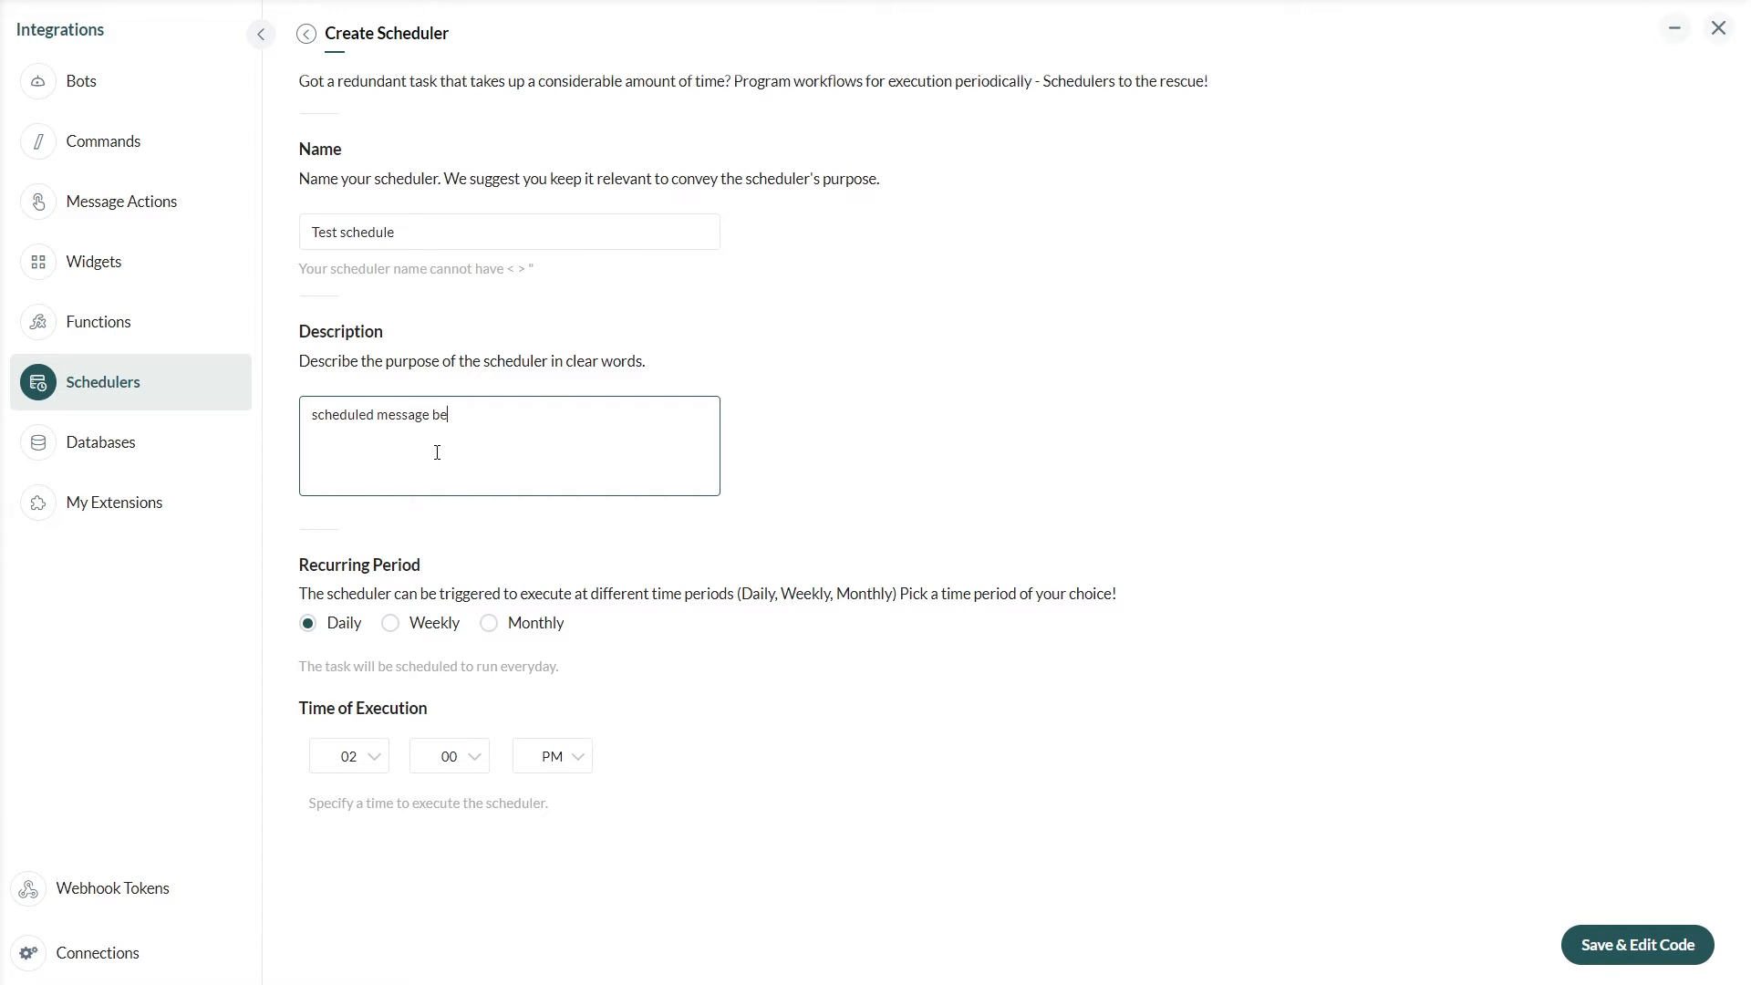
text(fore weekly meeting)
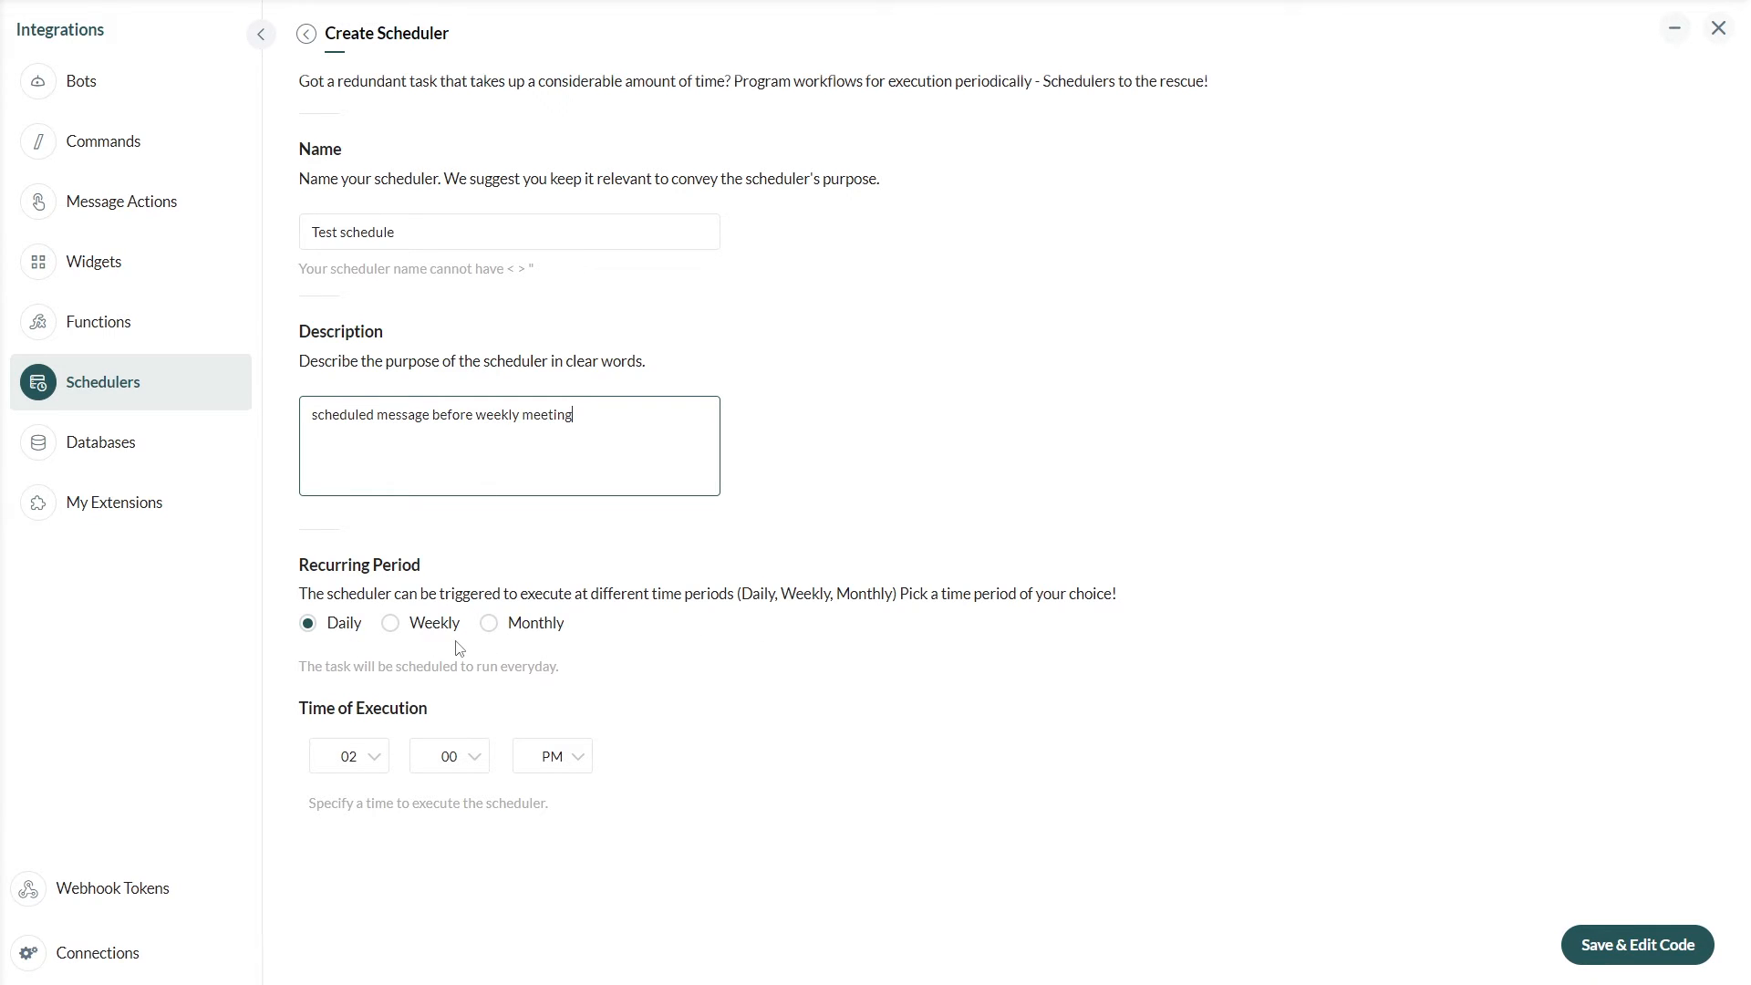
mouse_move(434, 632)
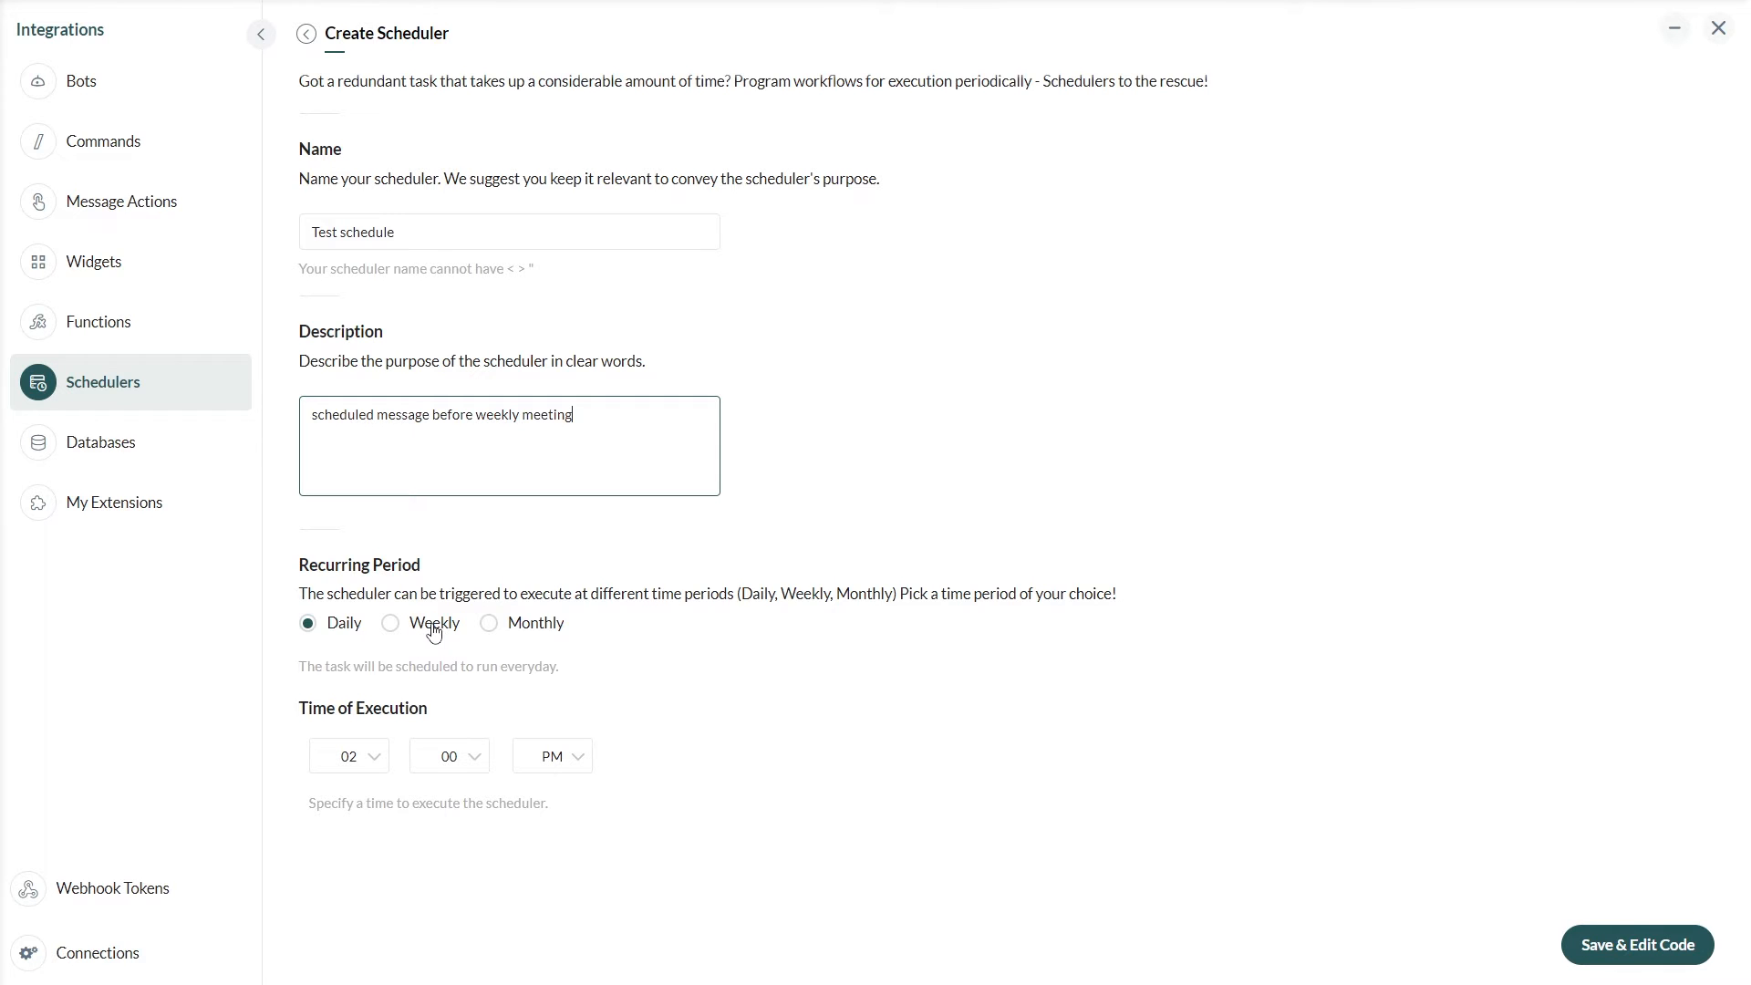
- Schedule it weekly on Mondays at 08:45 AM and save it
click(392, 622)
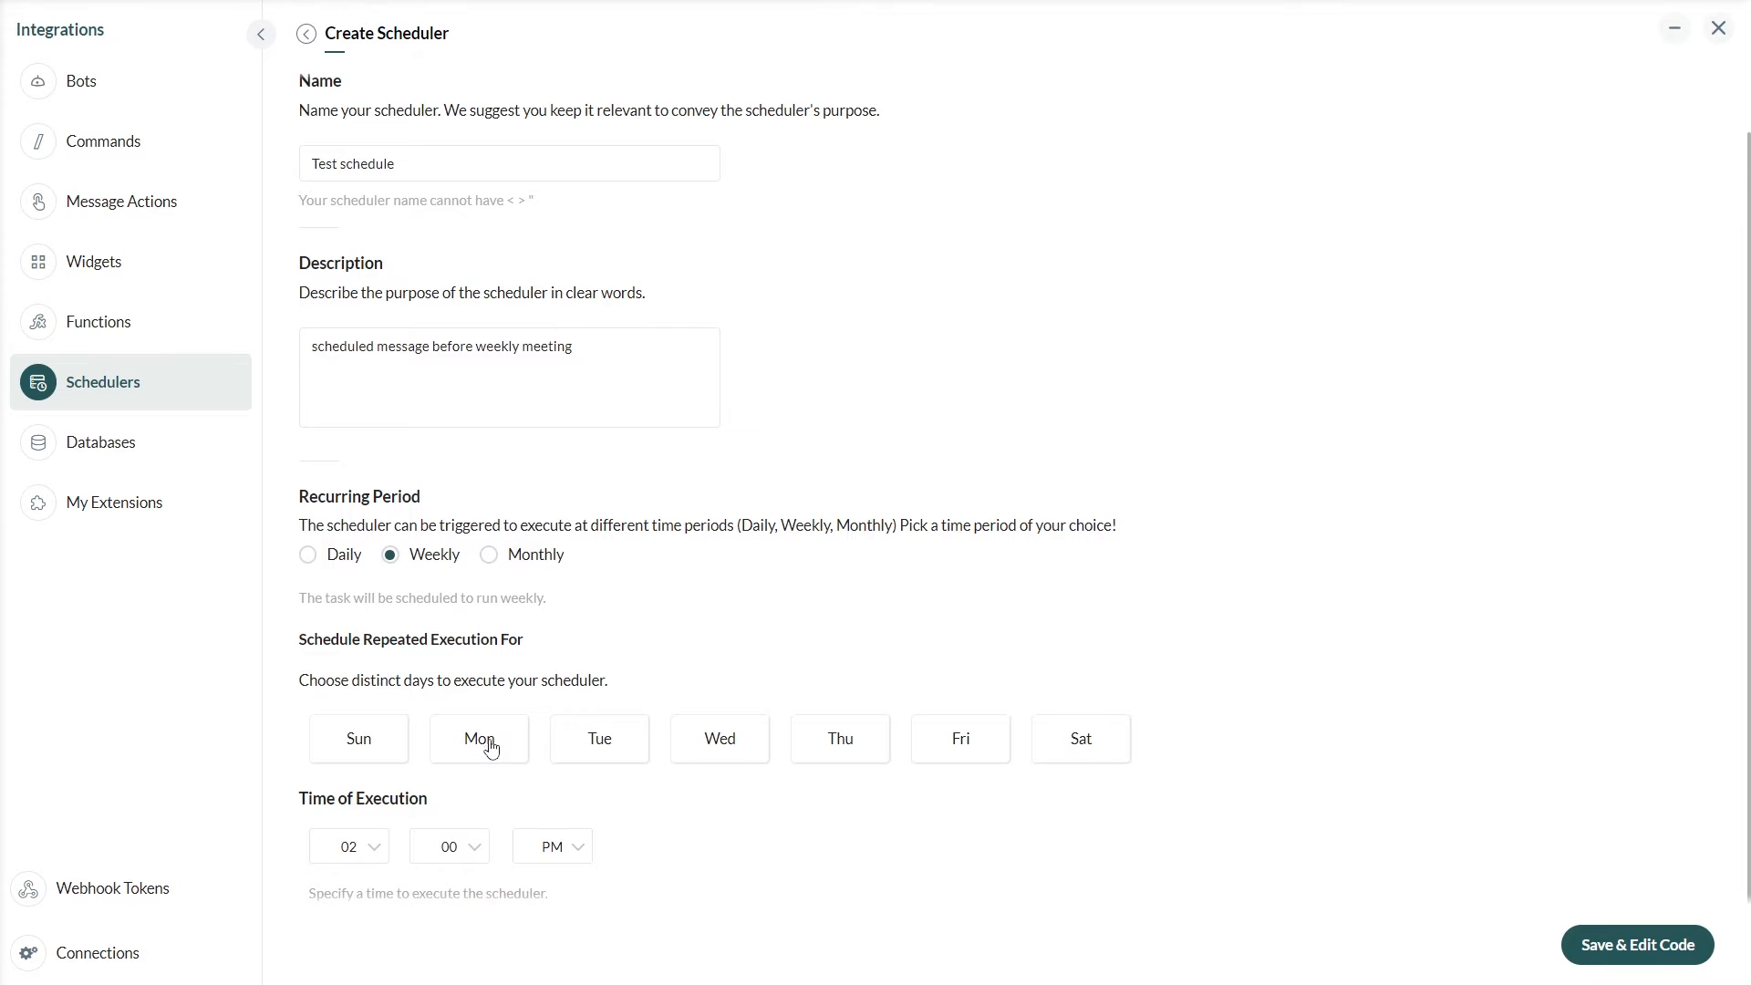
mouse_move(494, 754)
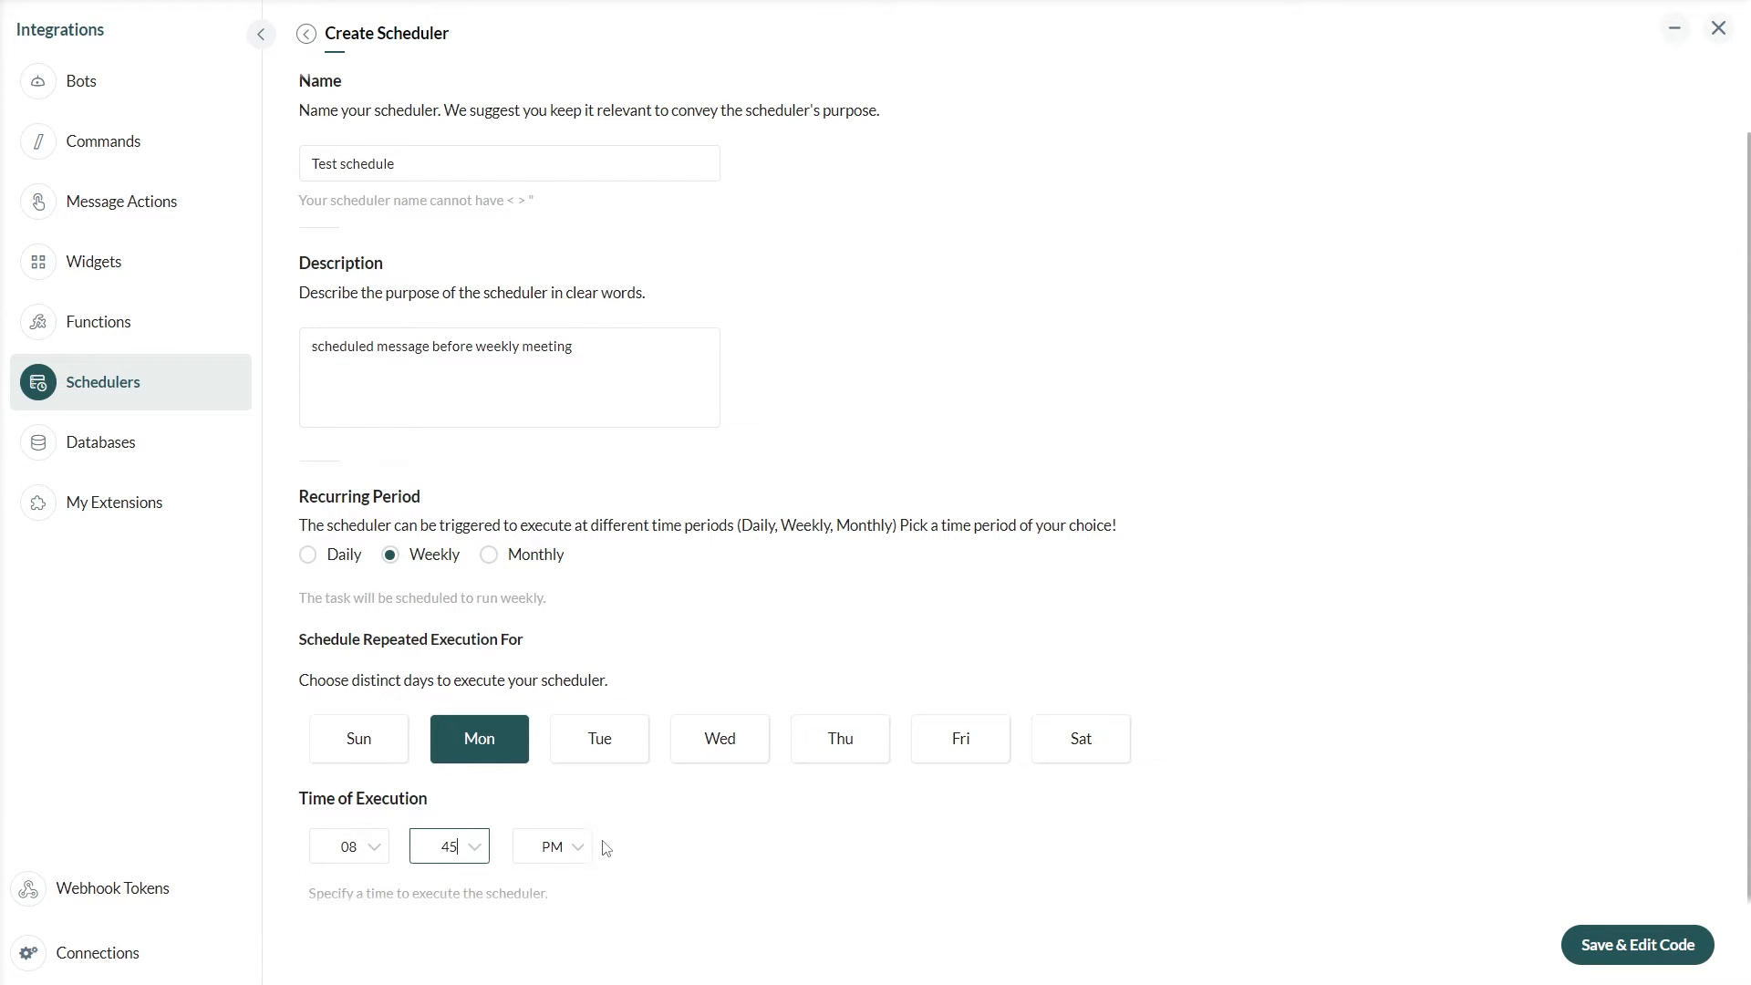
click(551, 846)
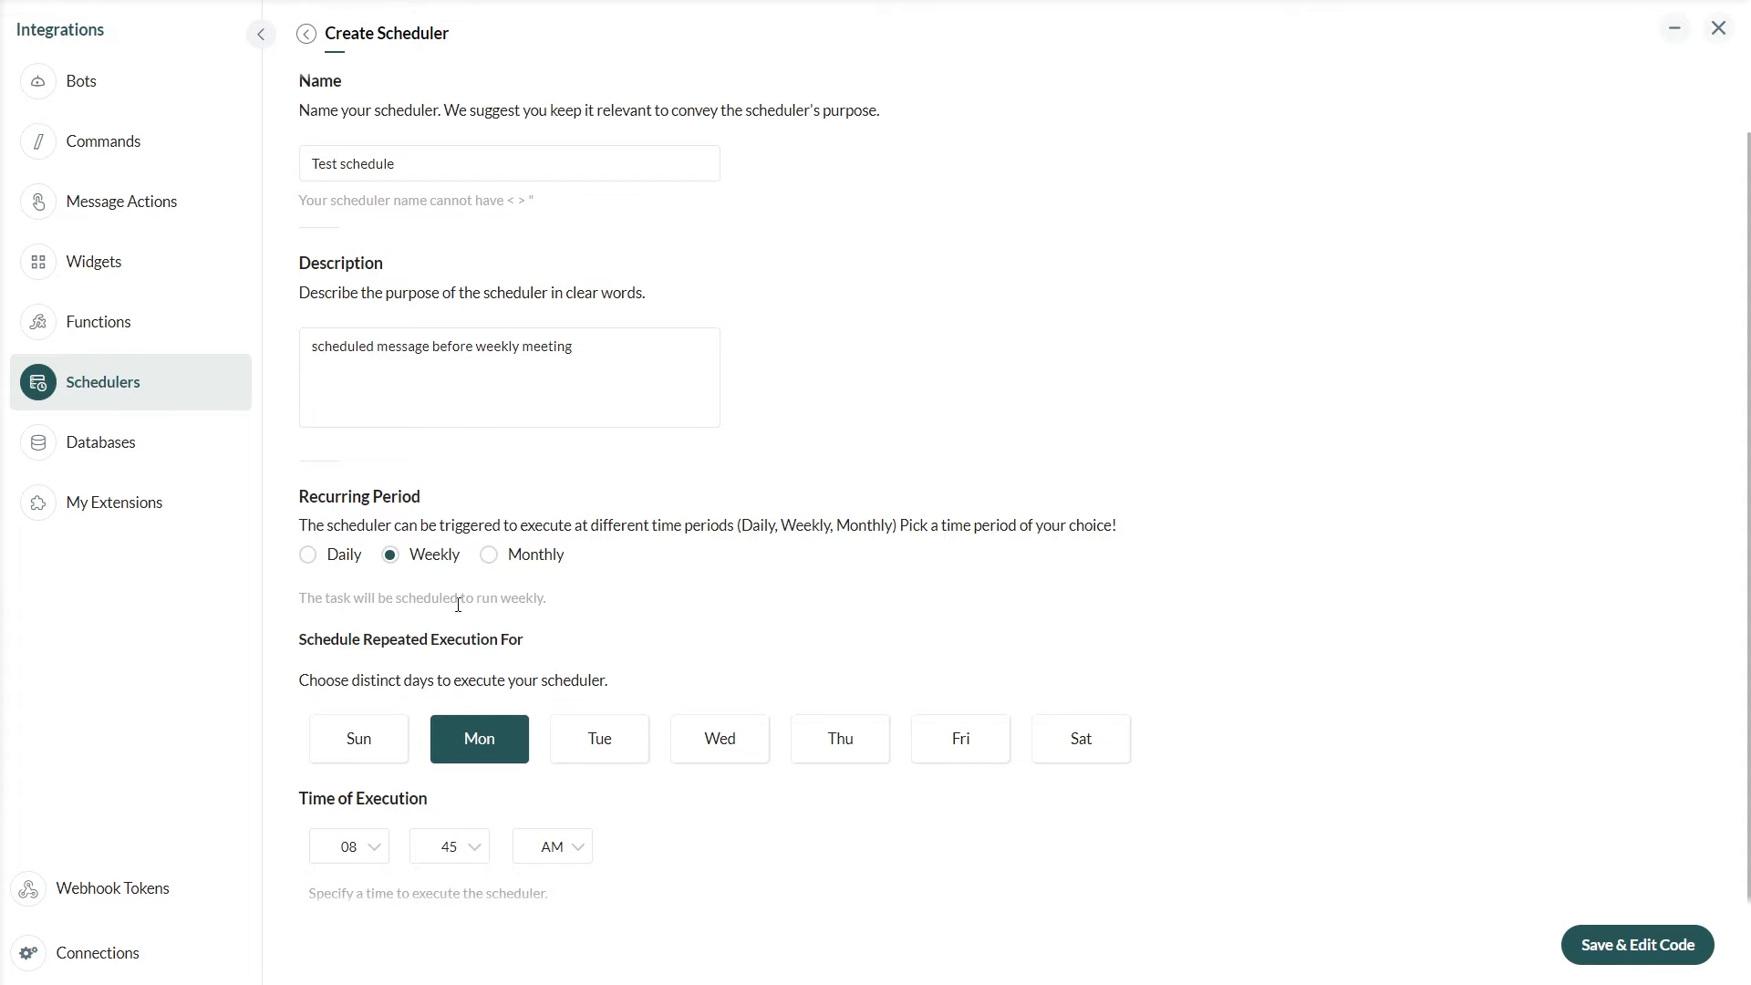
mouse_move(1030, 856)
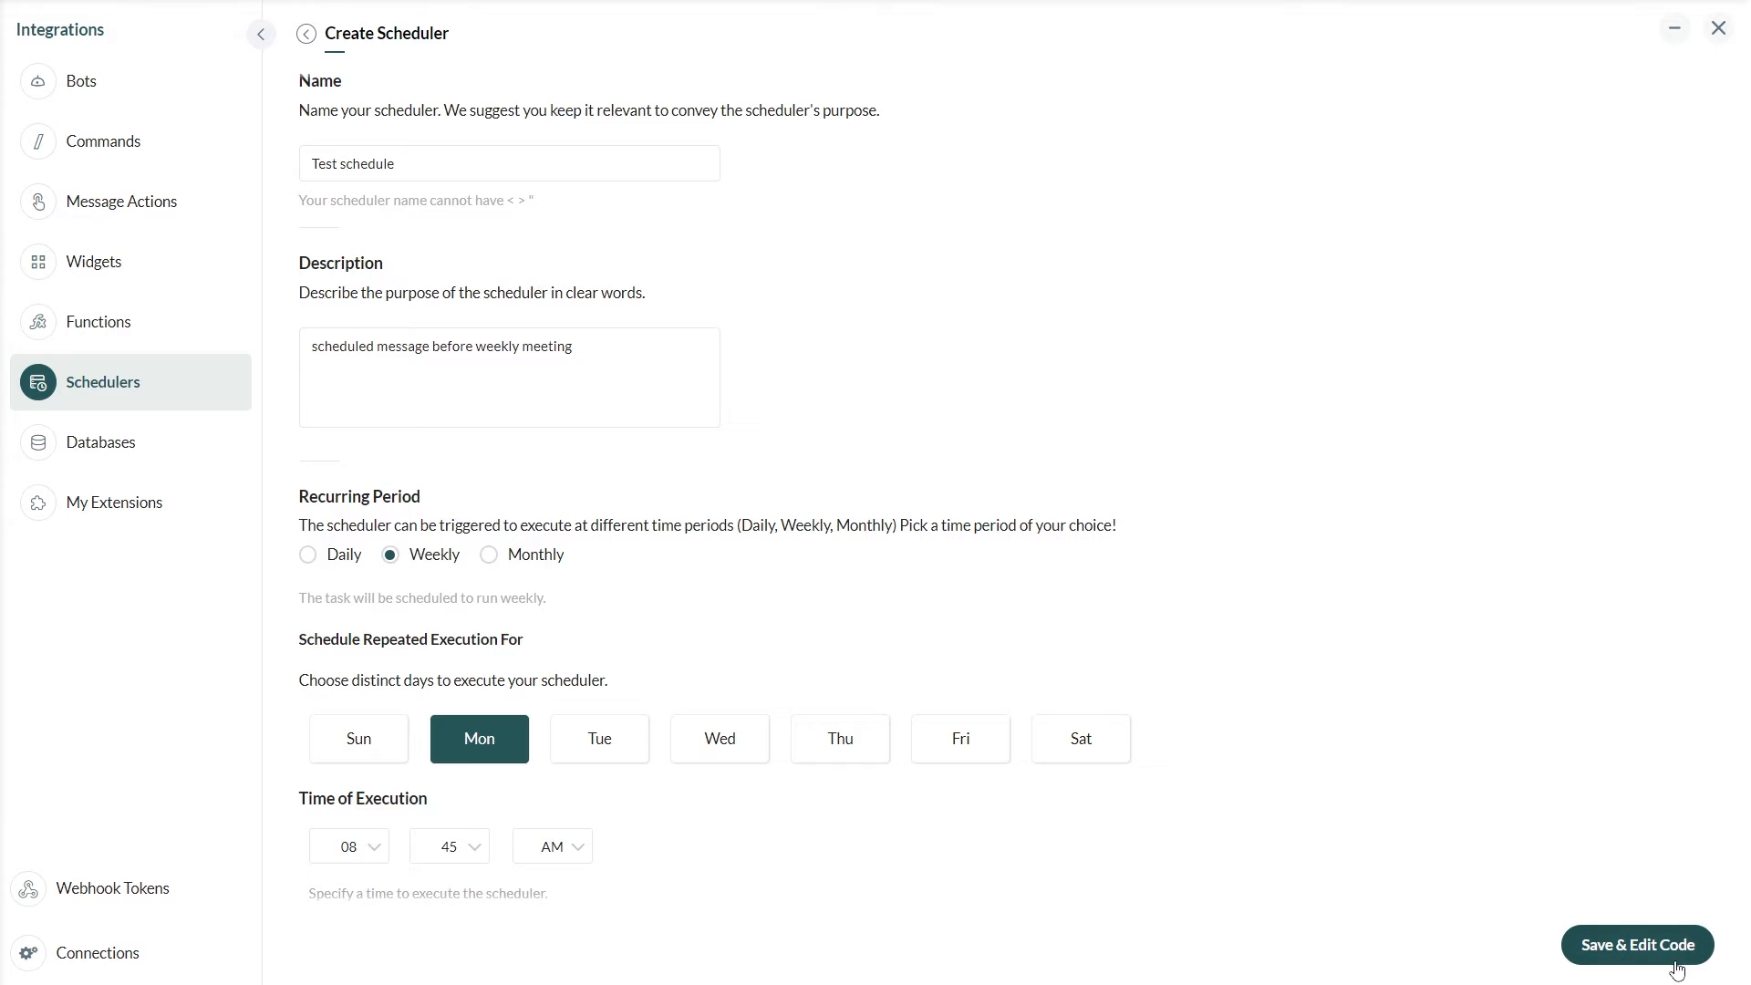
click(1636, 945)
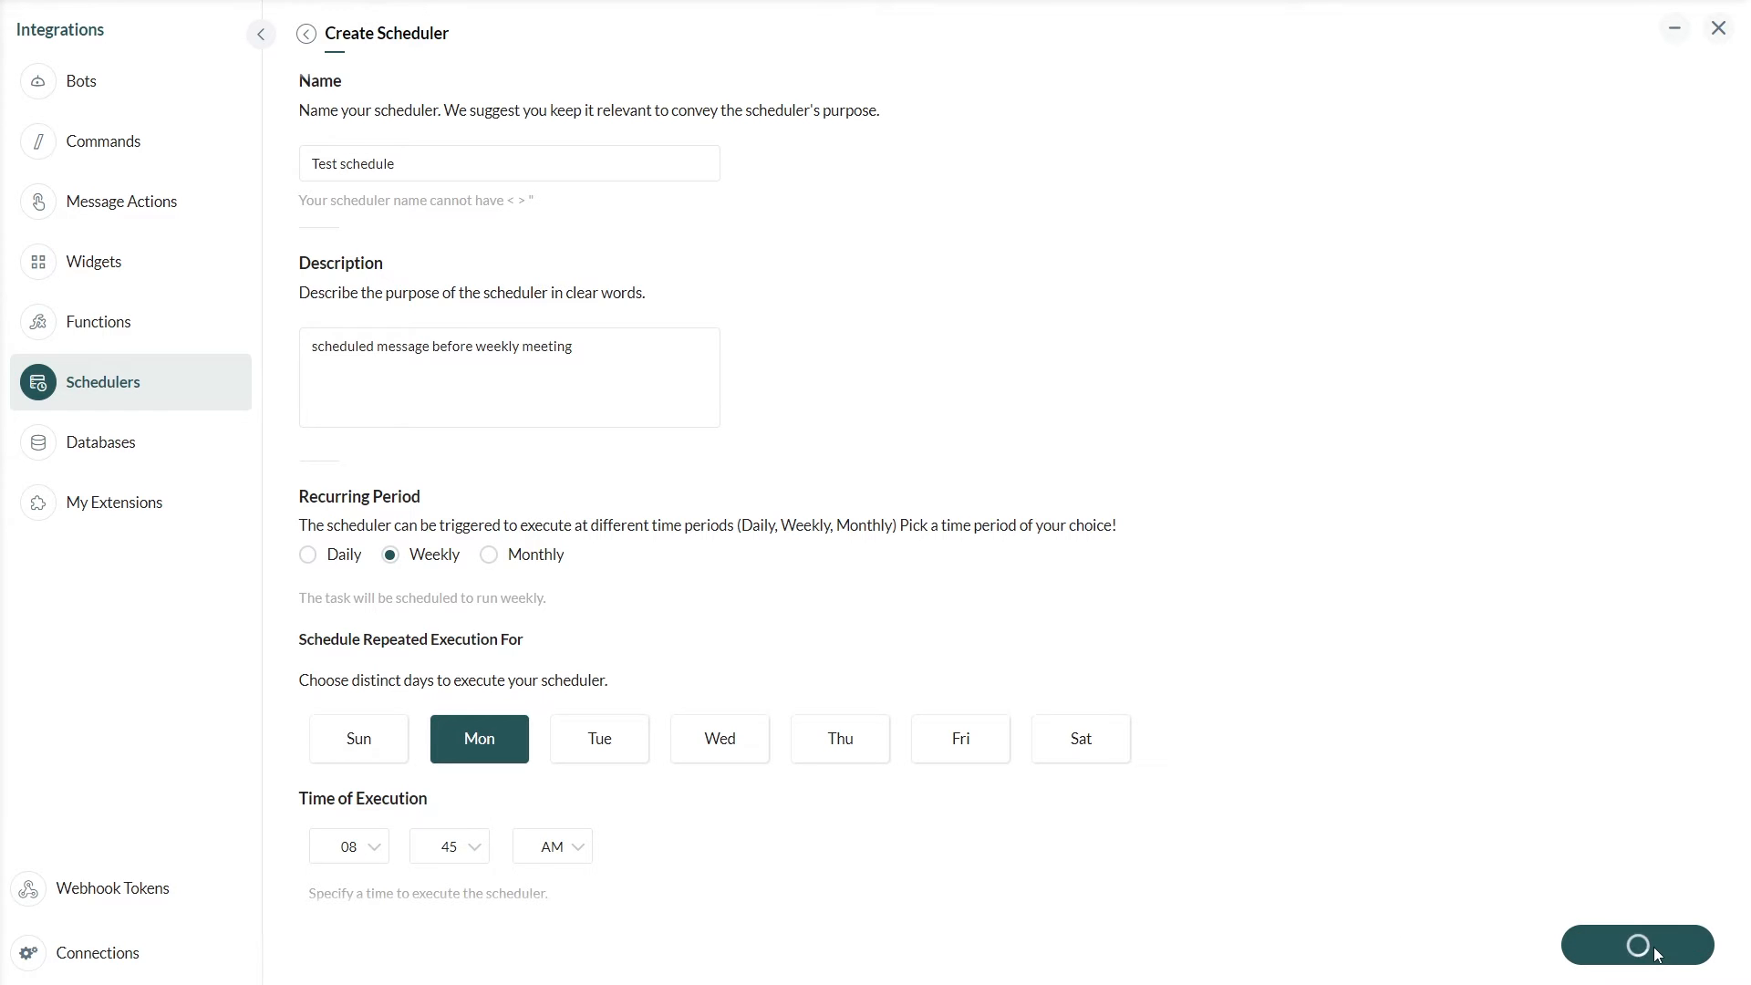
- Run code posting 'Here goes your test message.' to the tutorial channel
click(1637, 945)
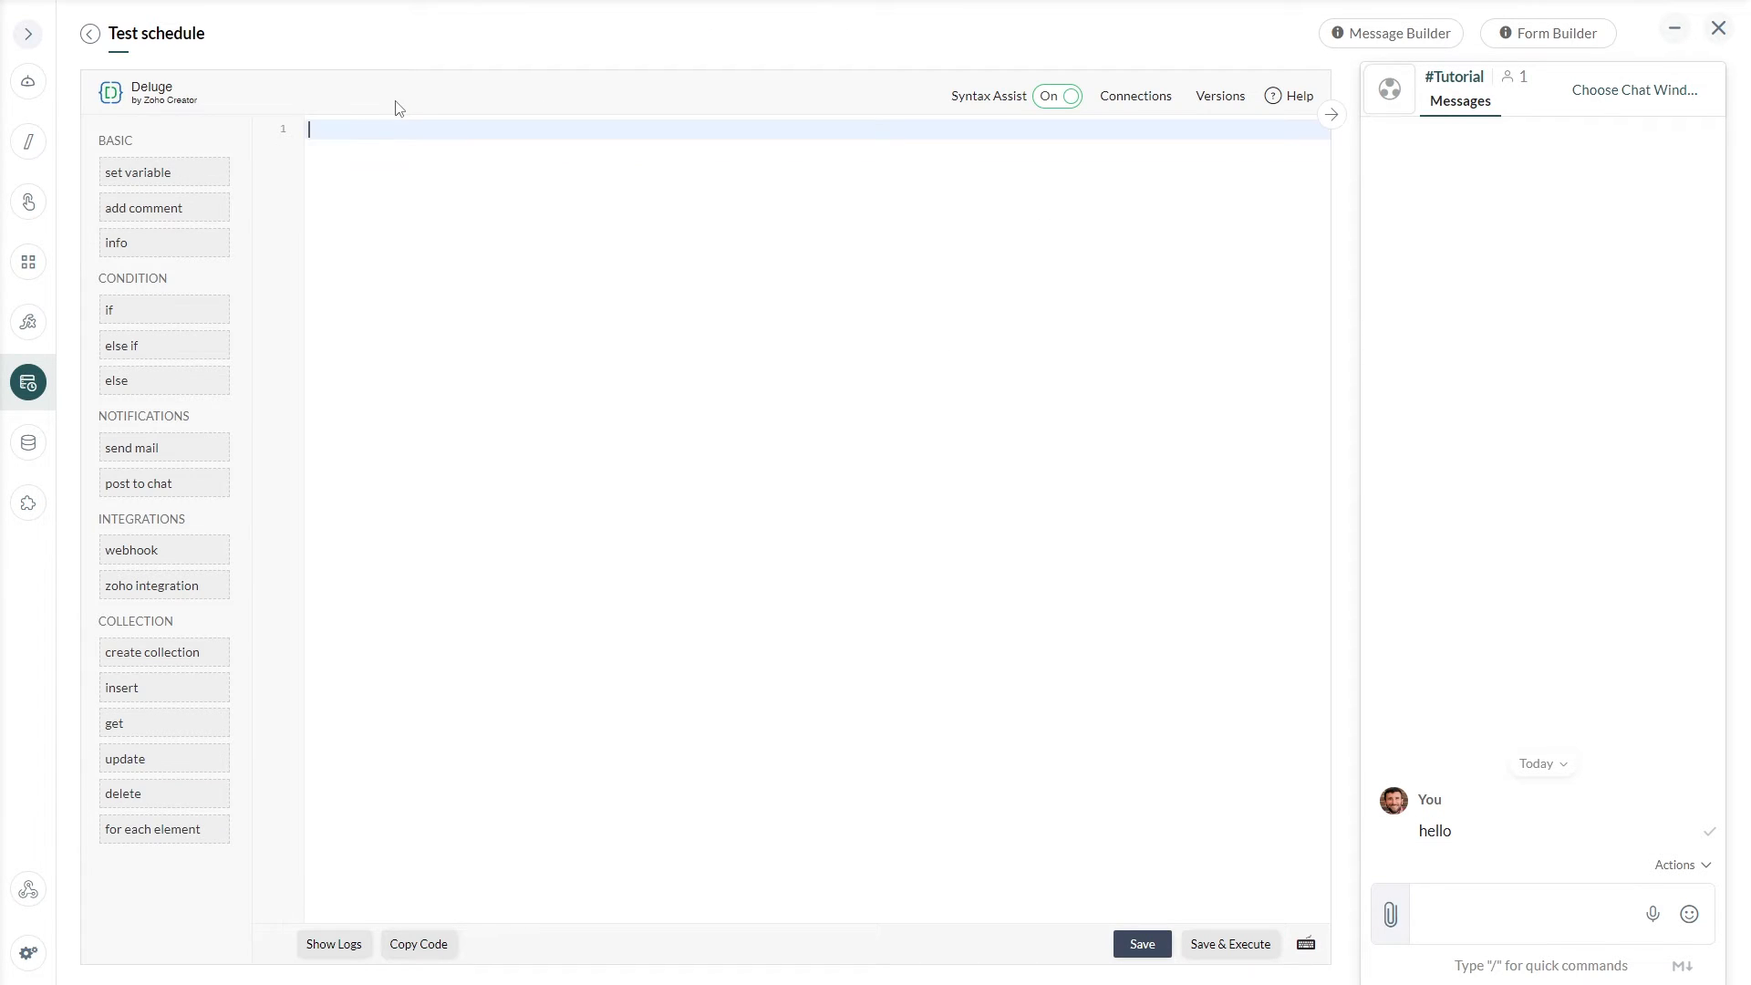
mouse_move(338, 125)
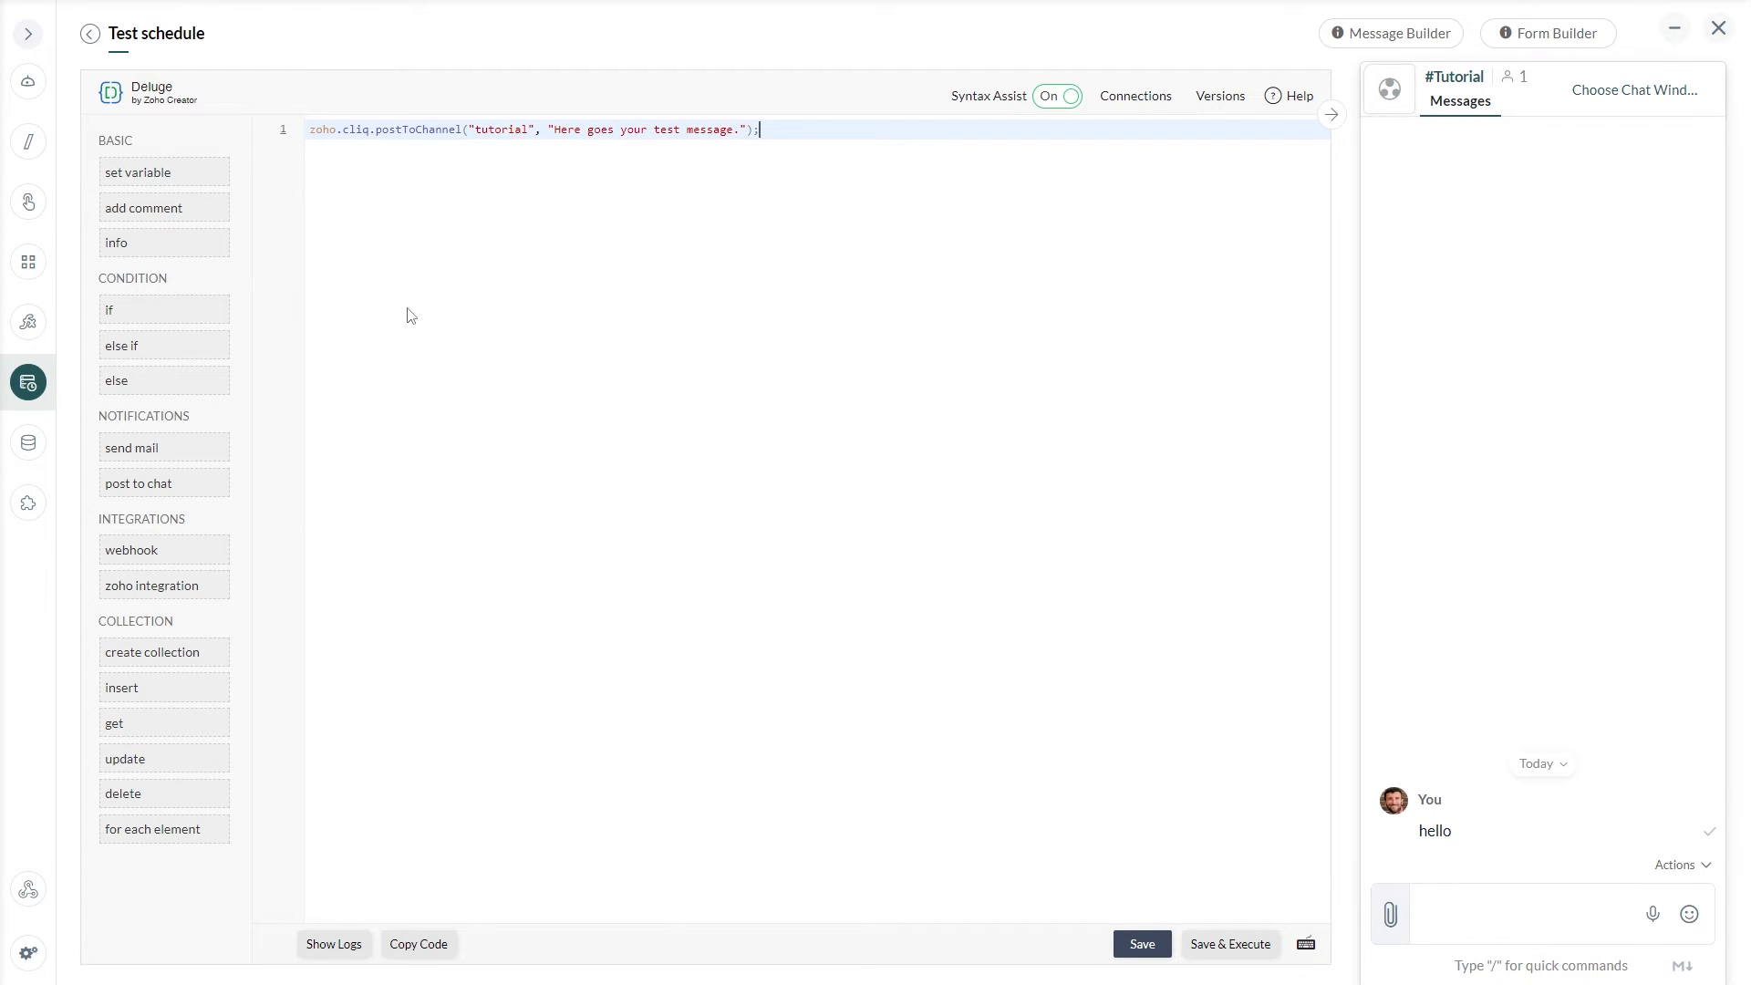
mouse_move(911, 238)
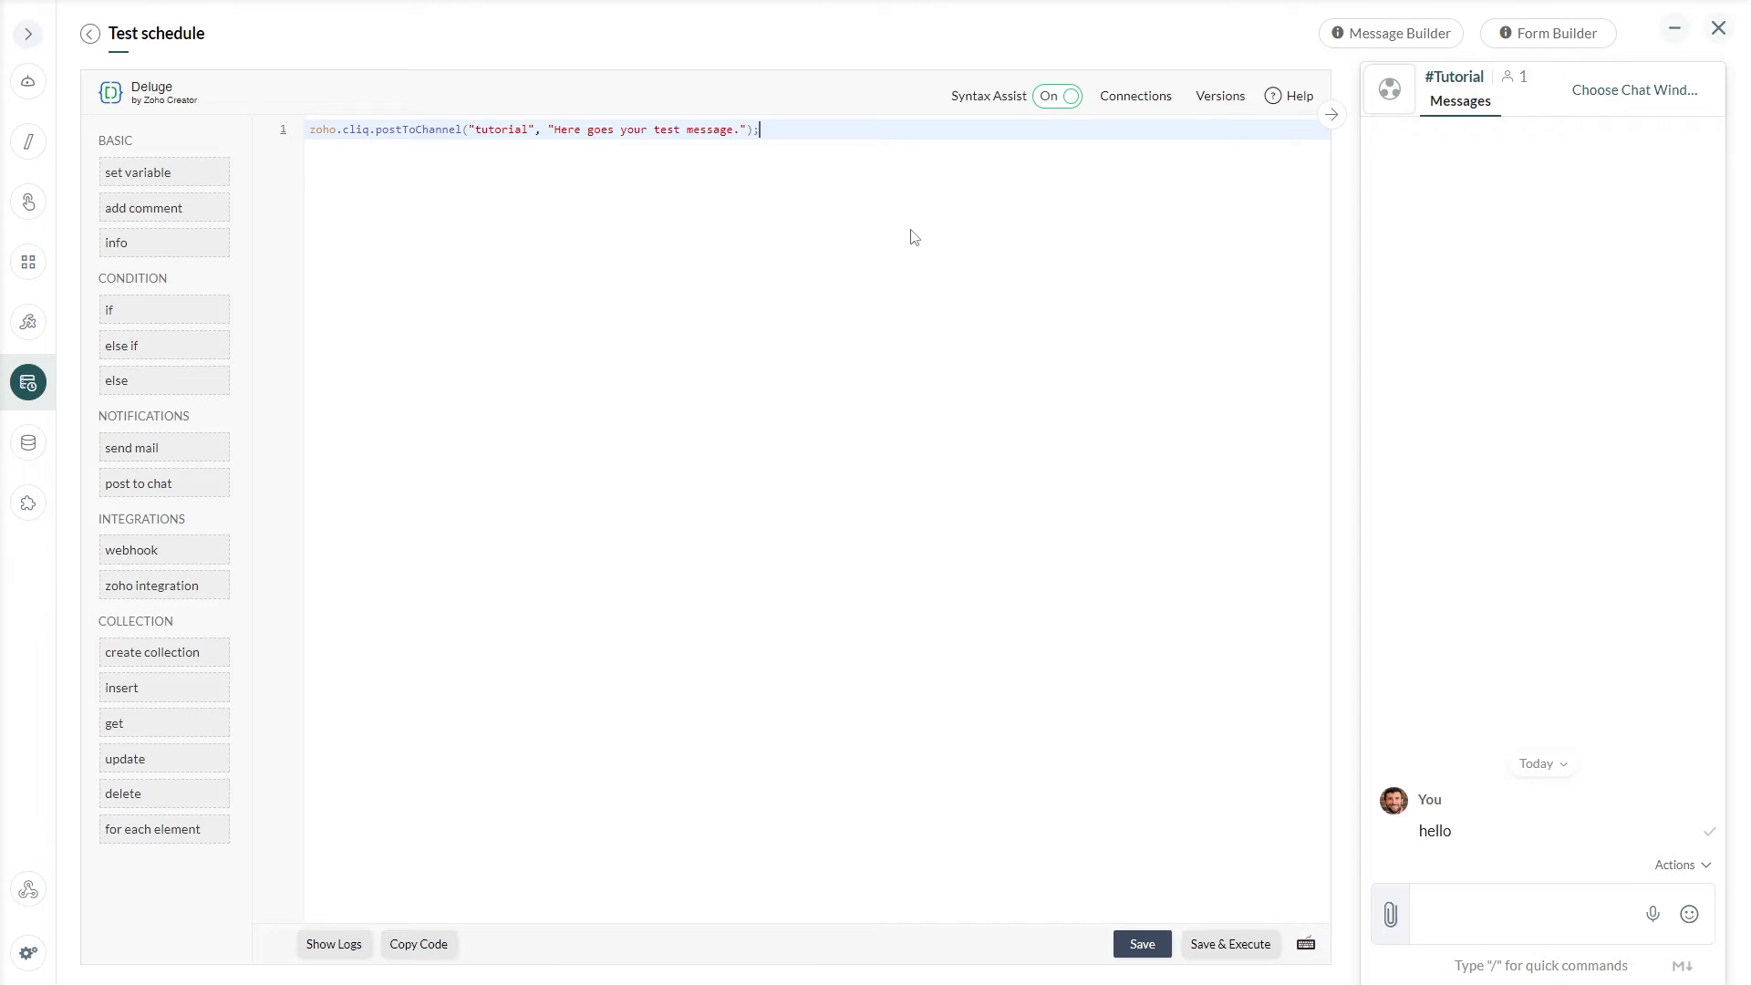
mouse_move(910, 273)
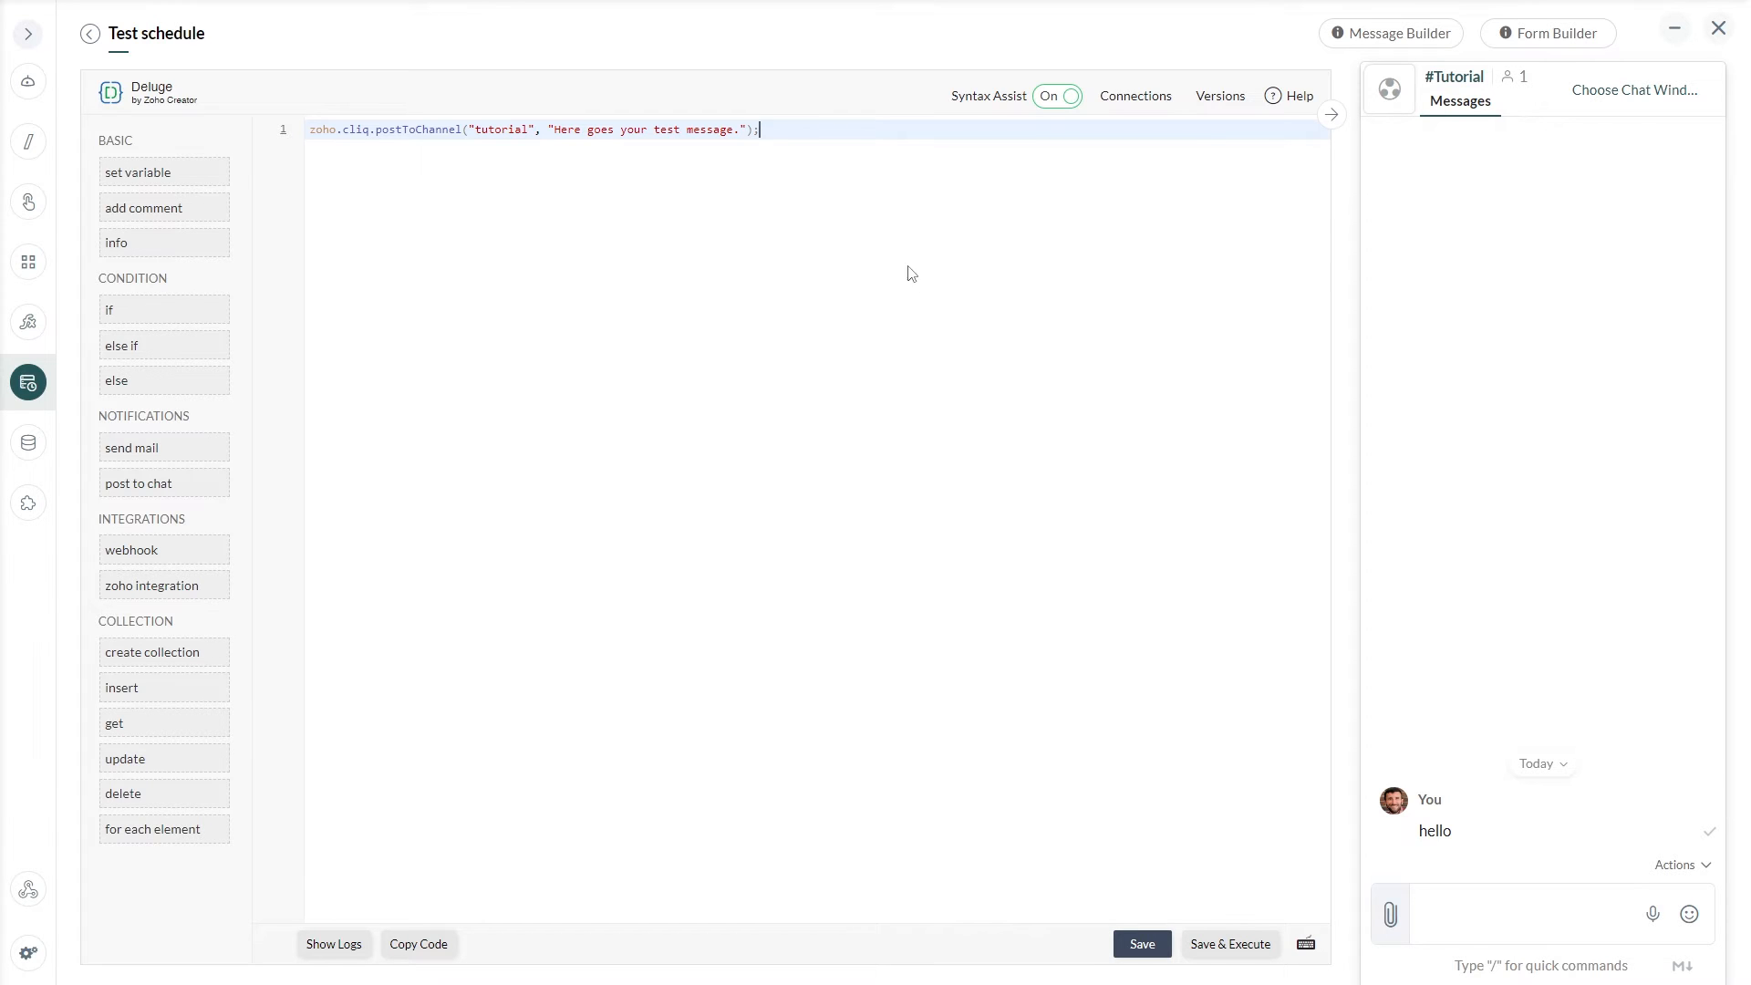
mouse_move(1096, 630)
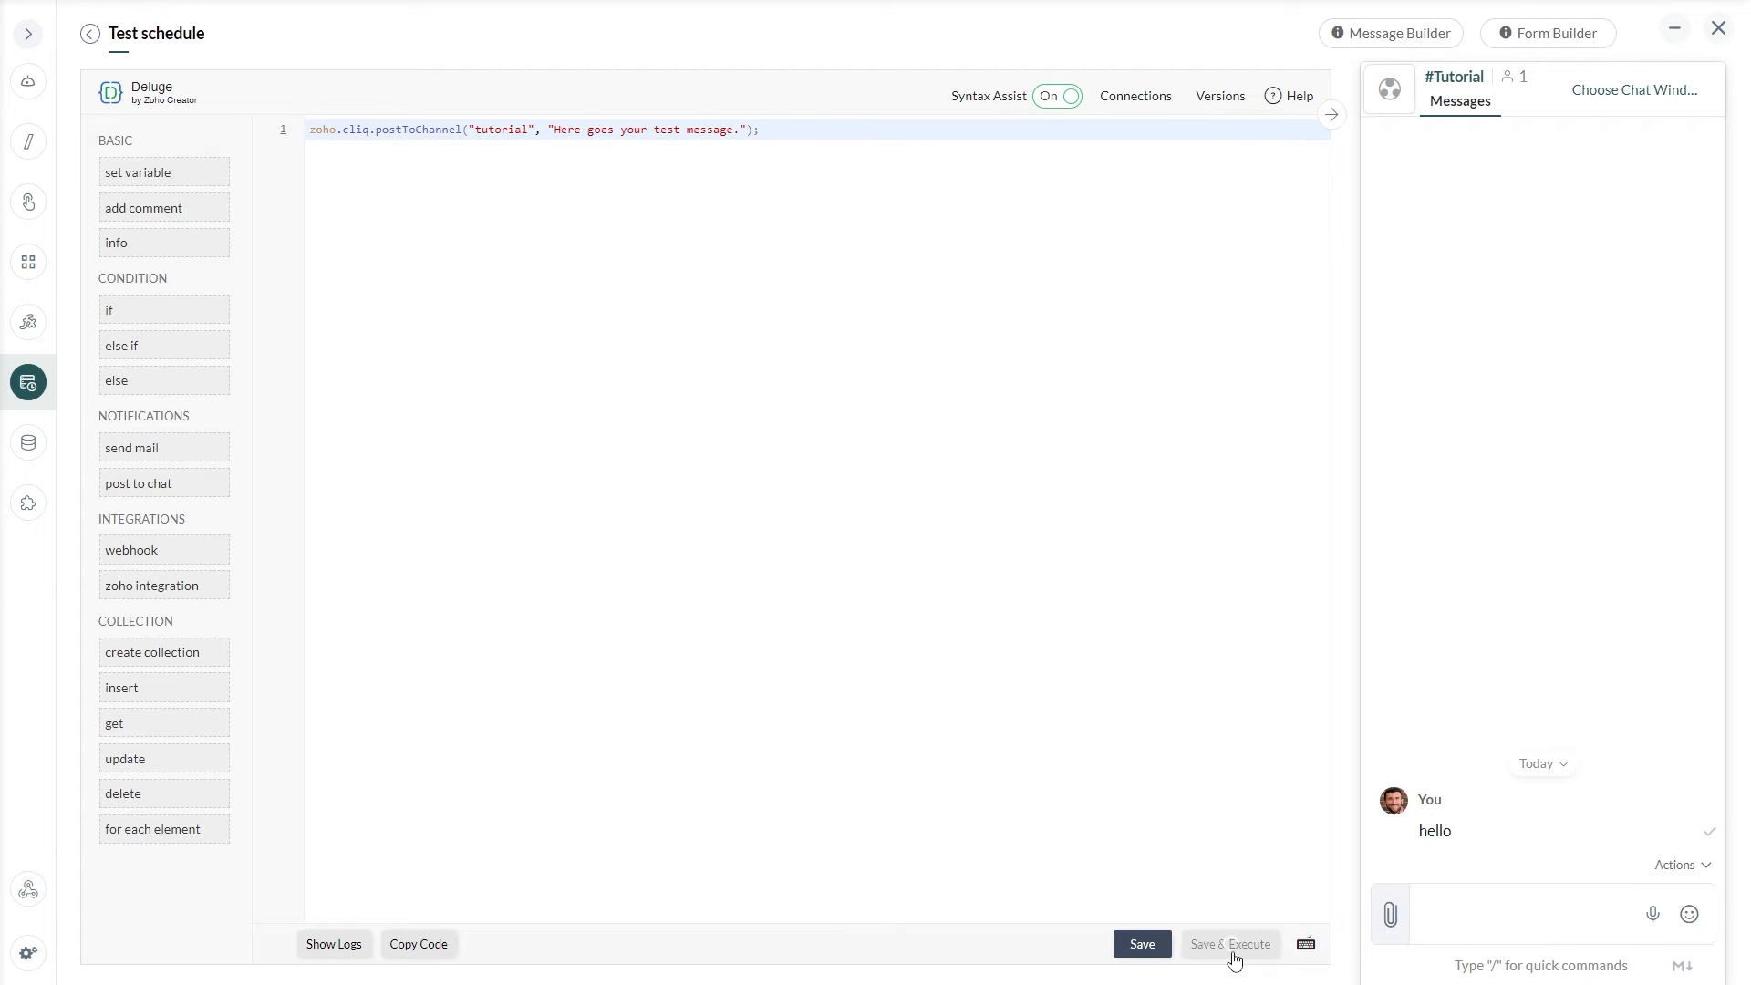
click(1229, 944)
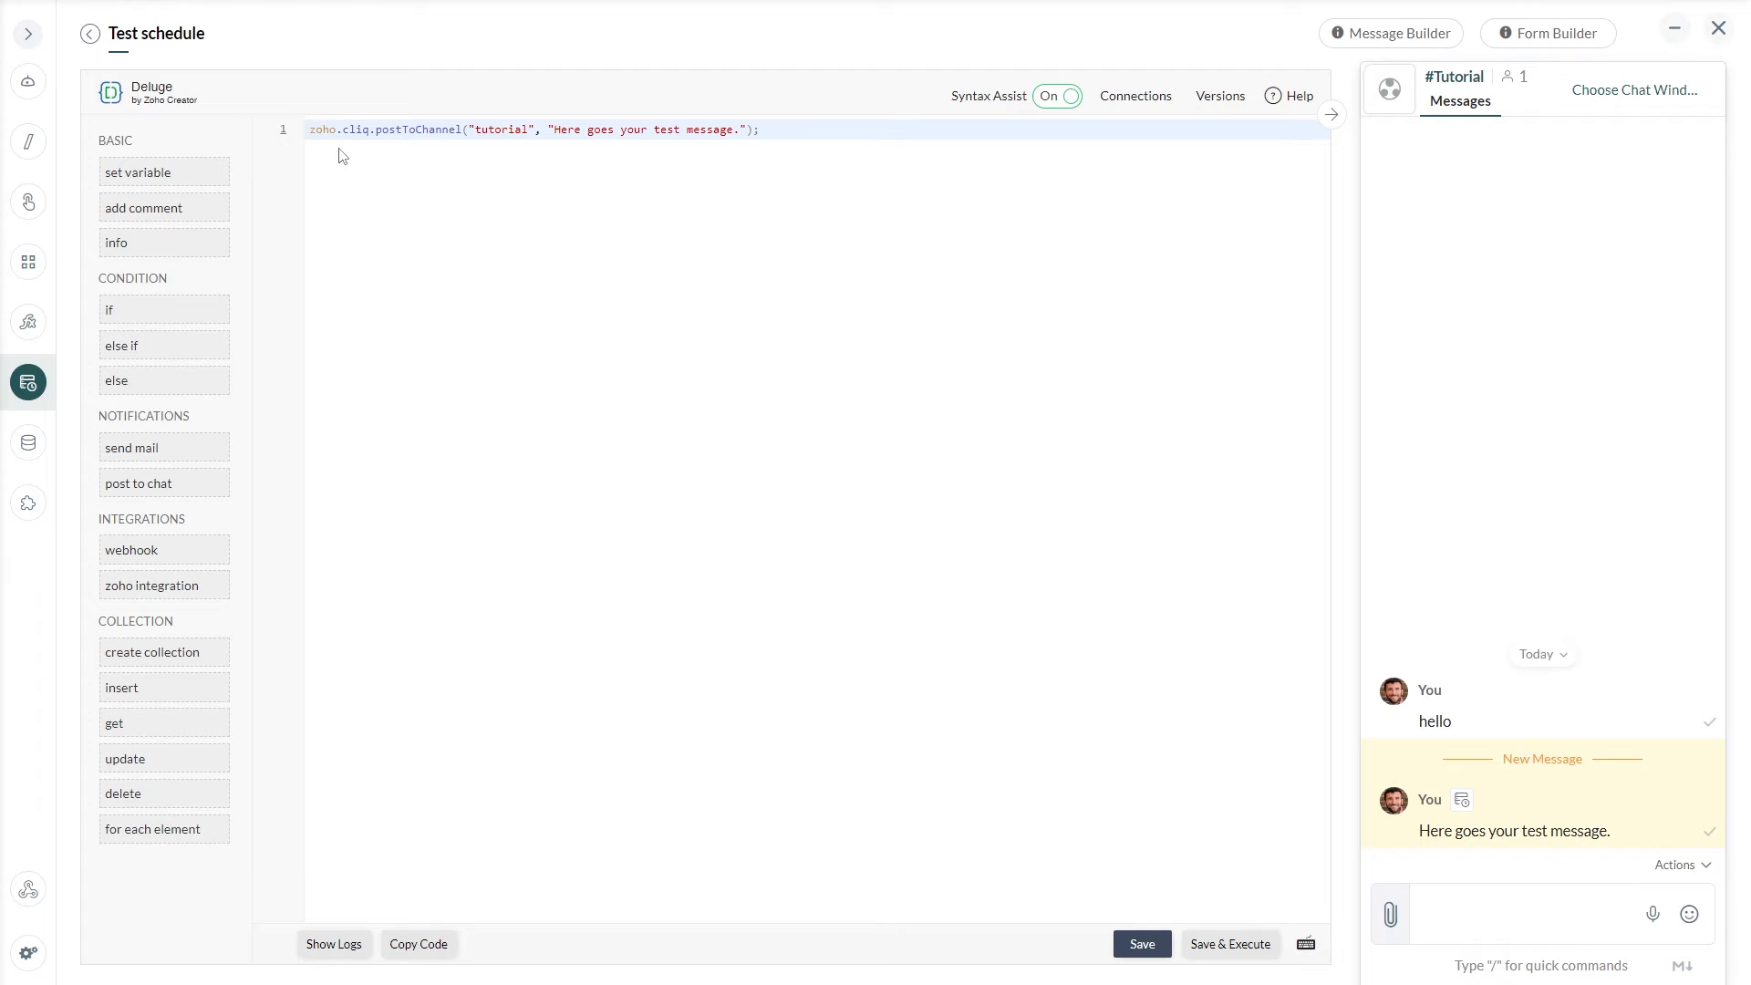
mouse_move(1595, 759)
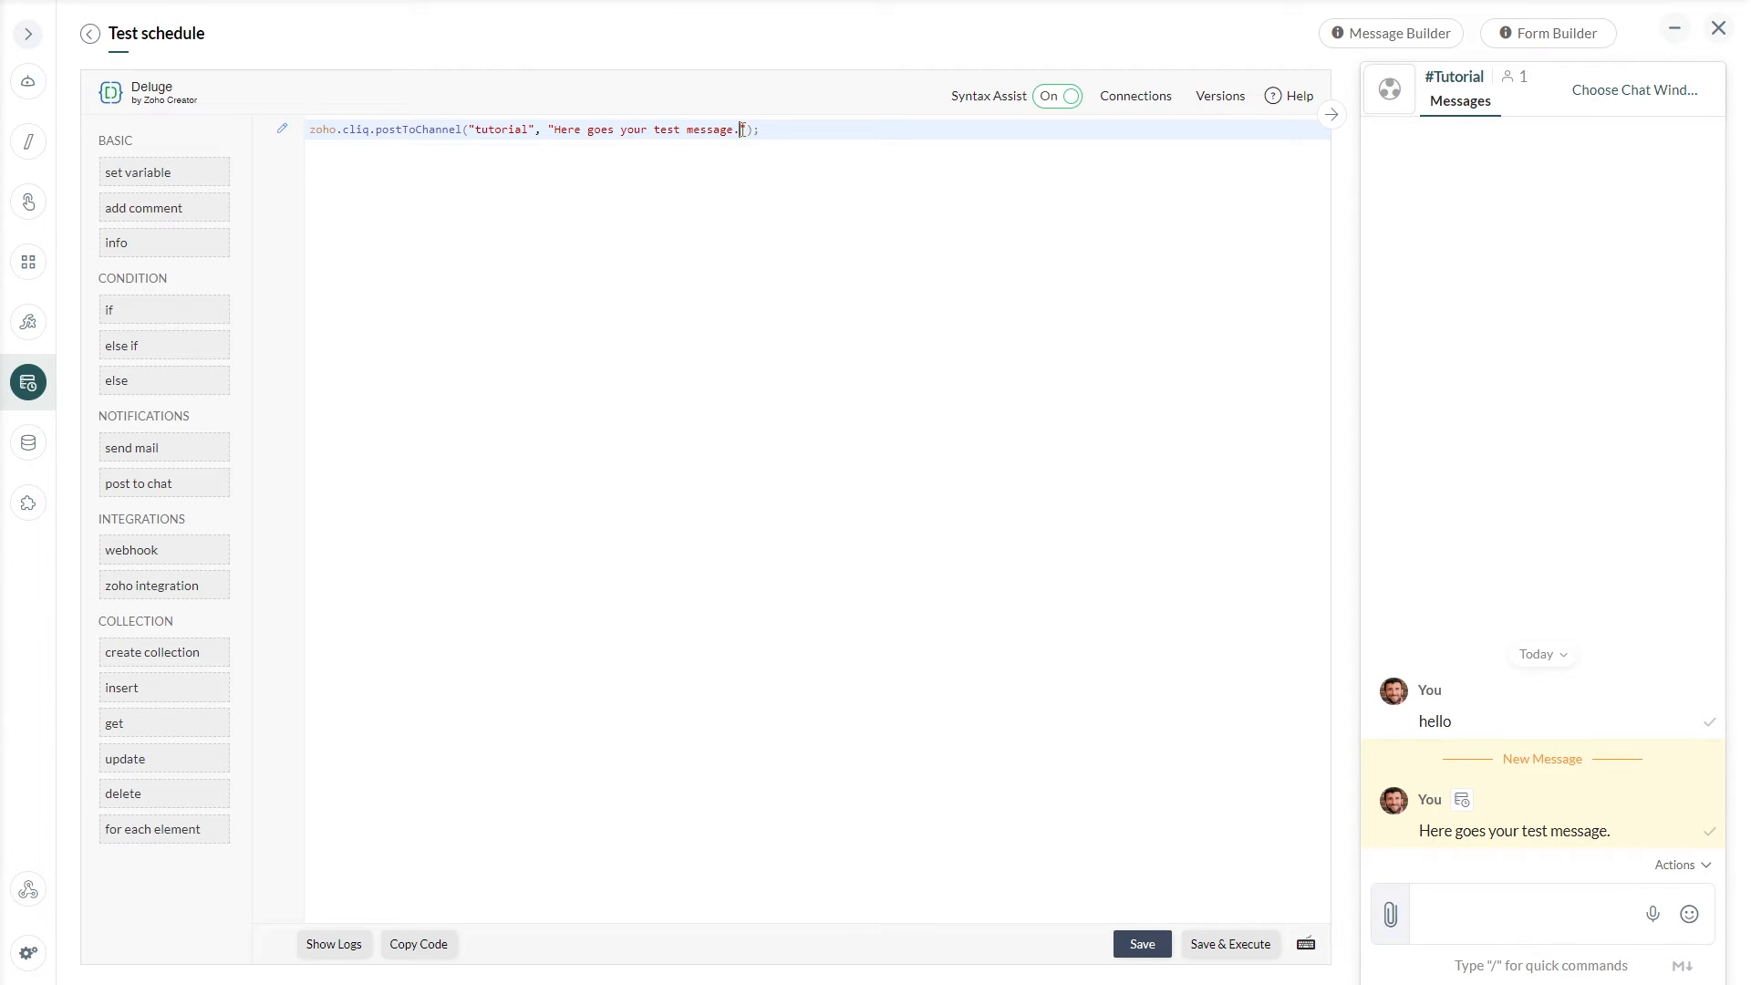
- Replace the message with 'Hello, please see the following link before the meeting:' and the projects.zoho.com portal URL
drag(566, 129, 737, 128)
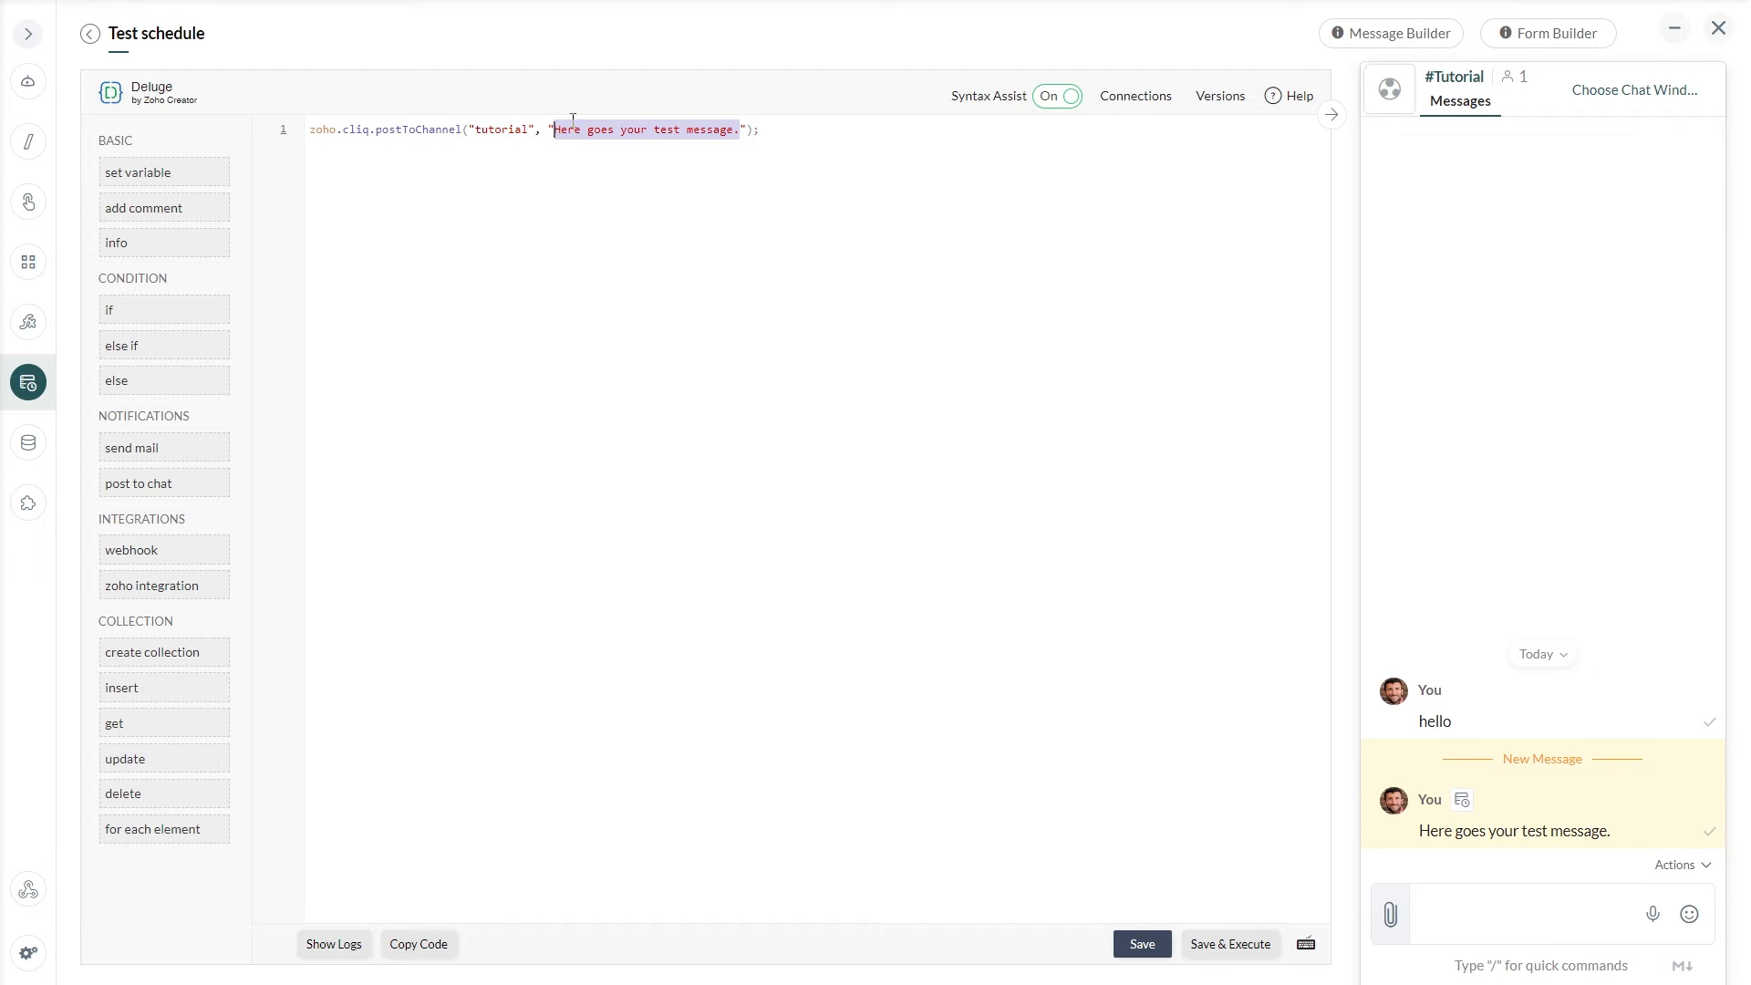
text(Hello, plea)
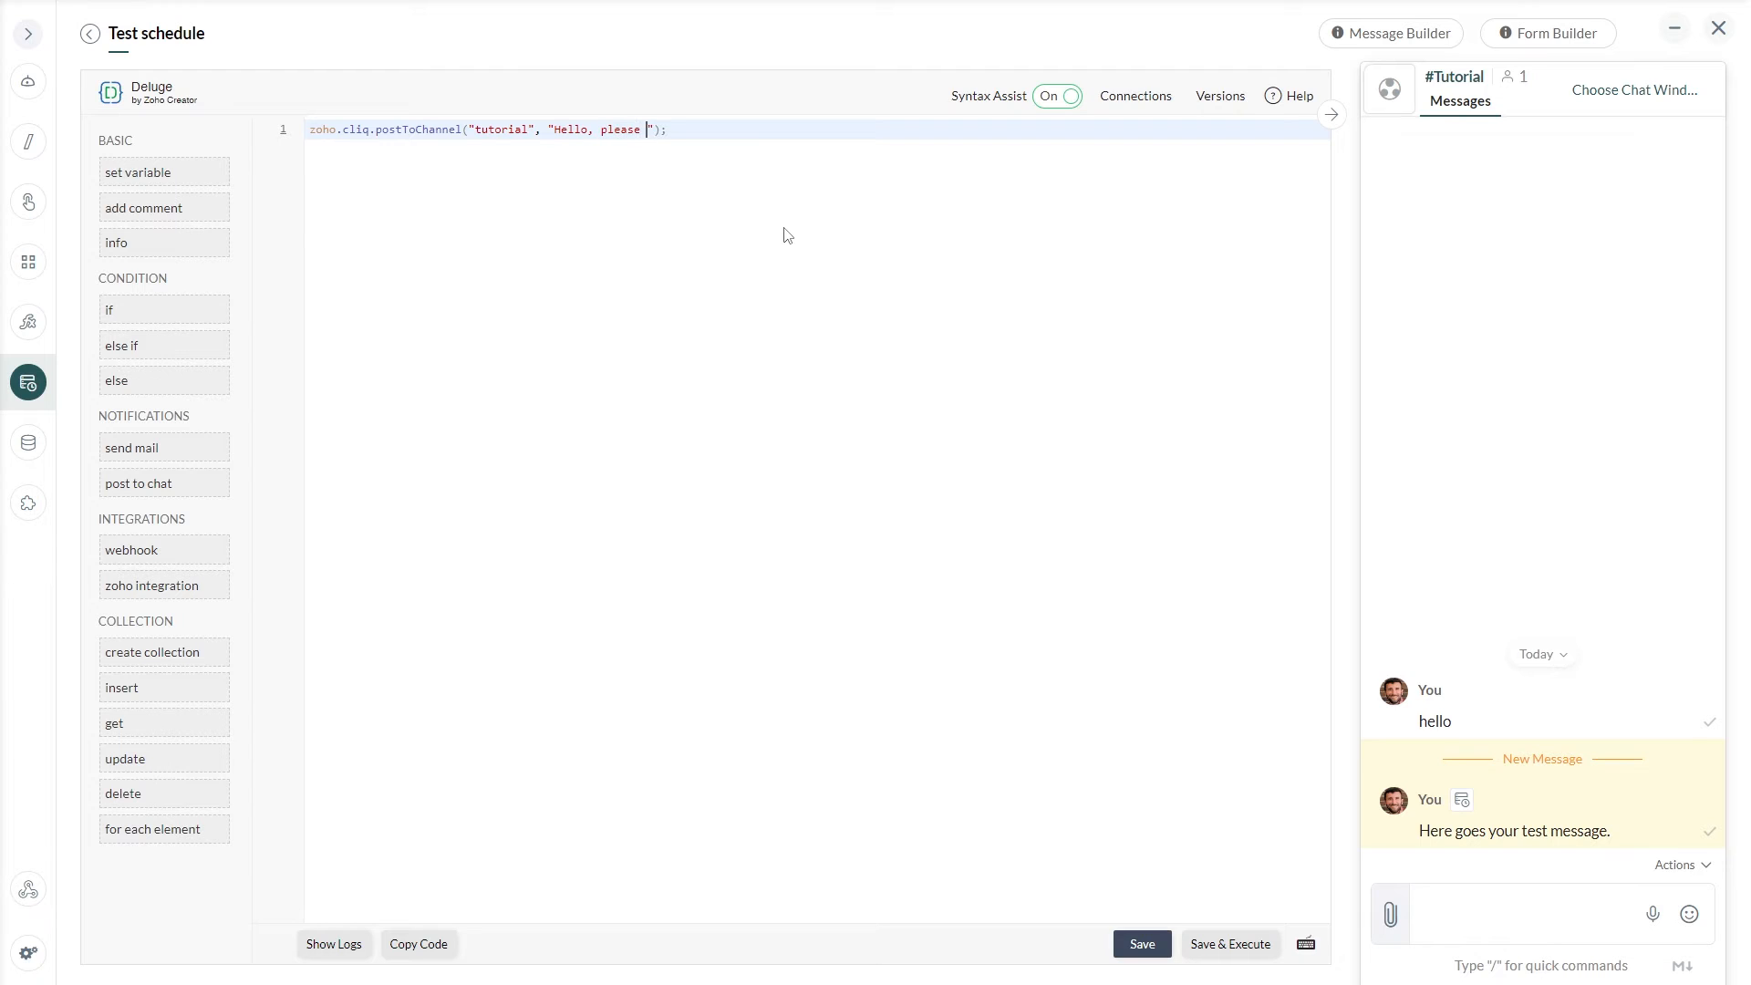
text(see the following link be)
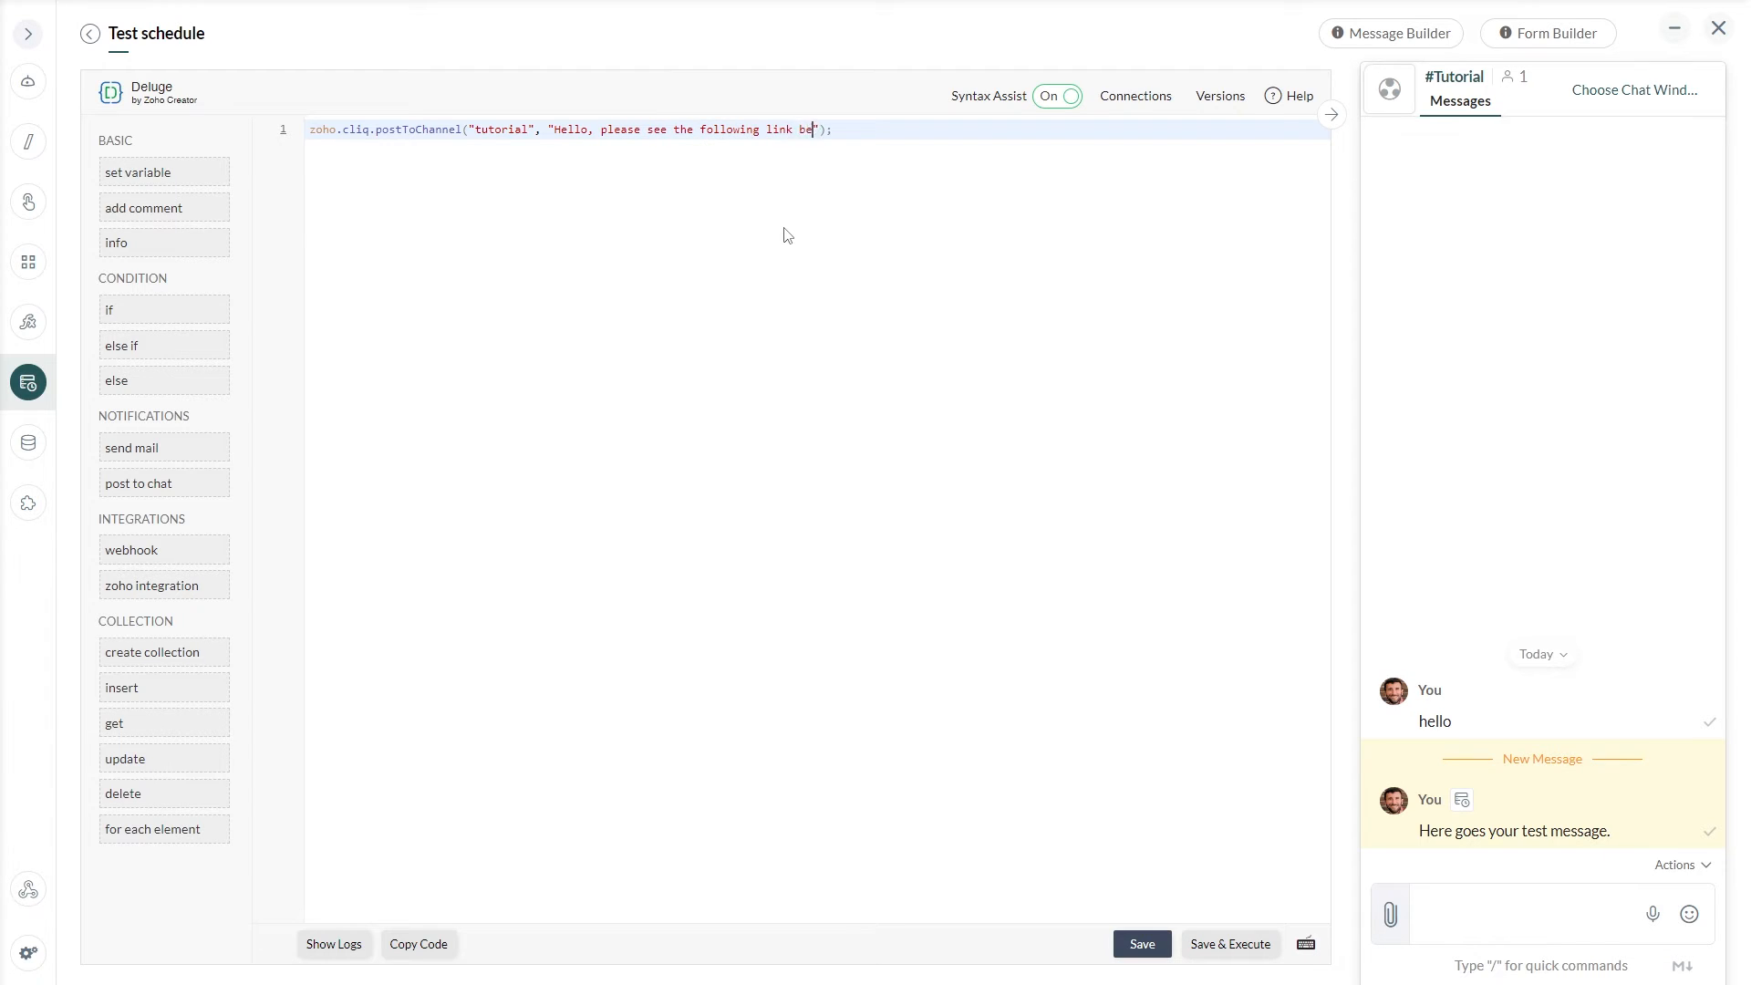
text(fore the meeting)
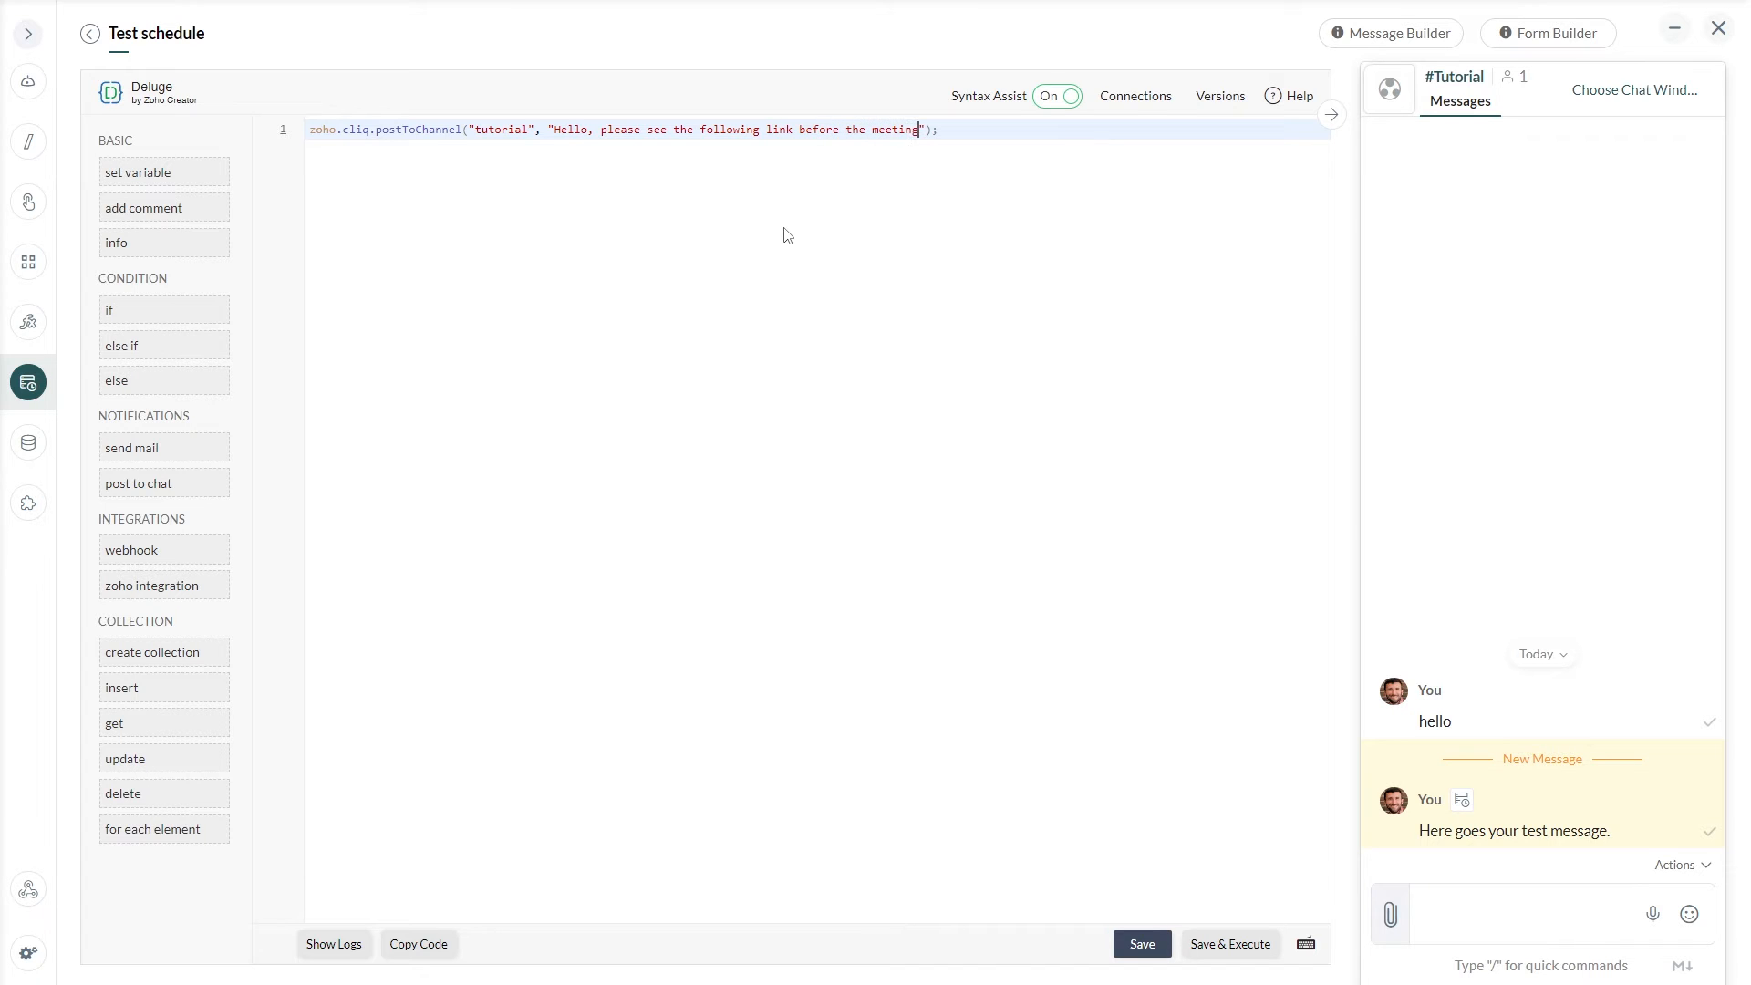
text(:)
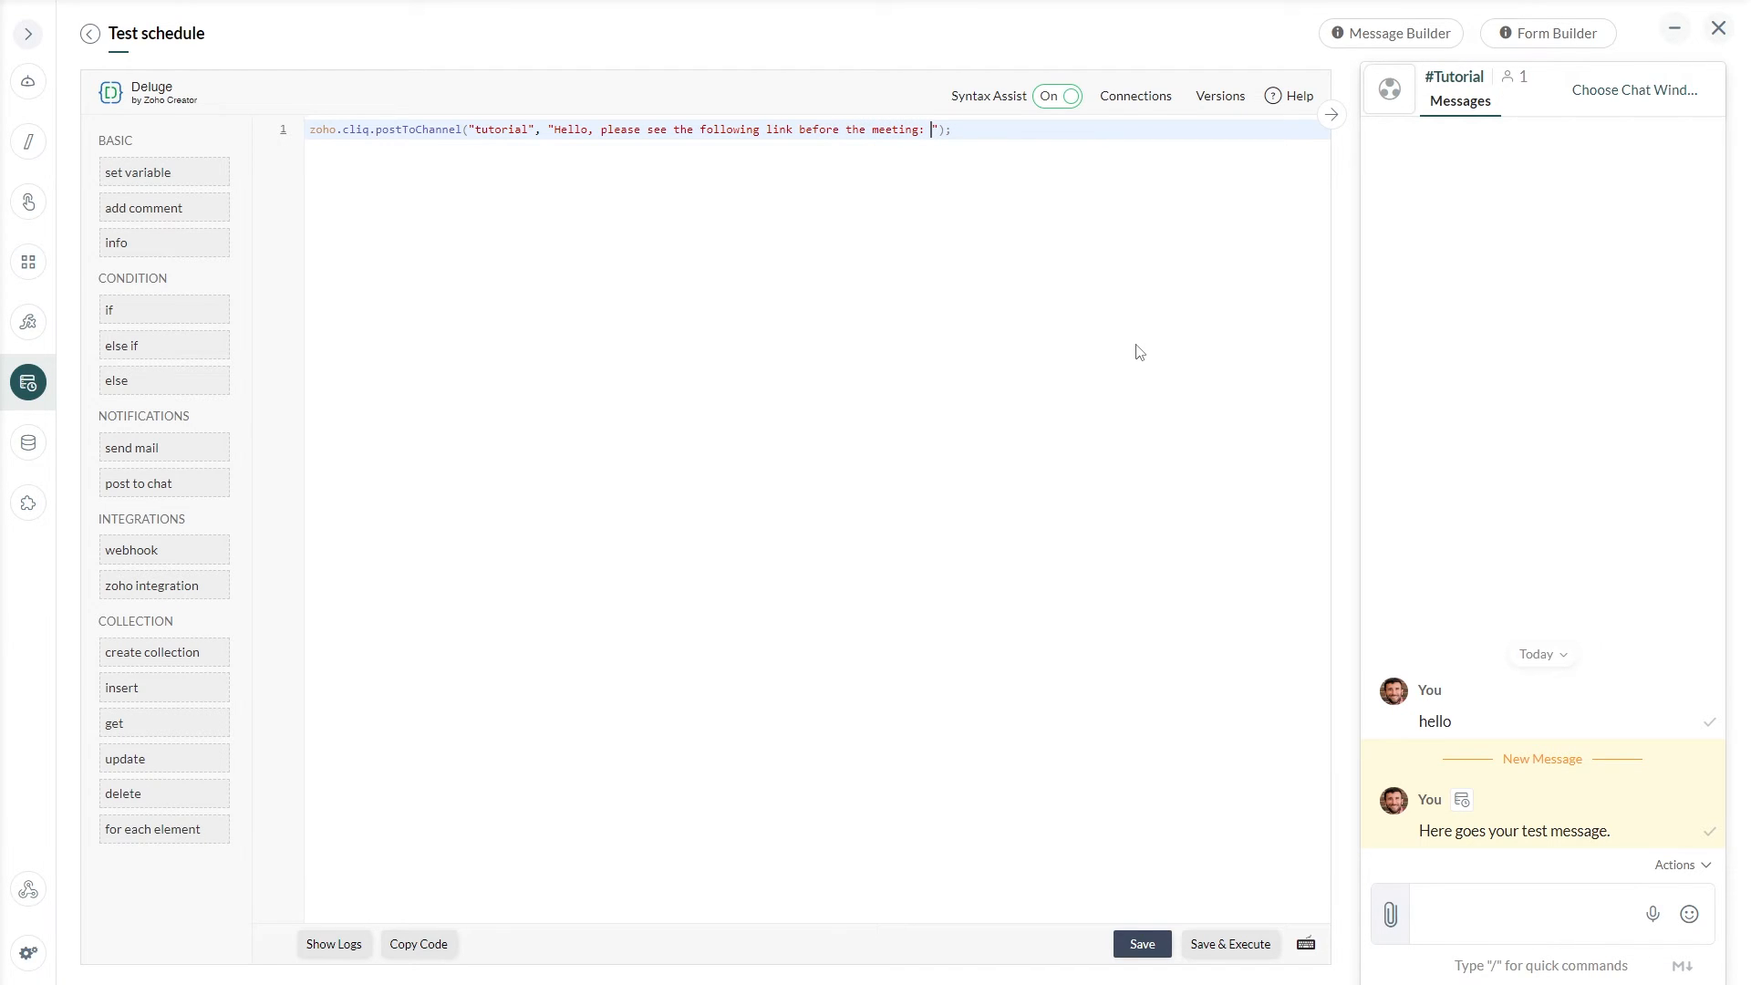
text(https://projects.zoho.com/portal/beckmanncollab#mywork)
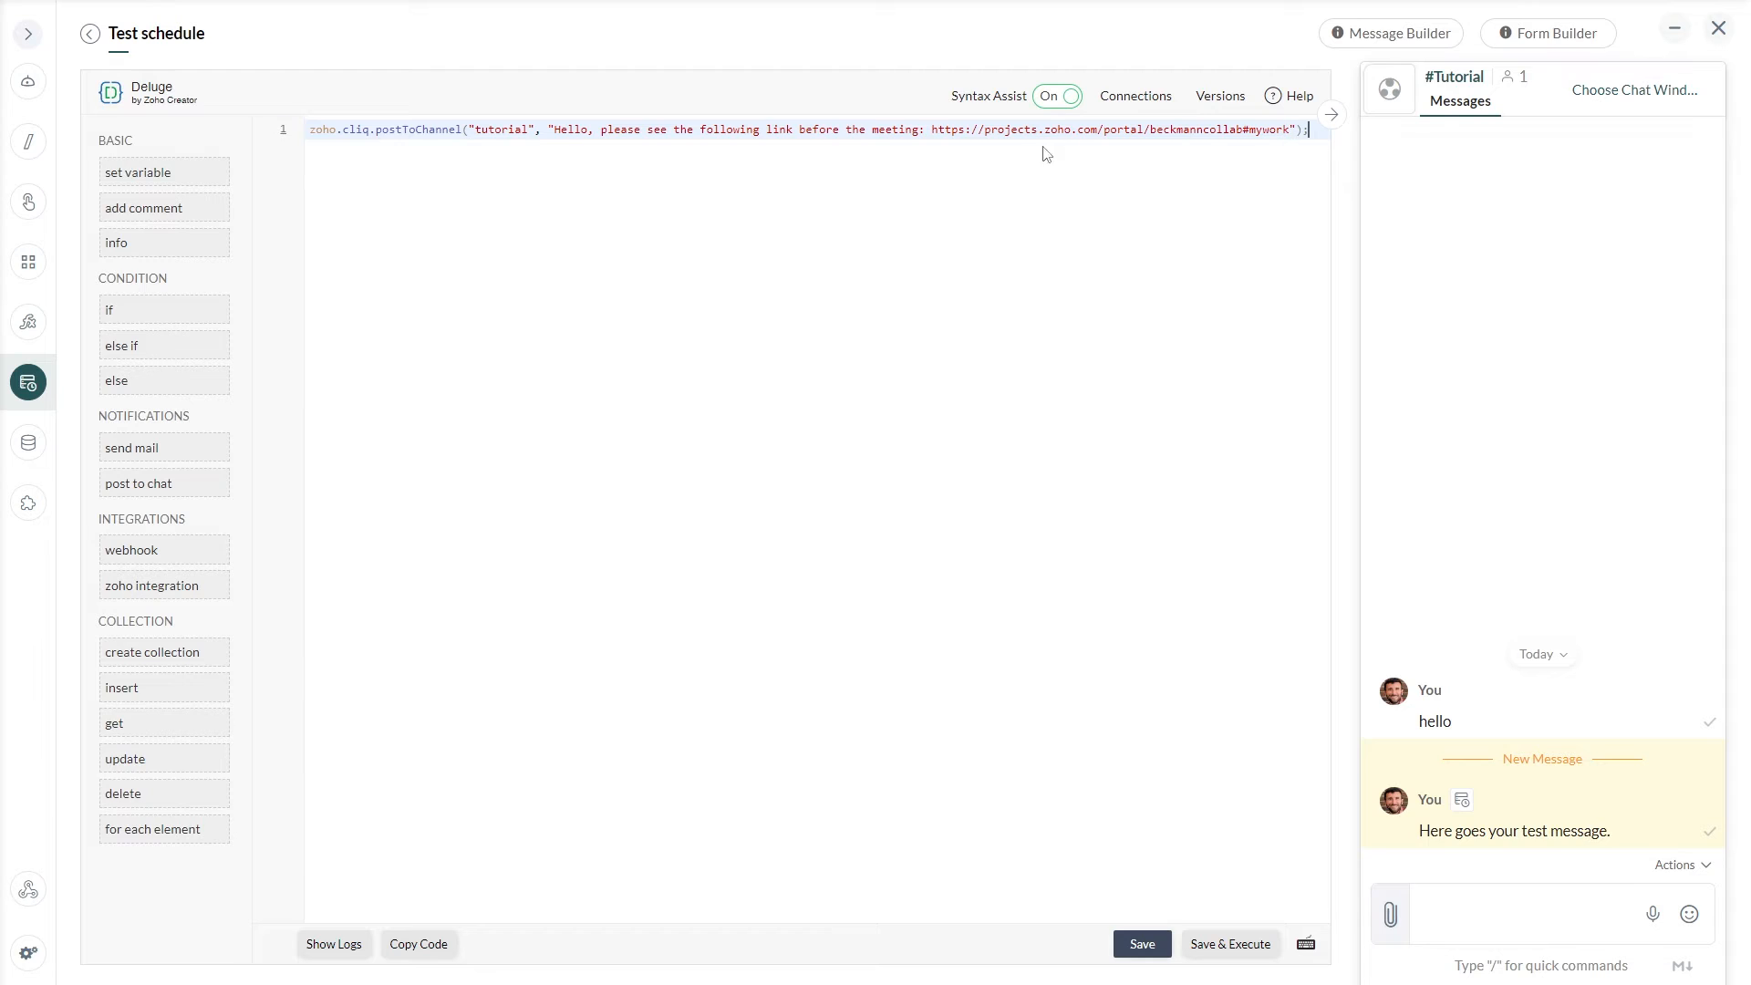
mouse_move(1030, 155)
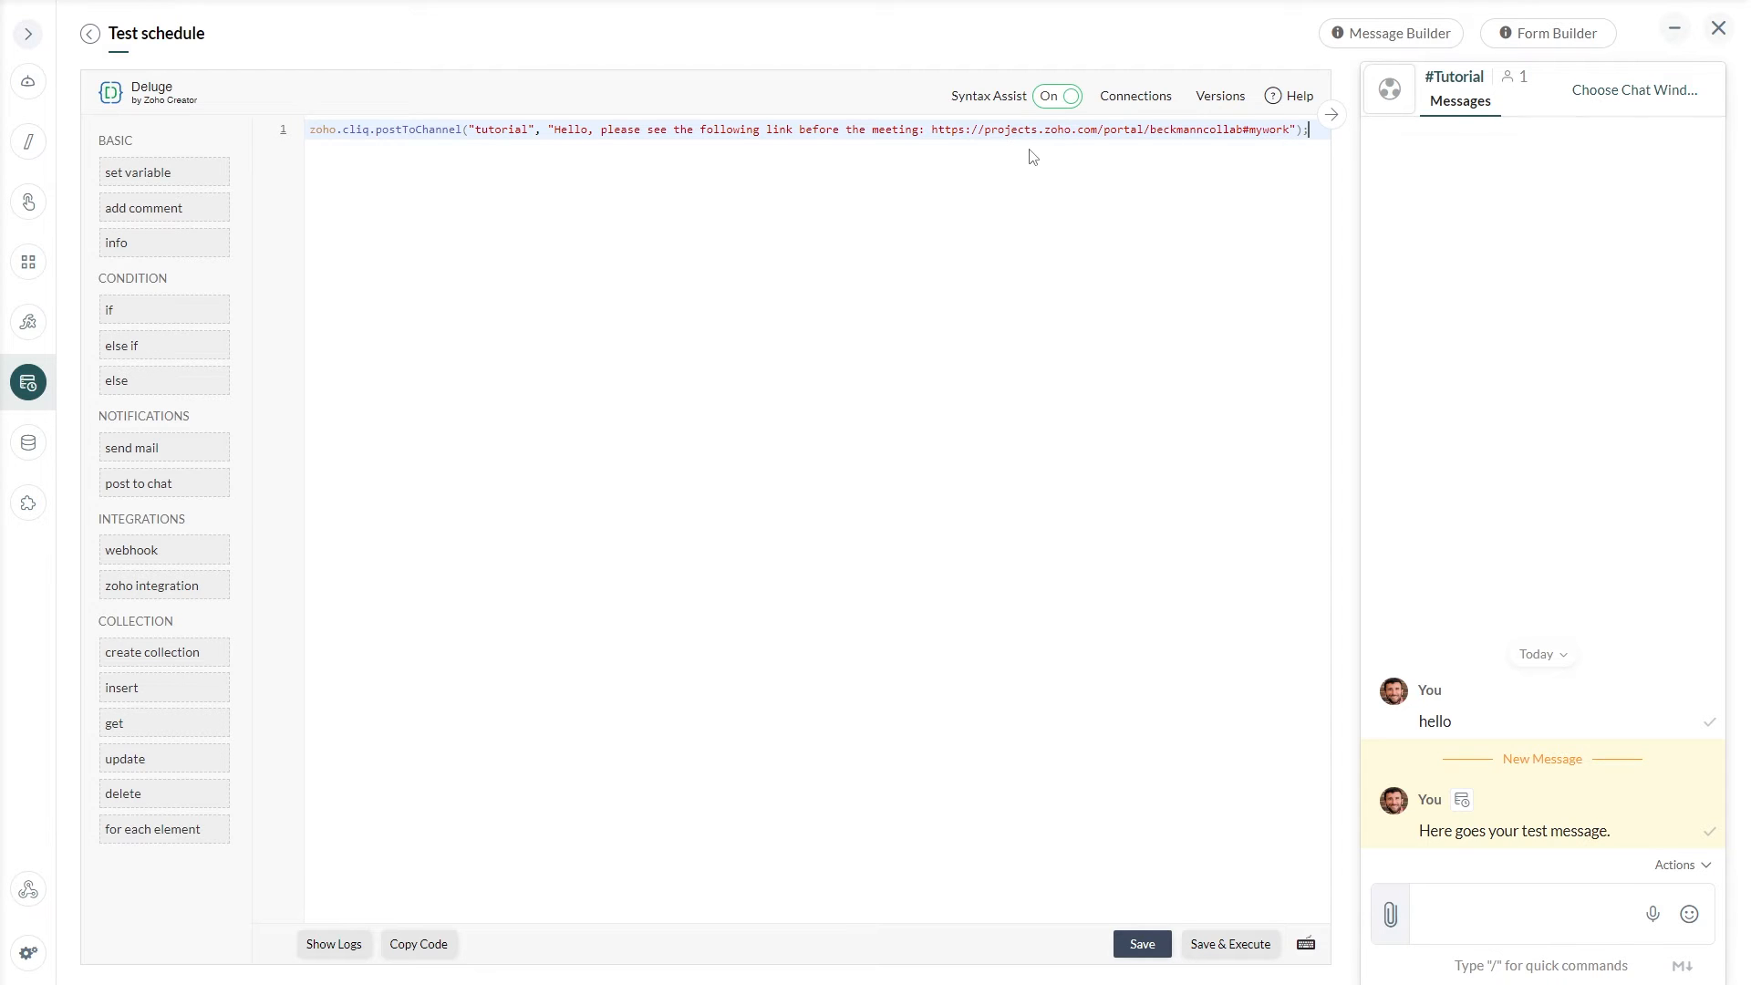
mouse_move(1234, 958)
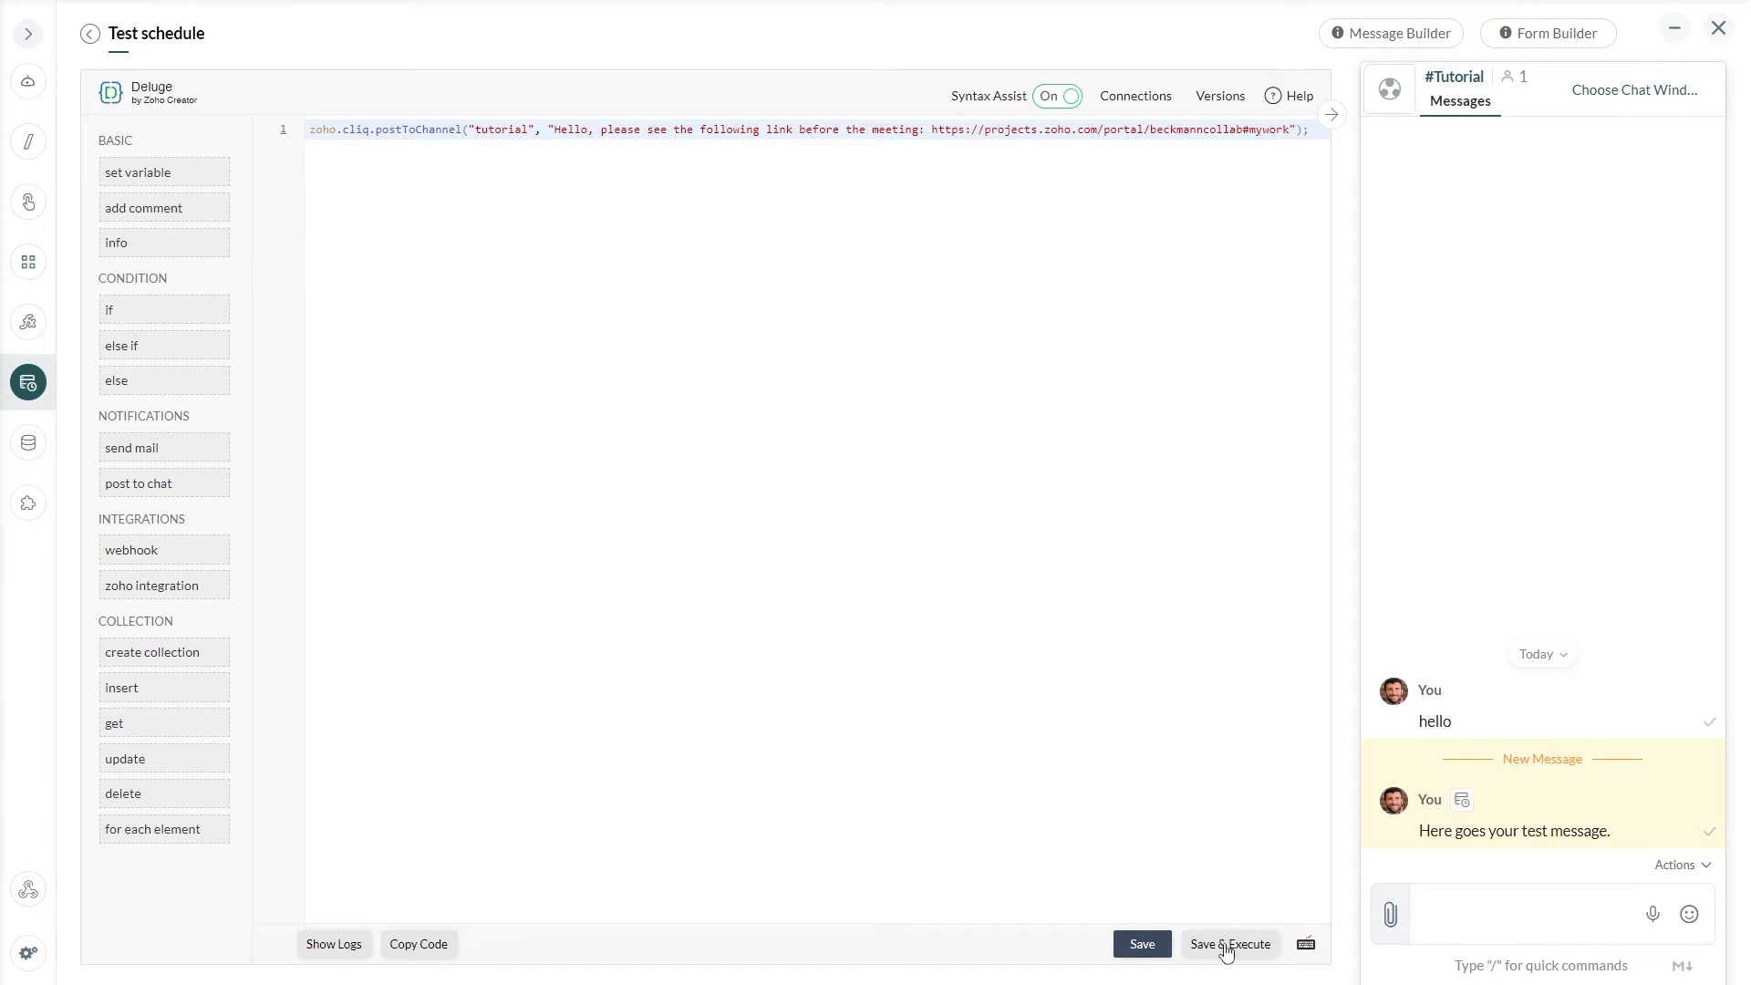
- Save and execute the code to post the link message
click(1229, 944)
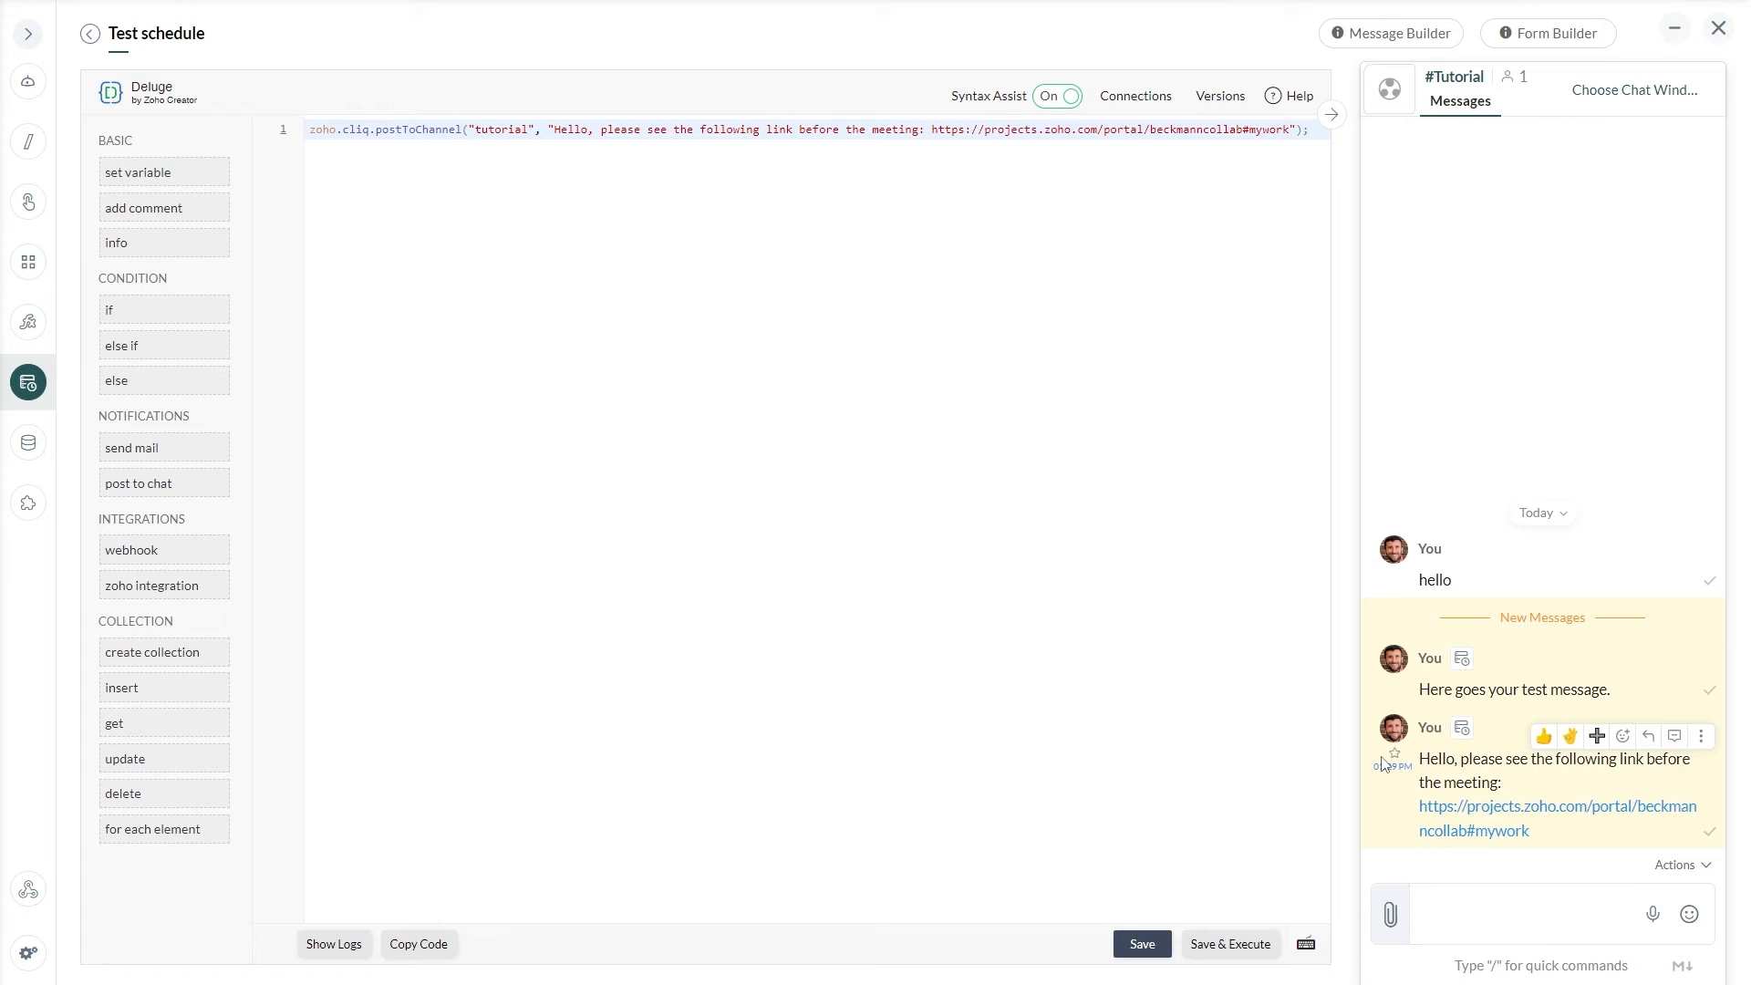
mouse_move(1467, 761)
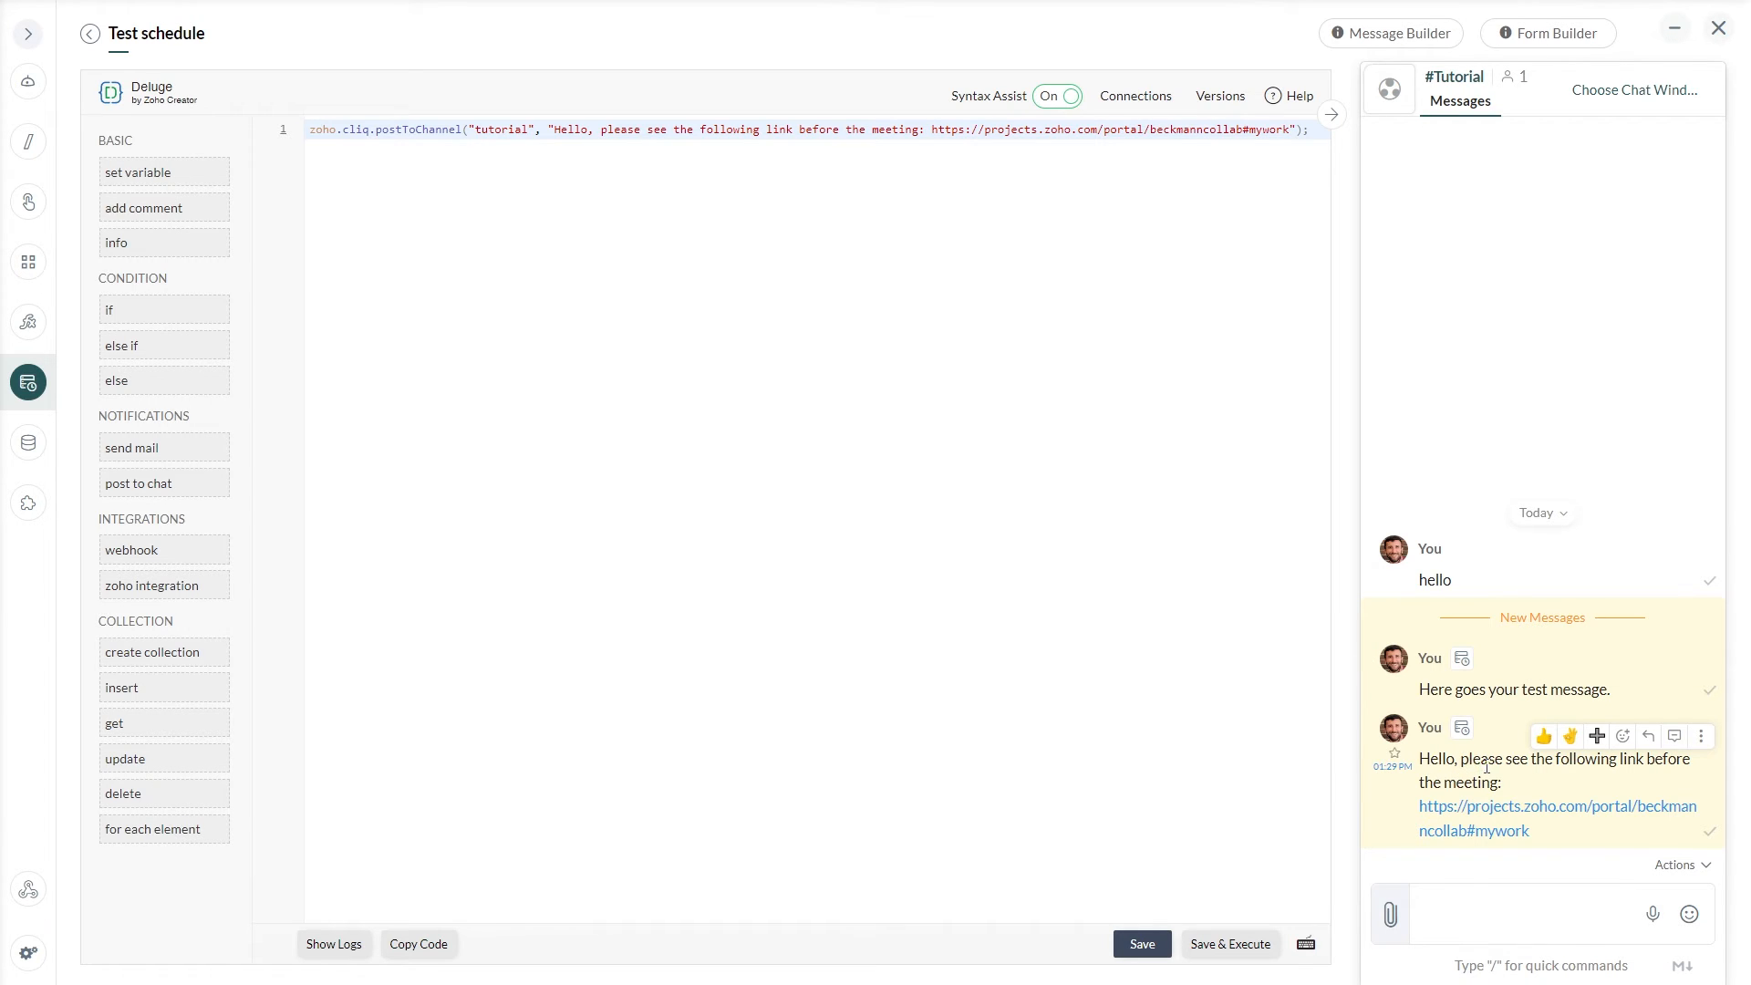
click(1541, 915)
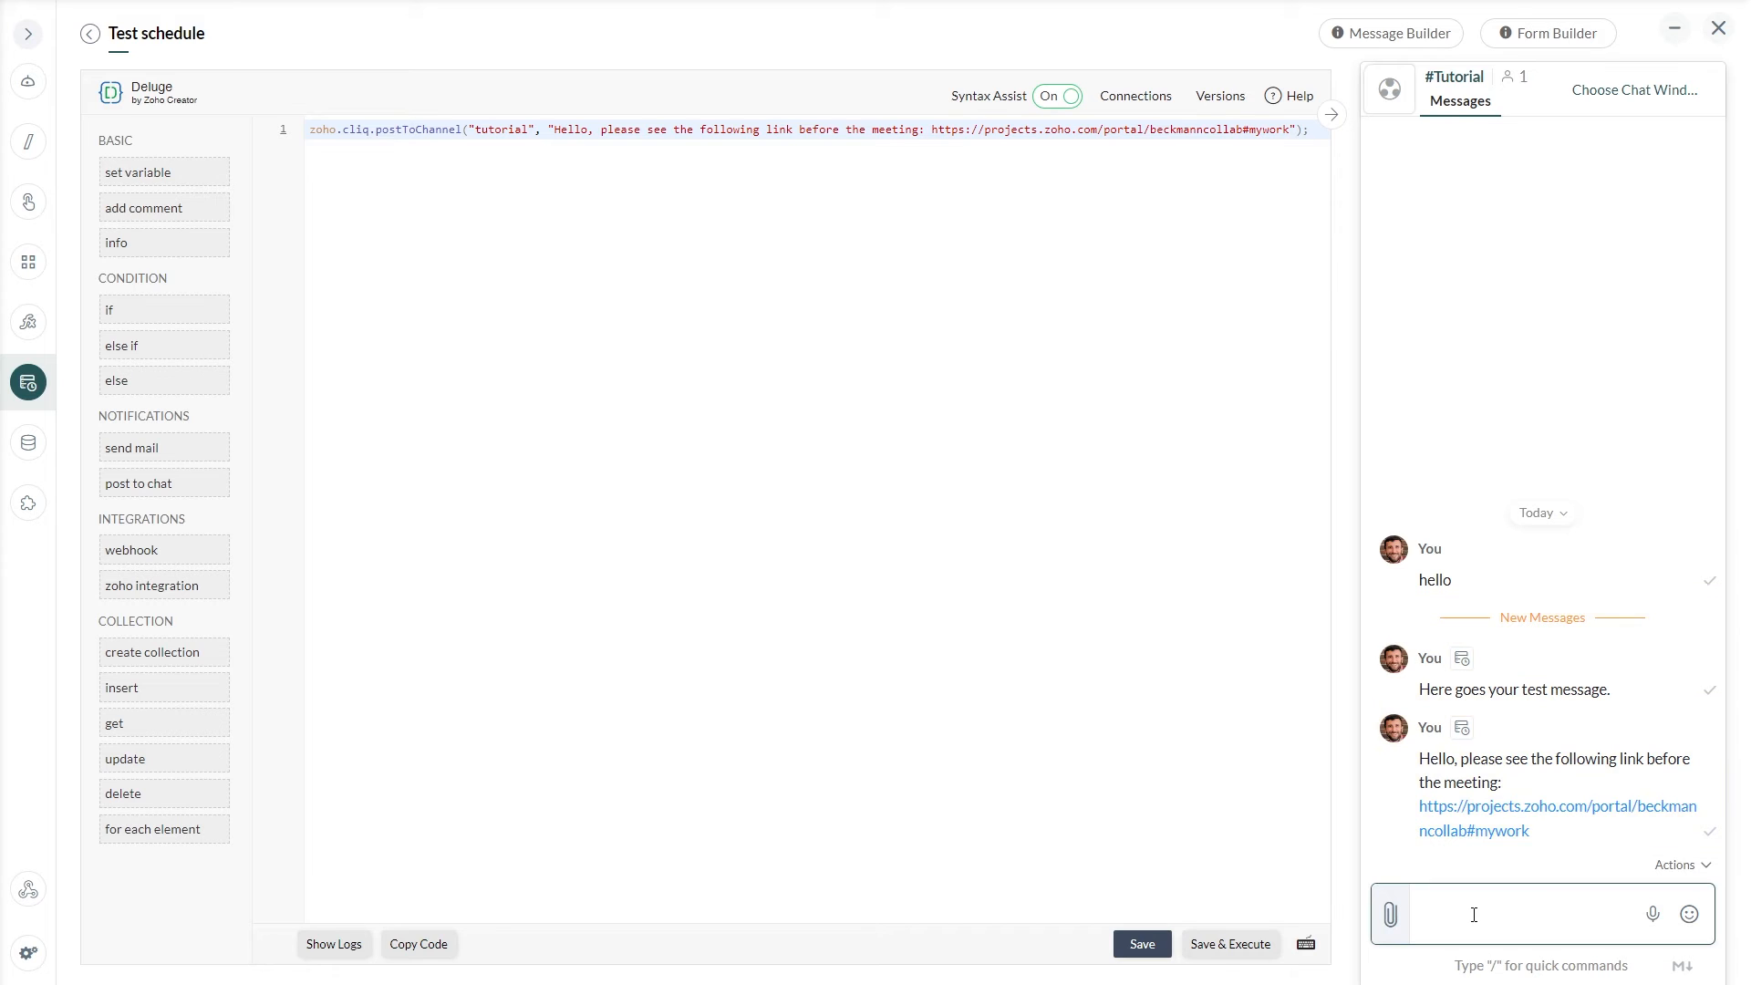
text(@all)
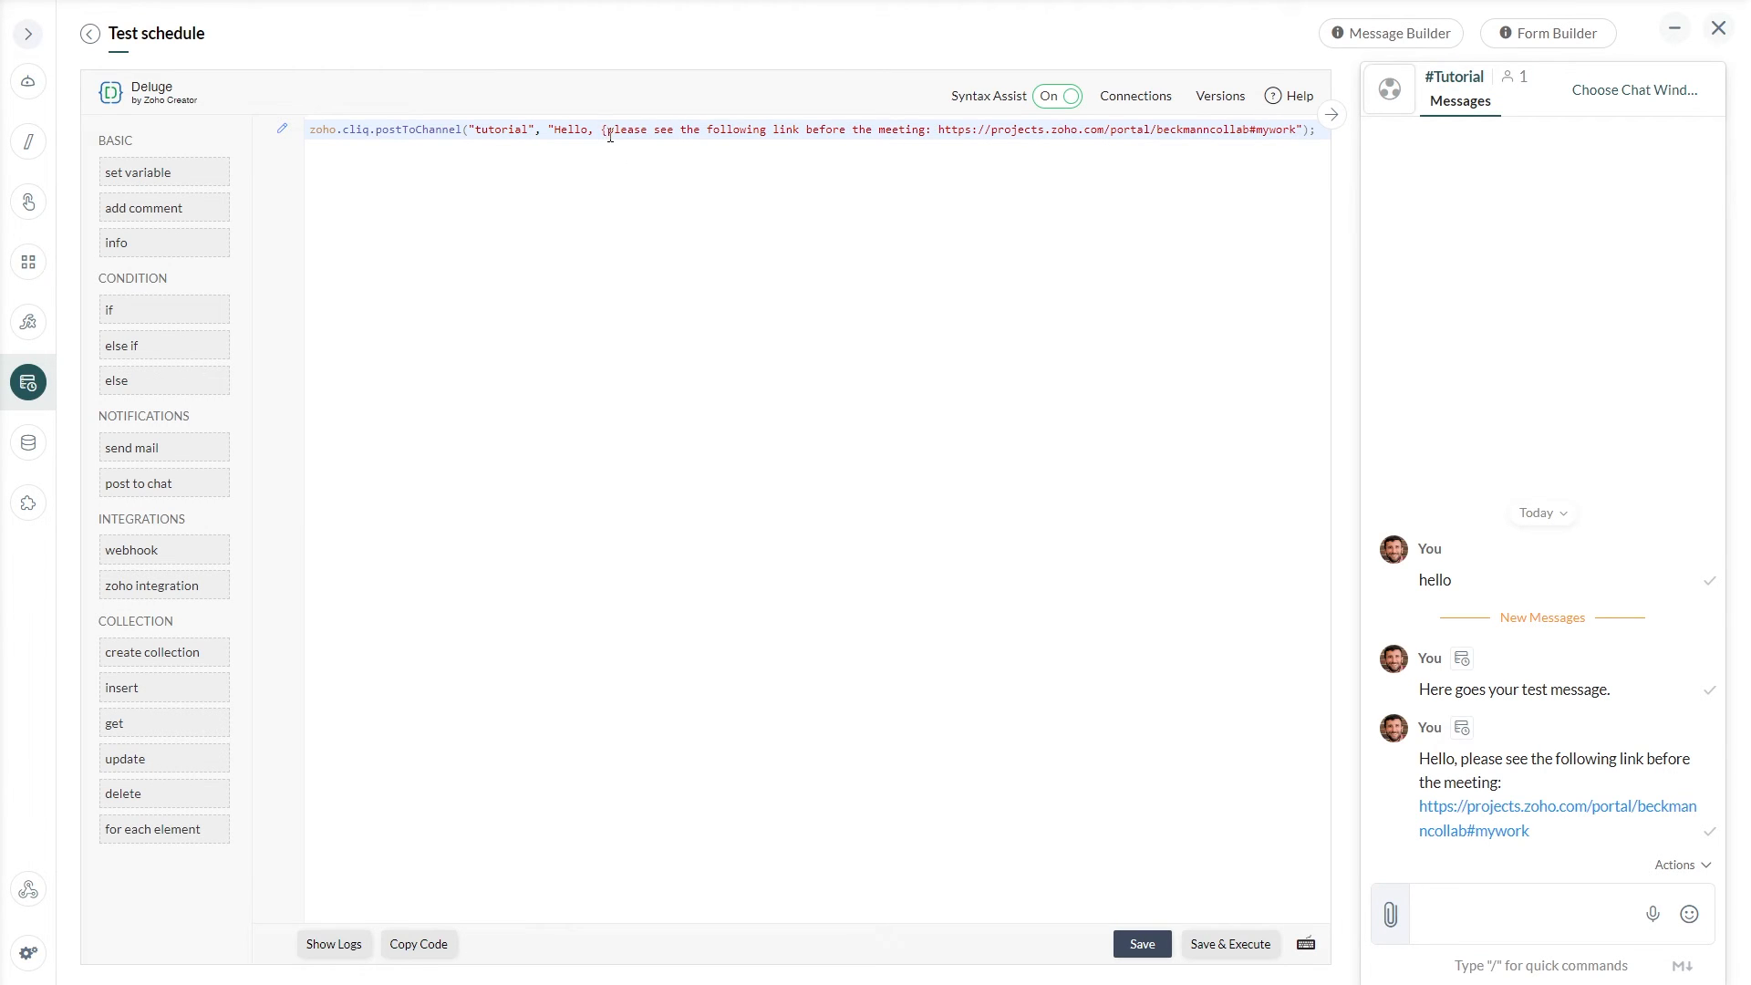
text(@participants})
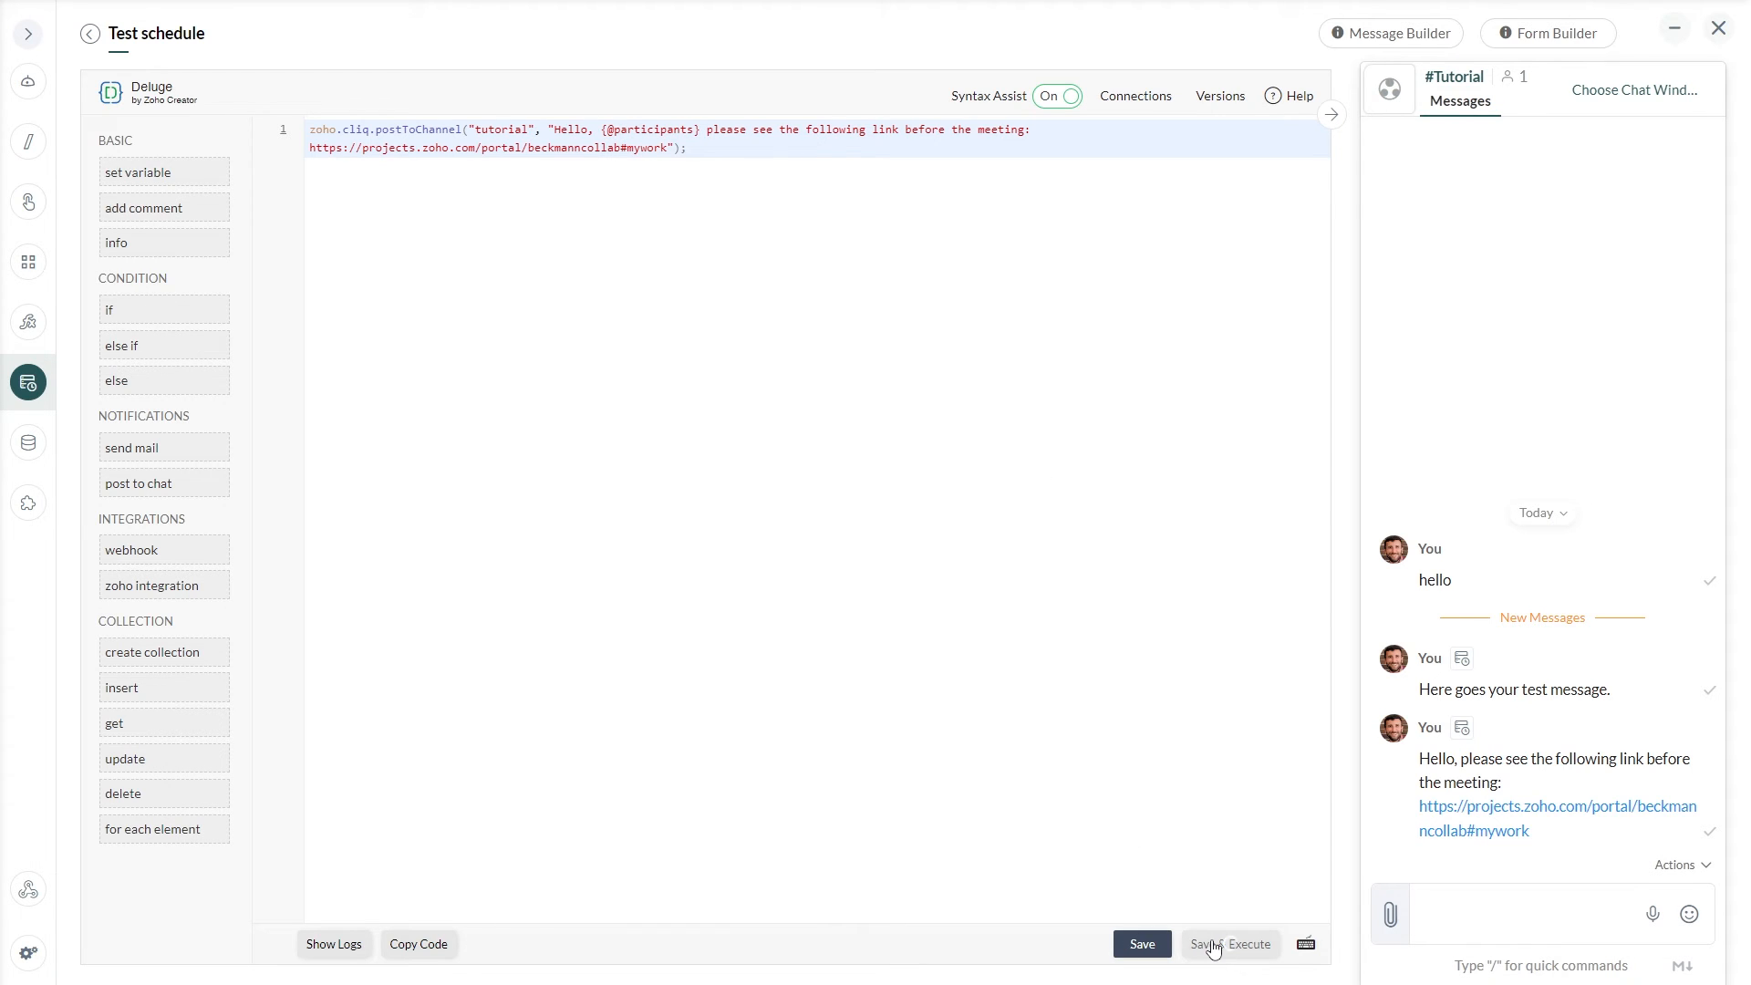
click(1250, 944)
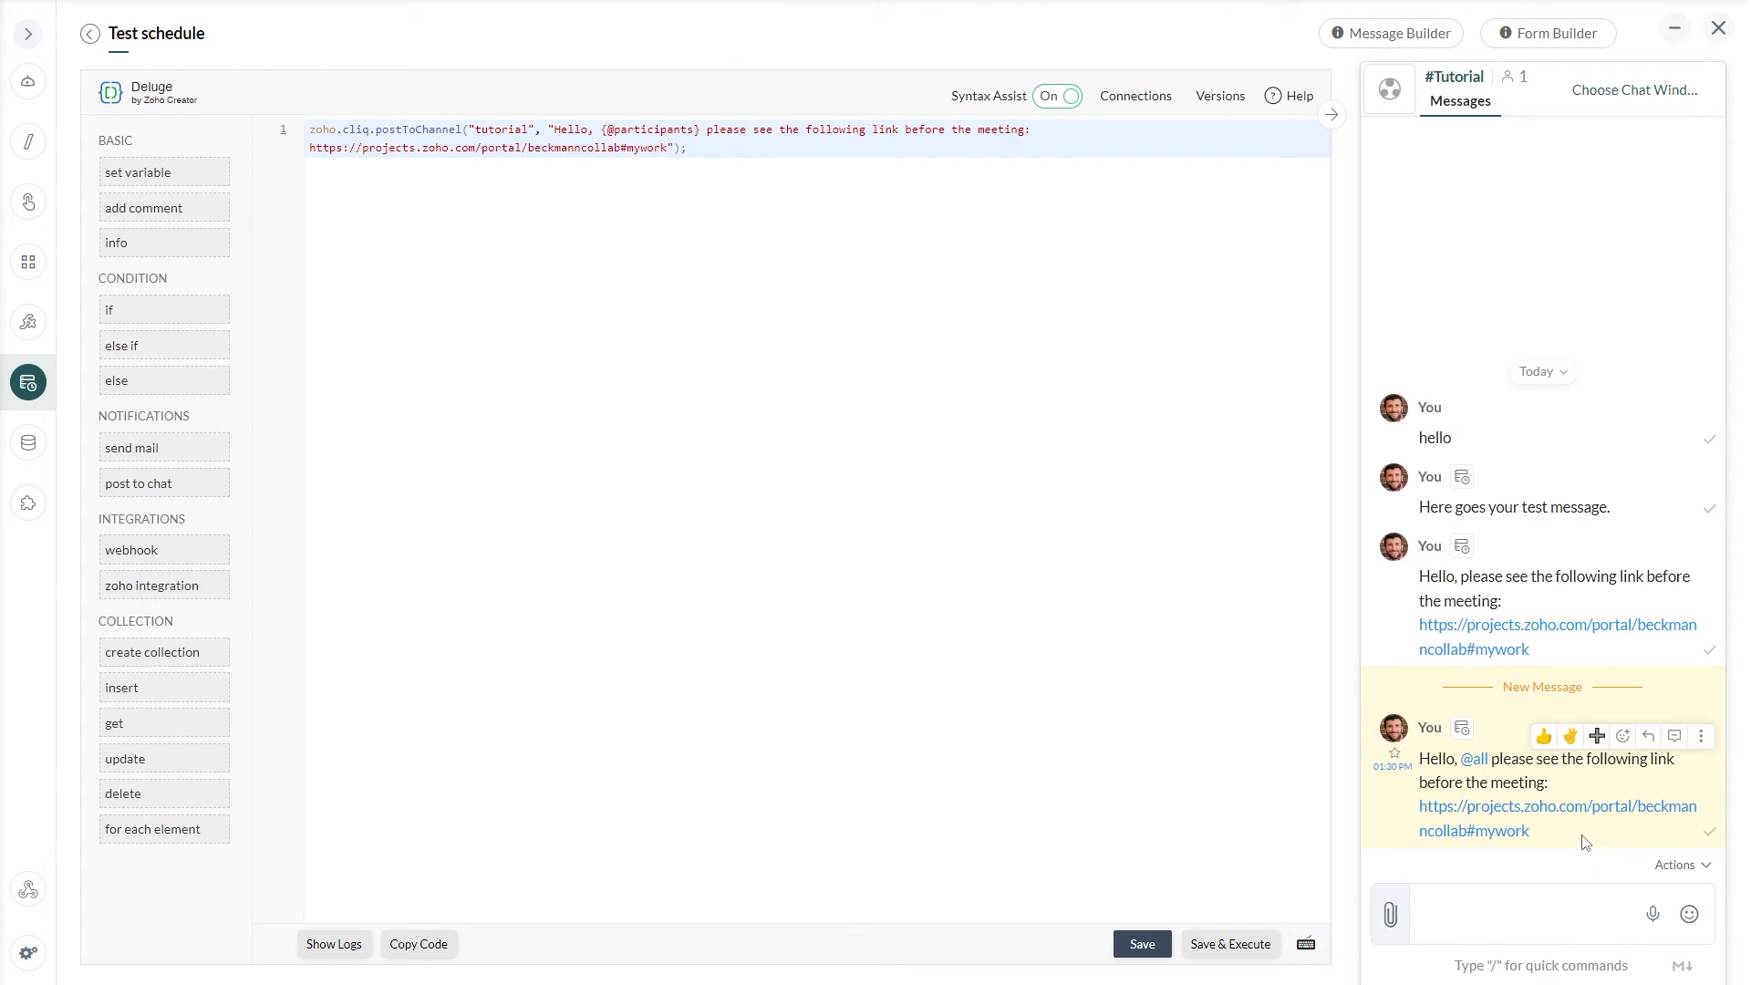
mouse_move(1483, 771)
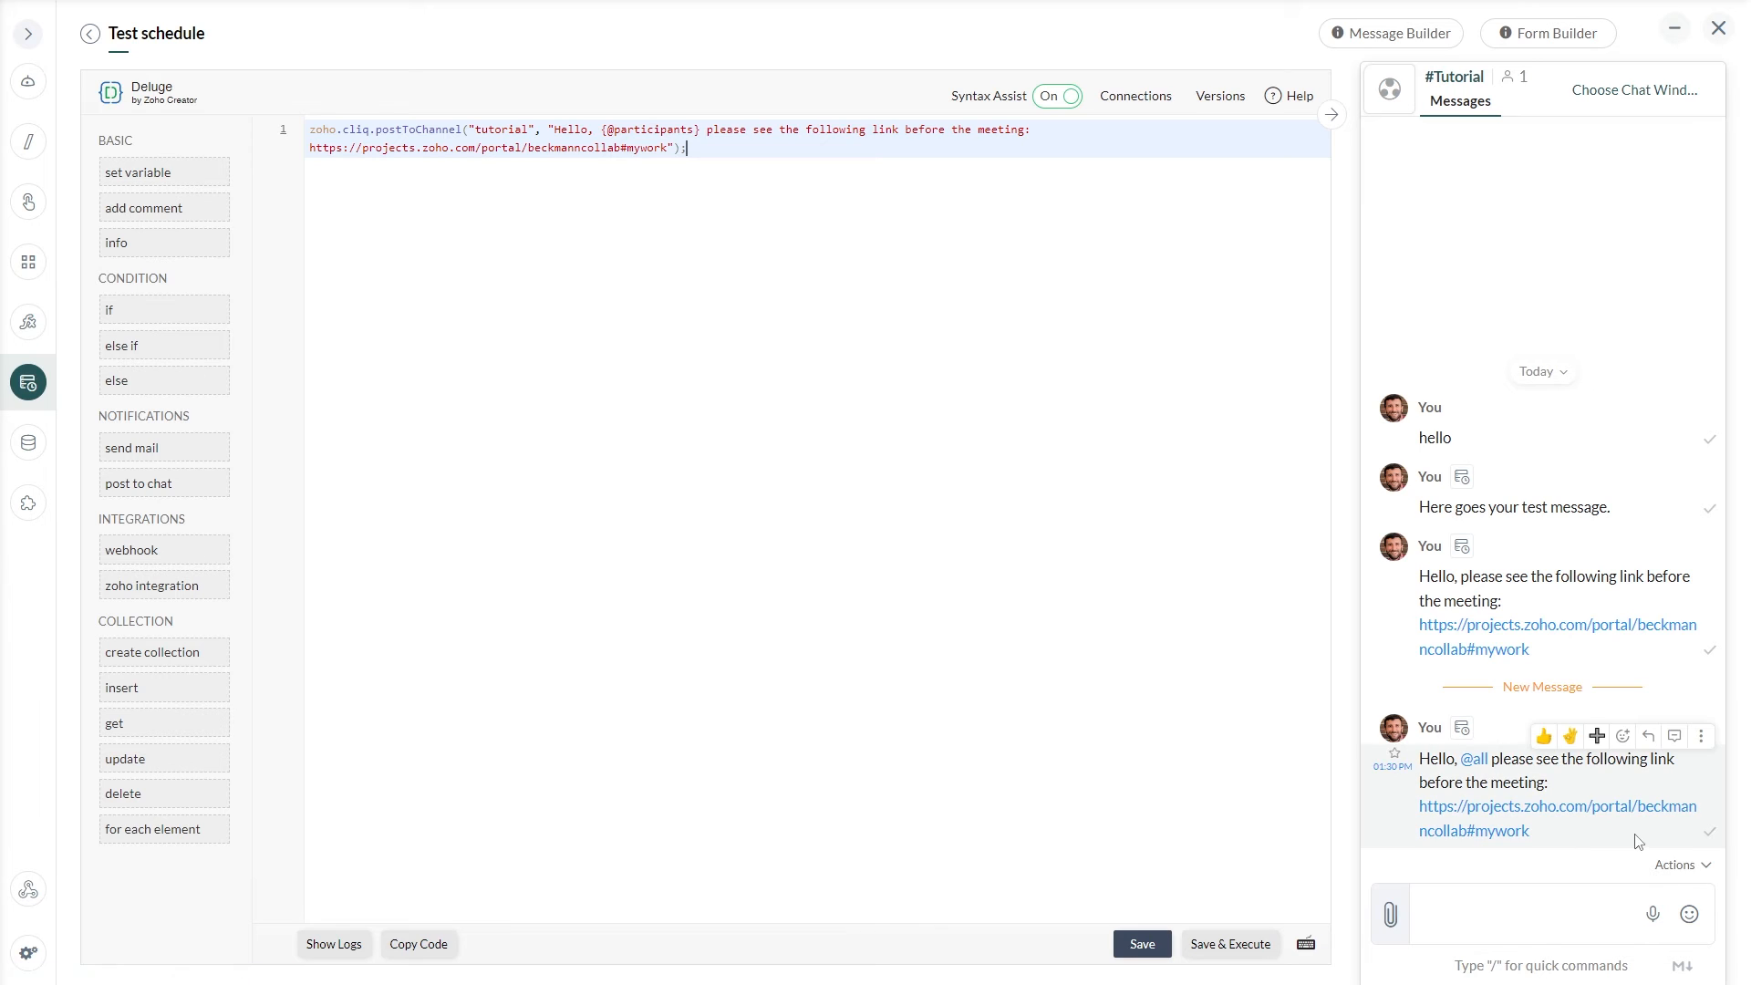
- Save the Test schedule code and return to the Schedulers list
click(1140, 944)
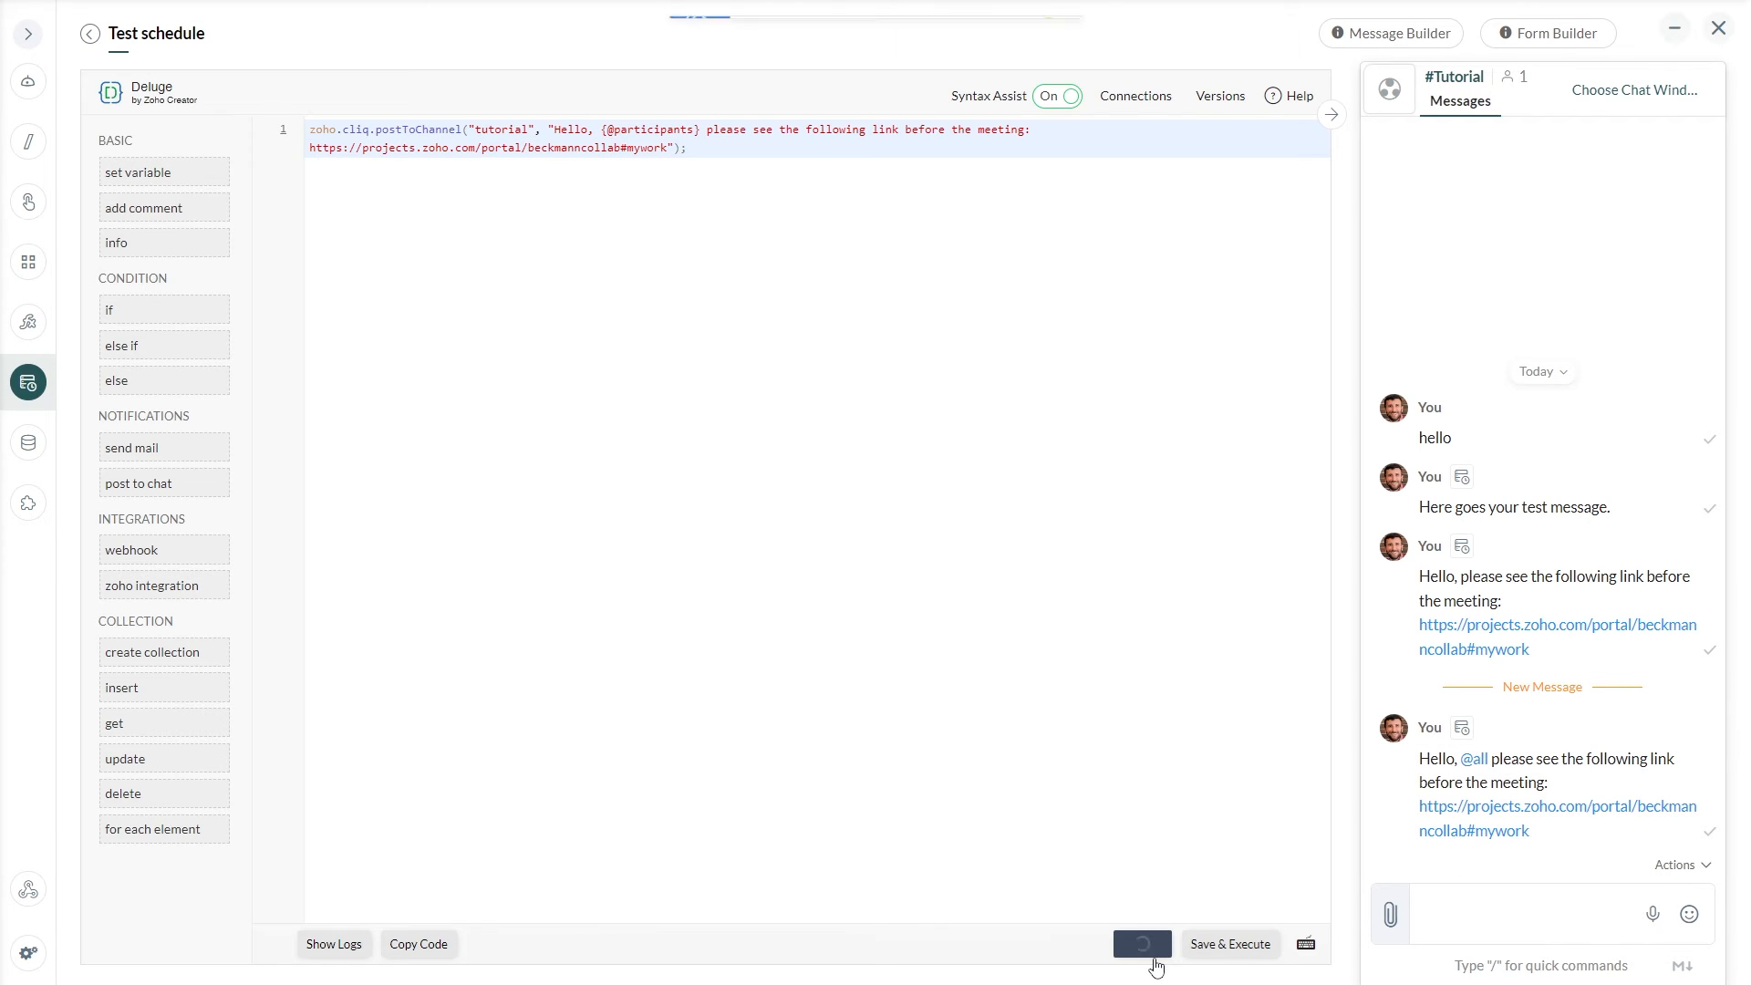
click(1230, 944)
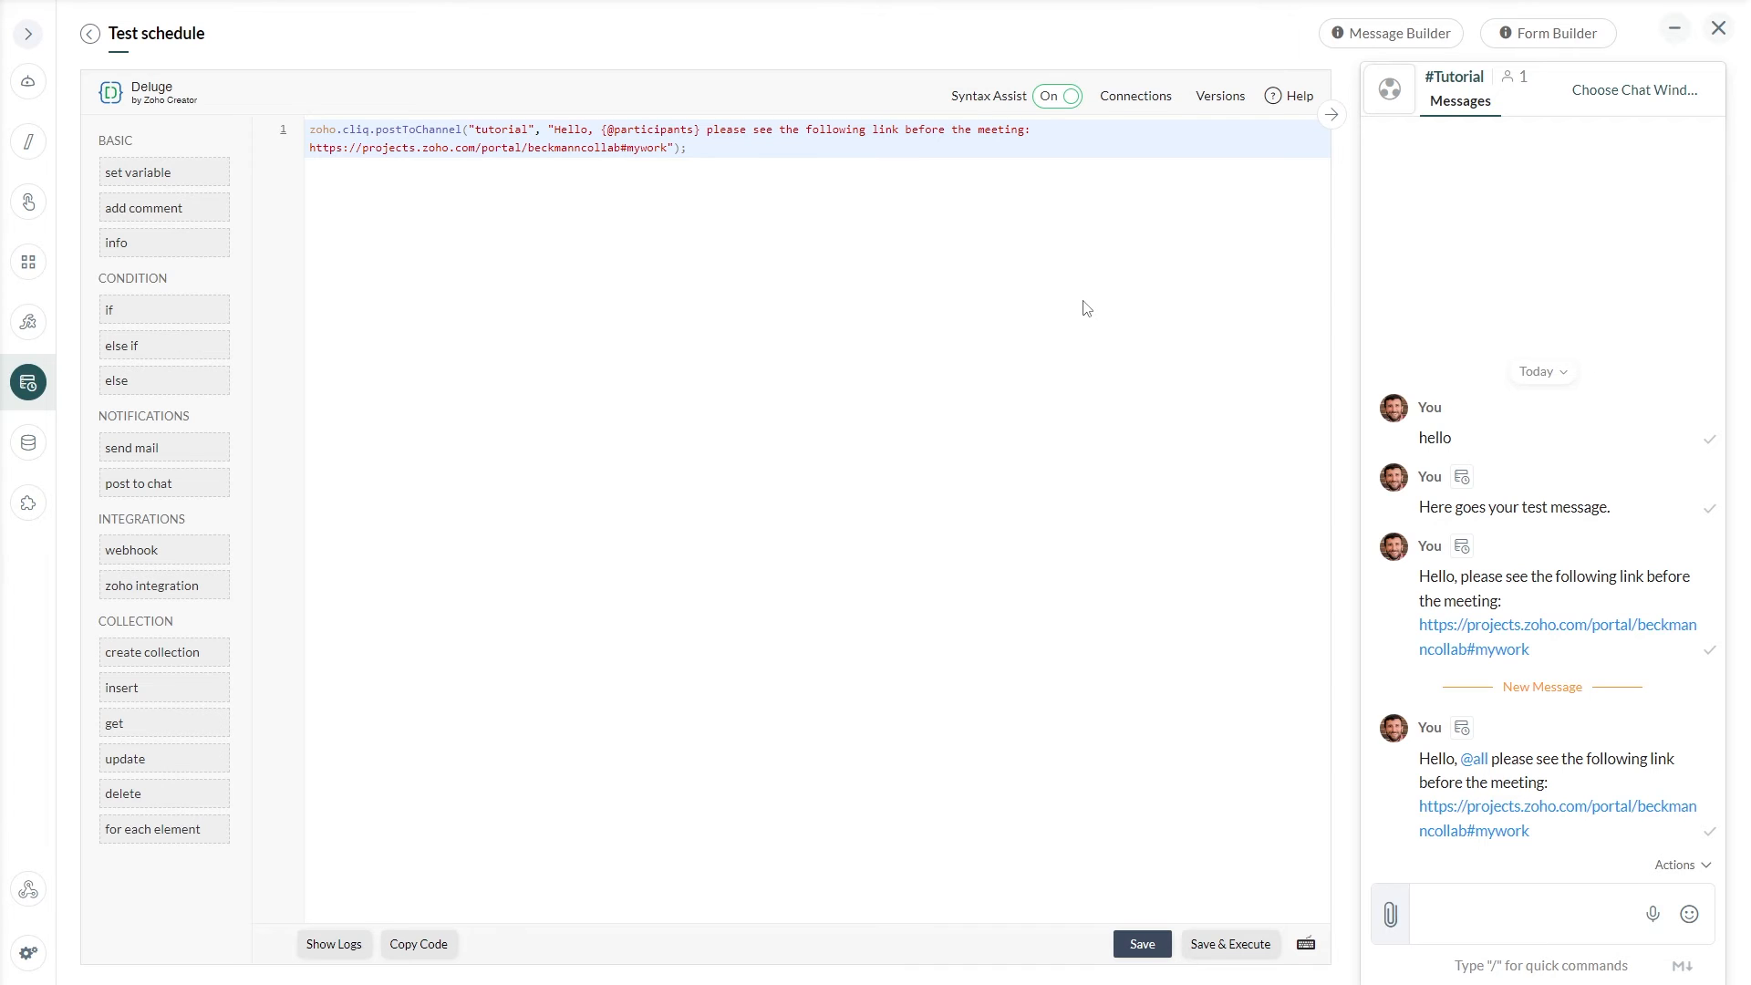
mouse_move(1718, 27)
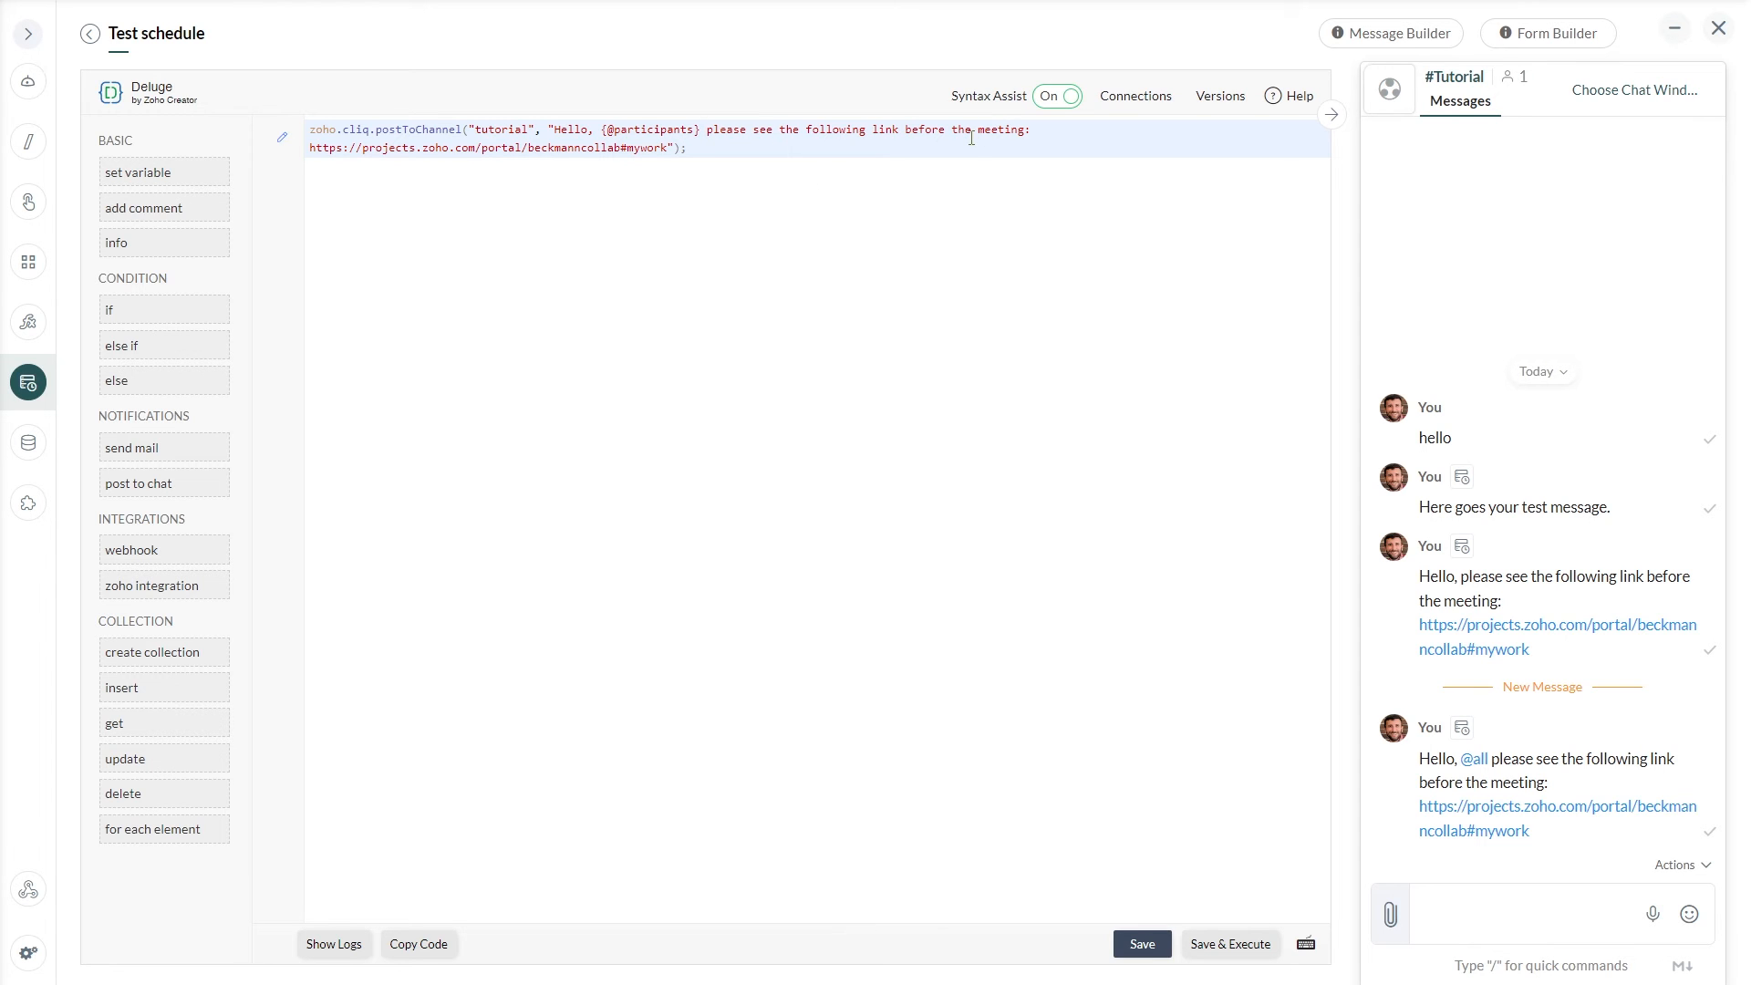
click(90, 34)
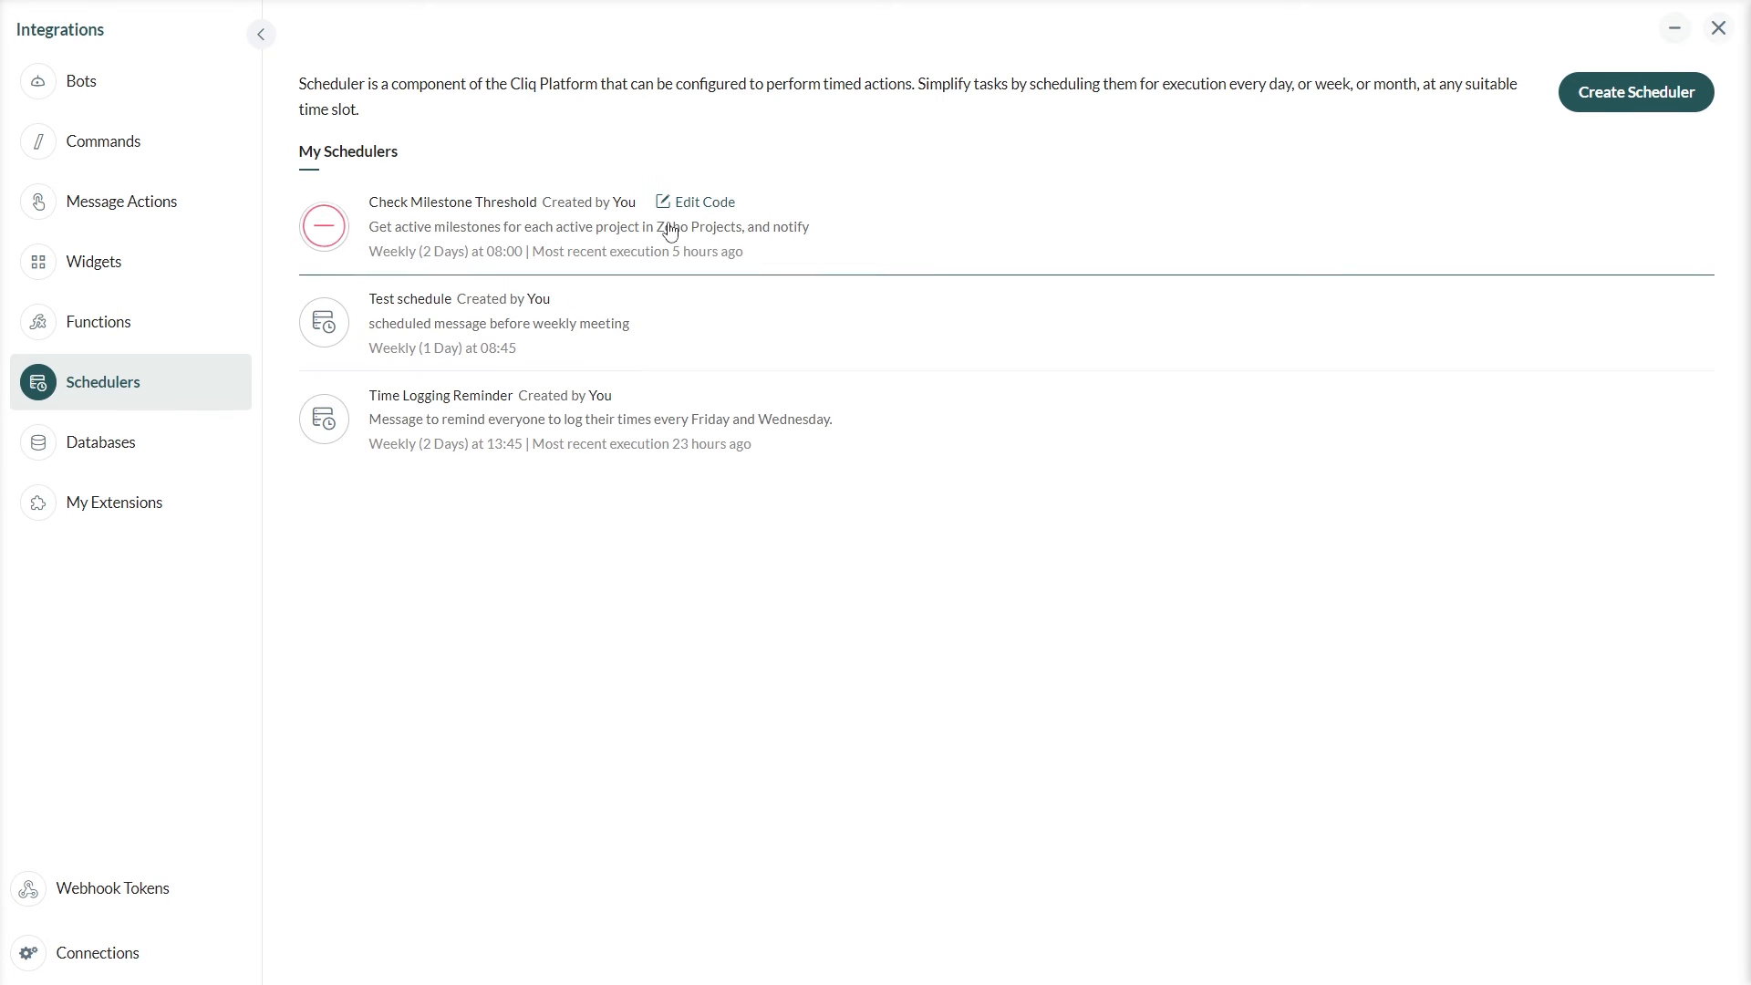
mouse_move(607, 228)
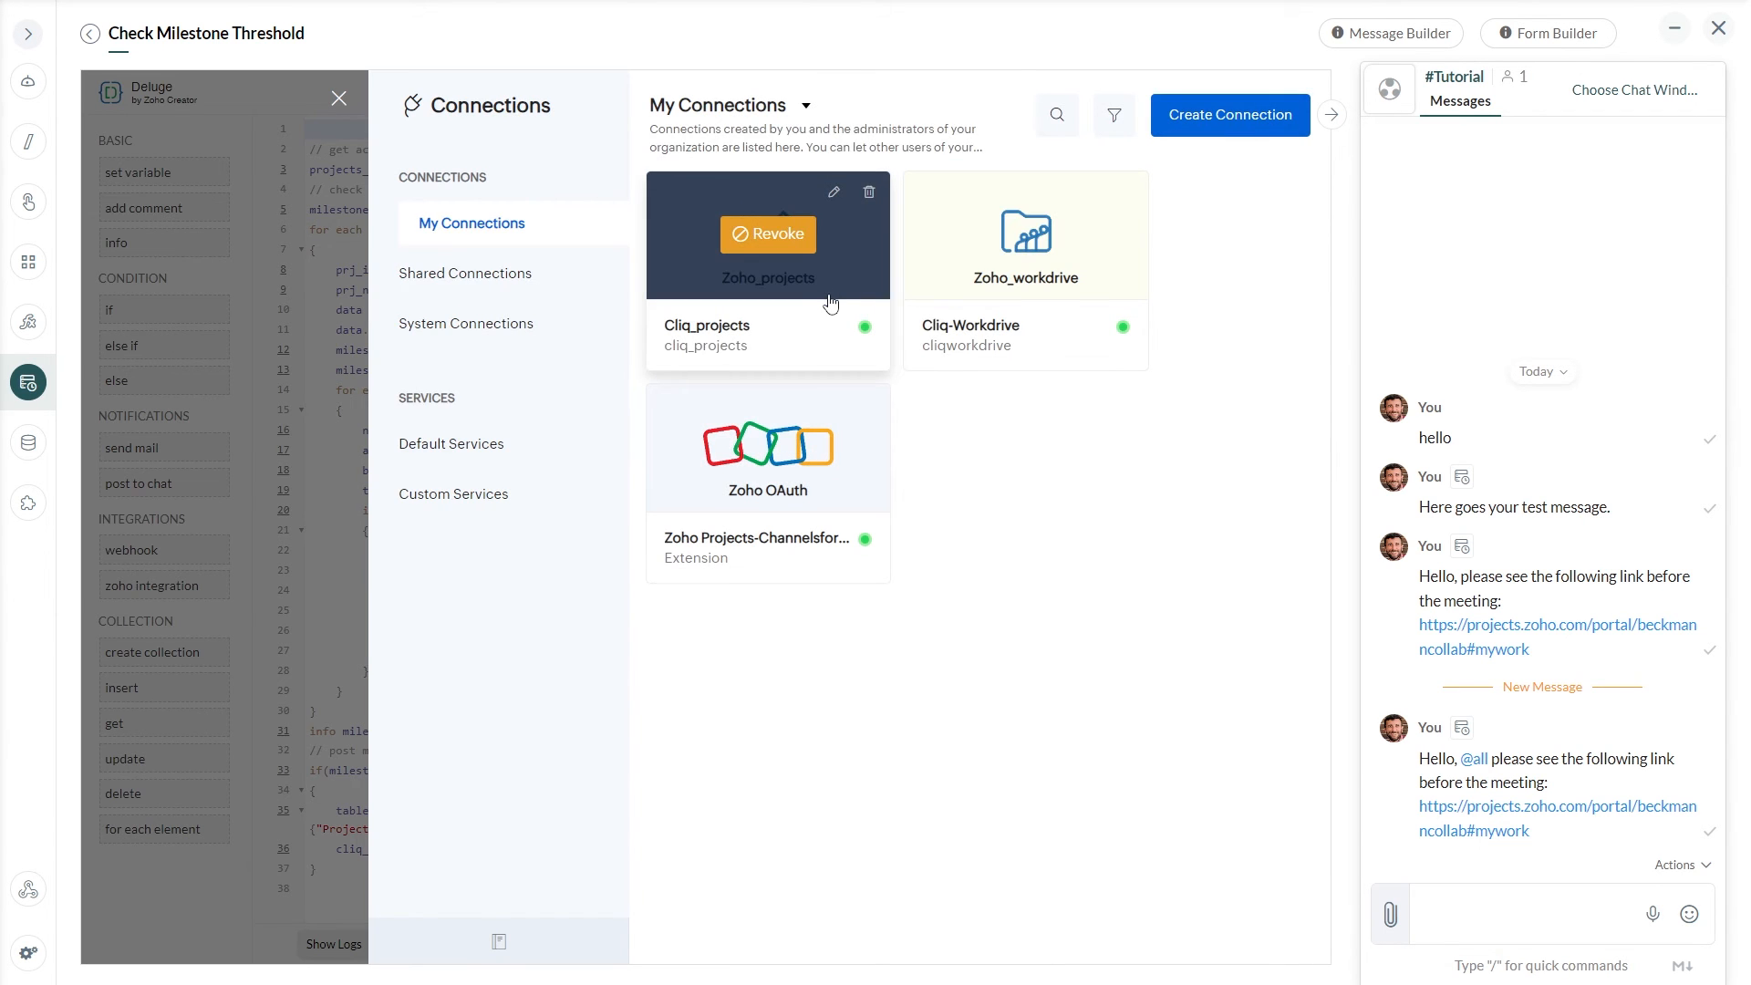
mouse_move(1076, 488)
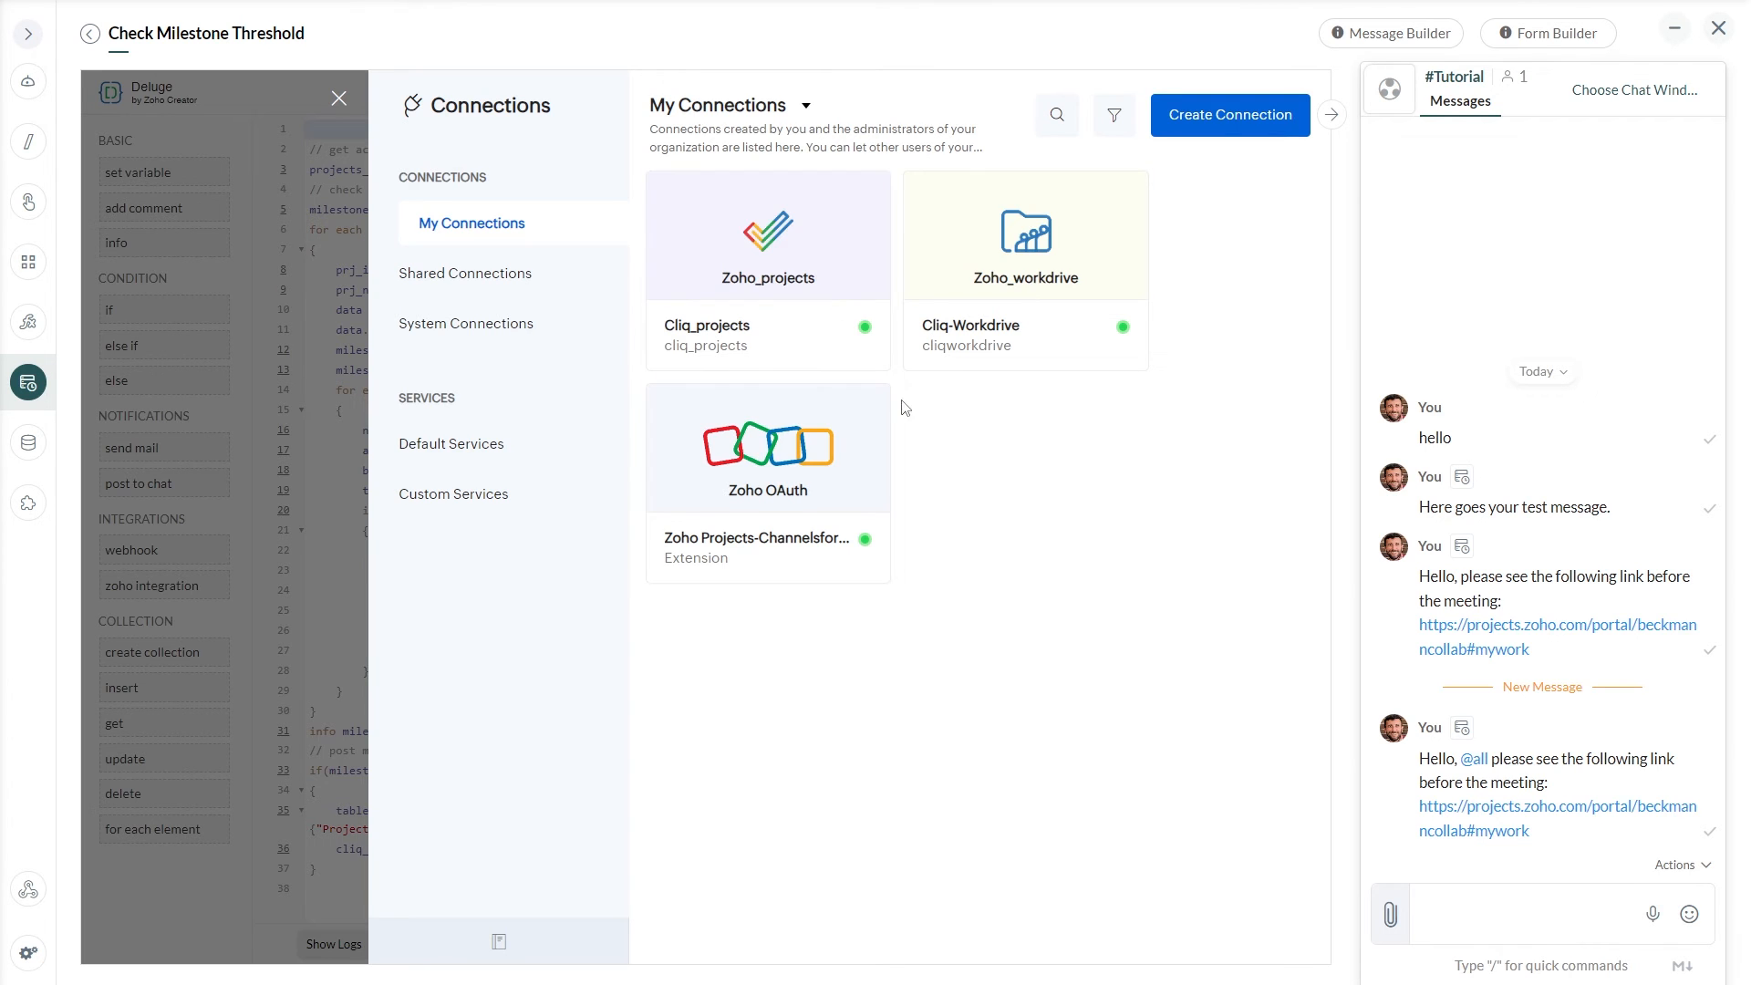
mouse_move(974, 446)
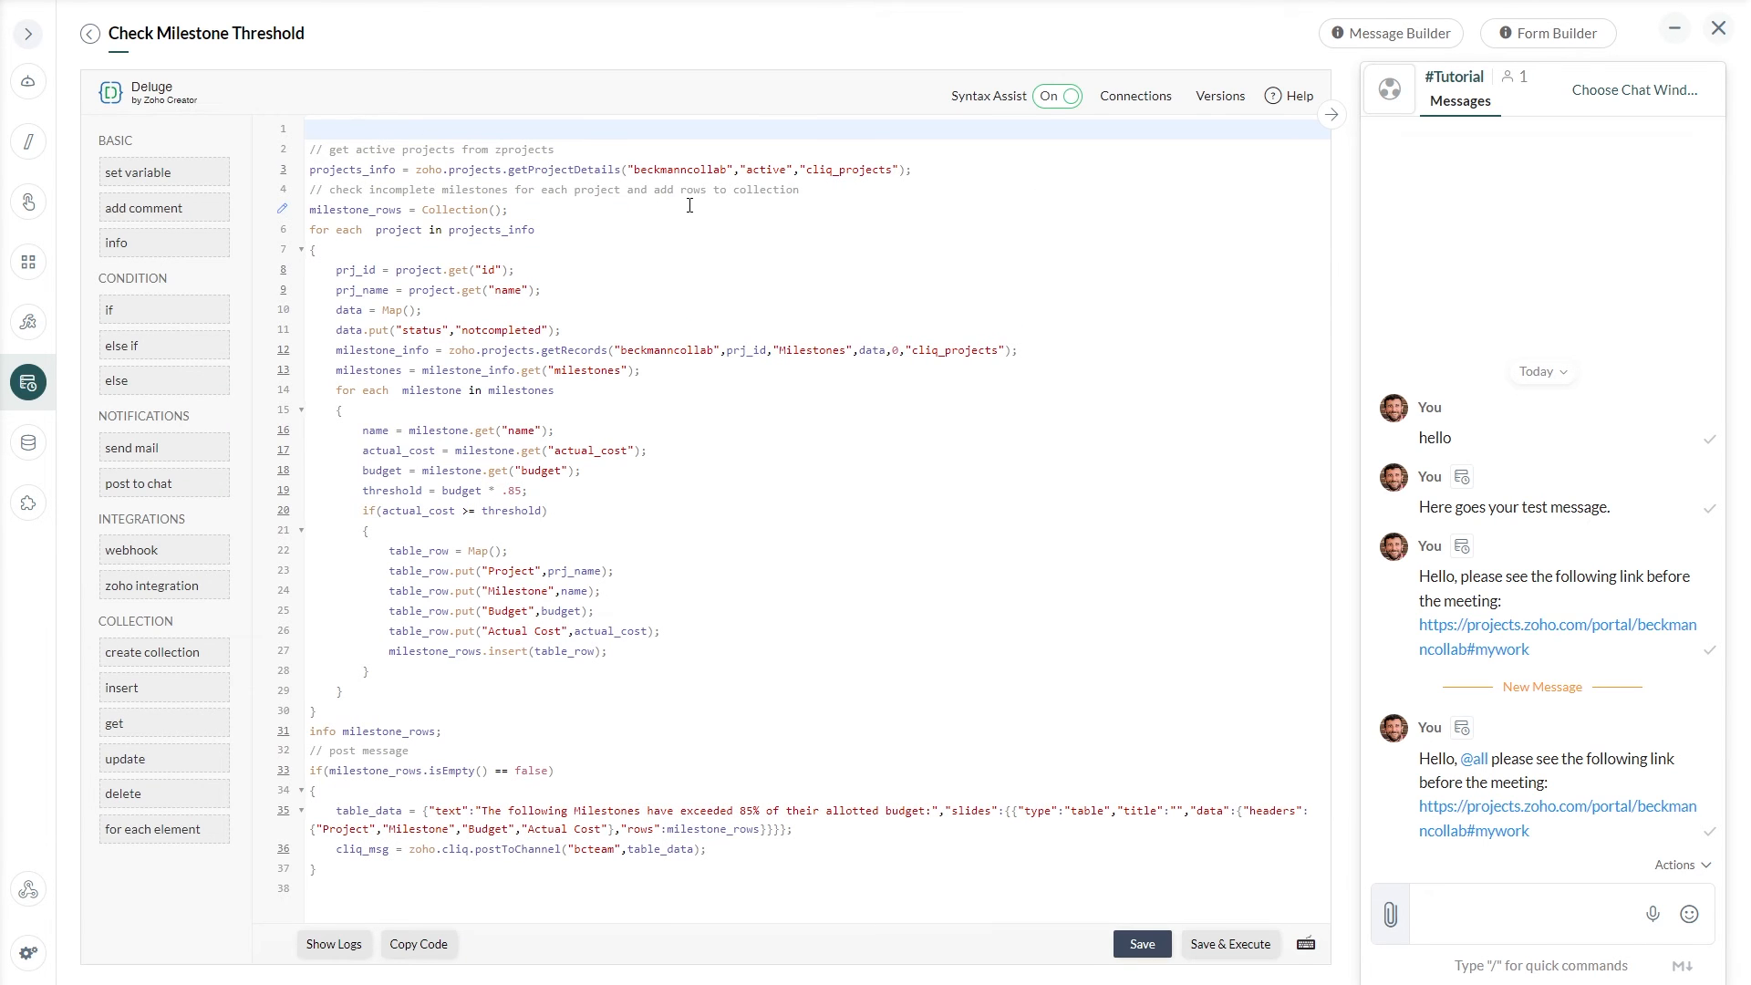
mouse_move(699, 213)
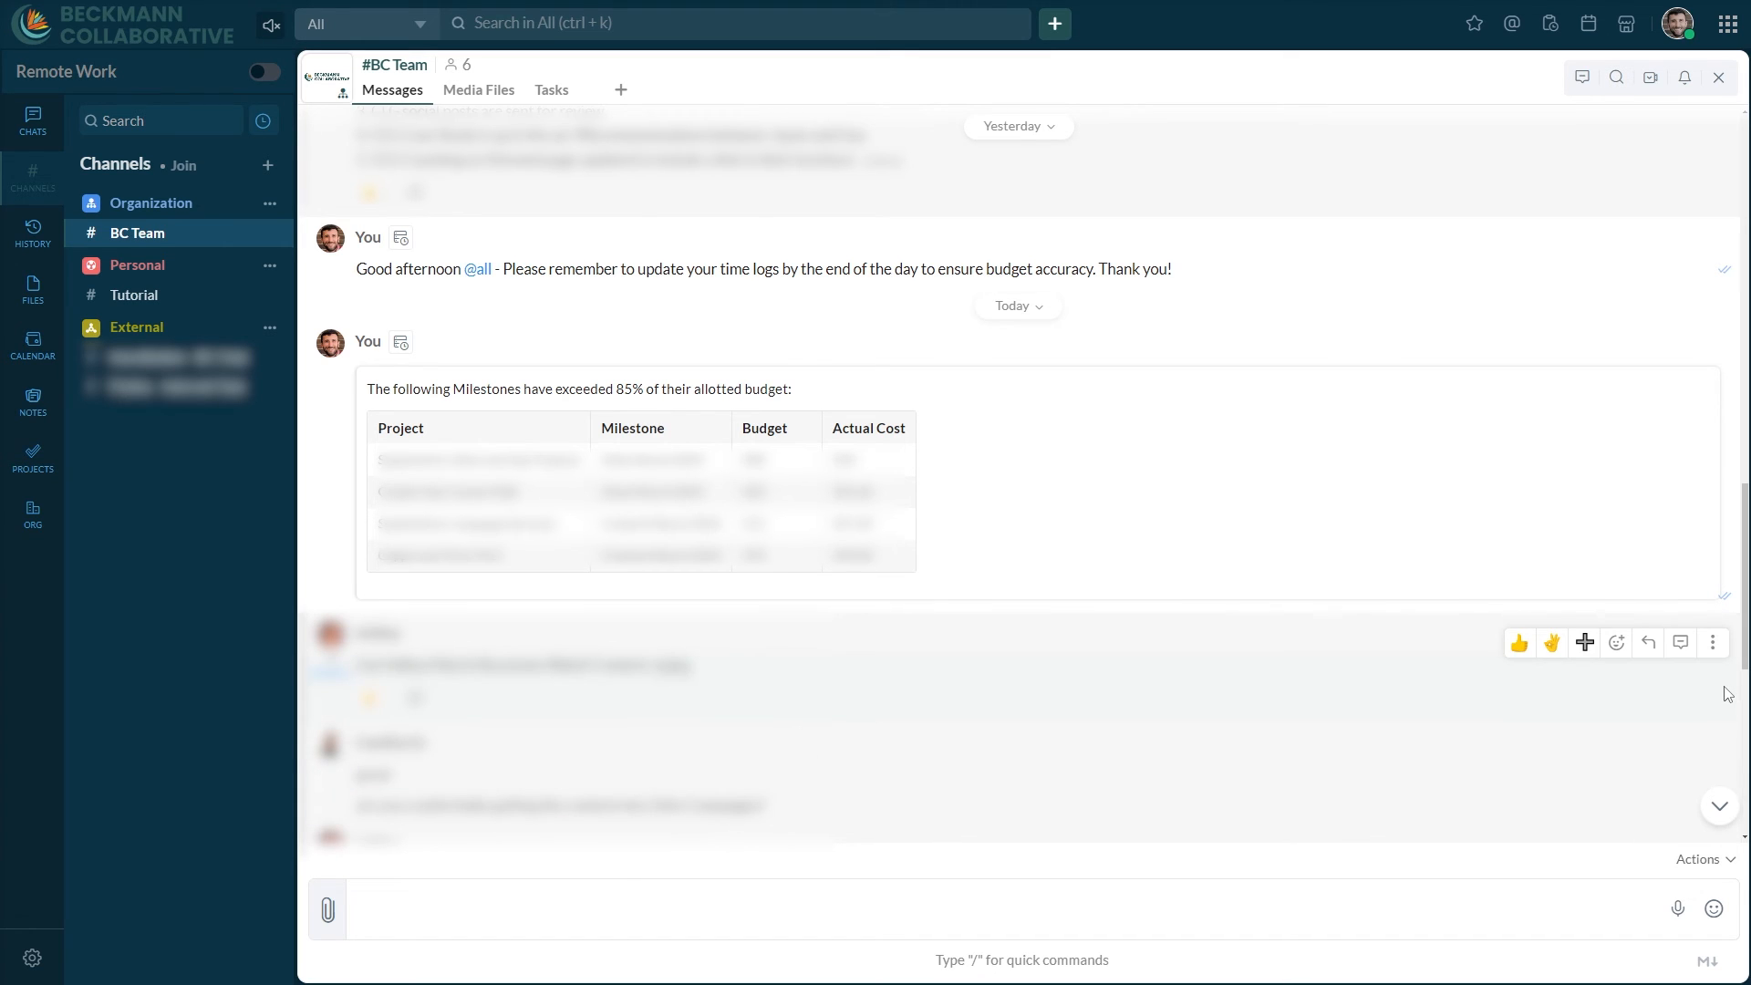
mouse_move(1104, 471)
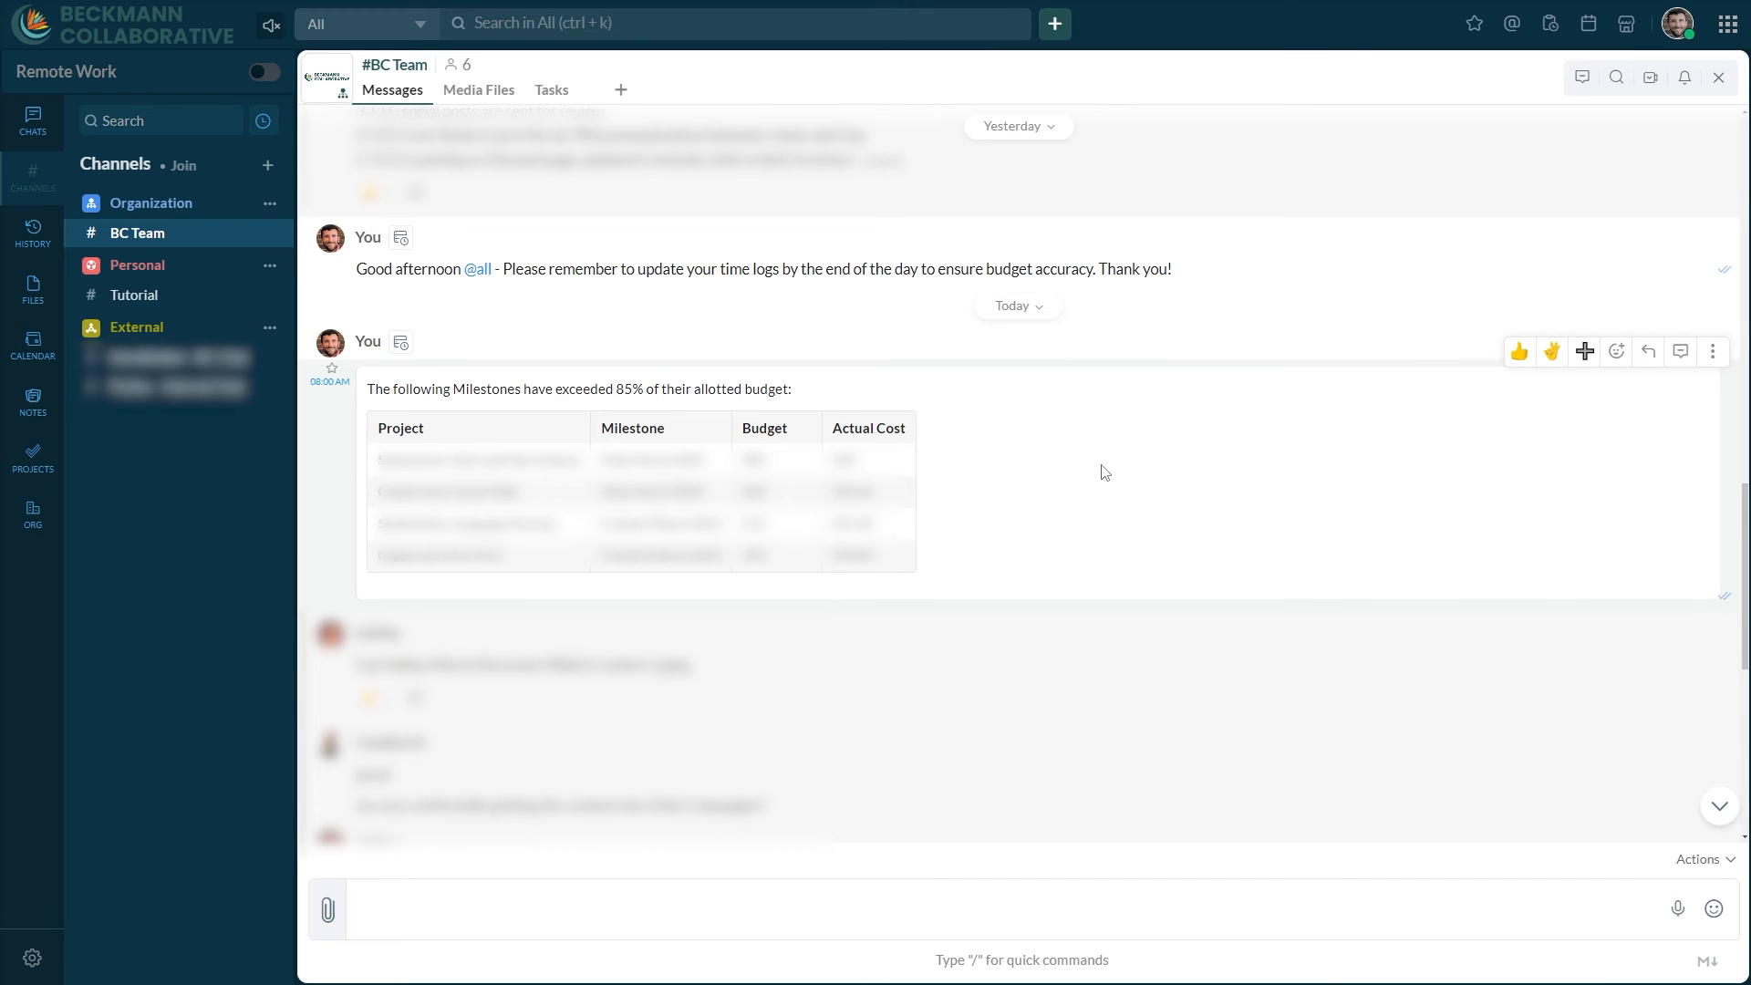
mouse_move(1100, 482)
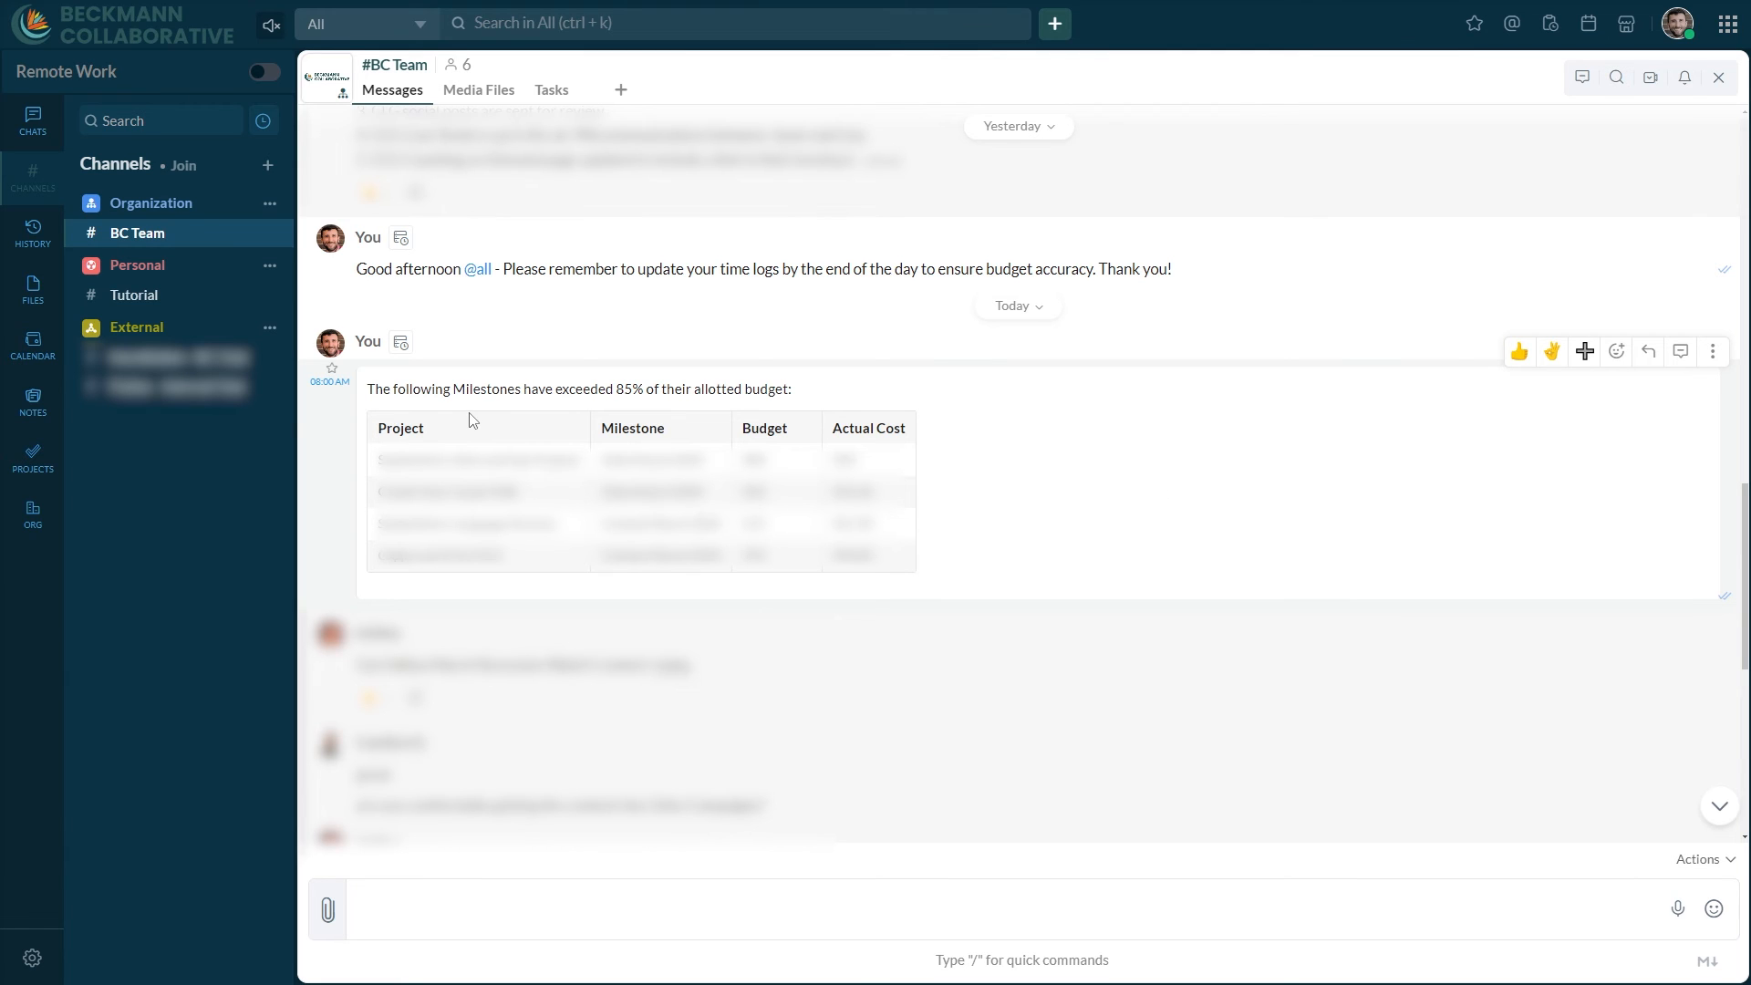
mouse_move(645, 427)
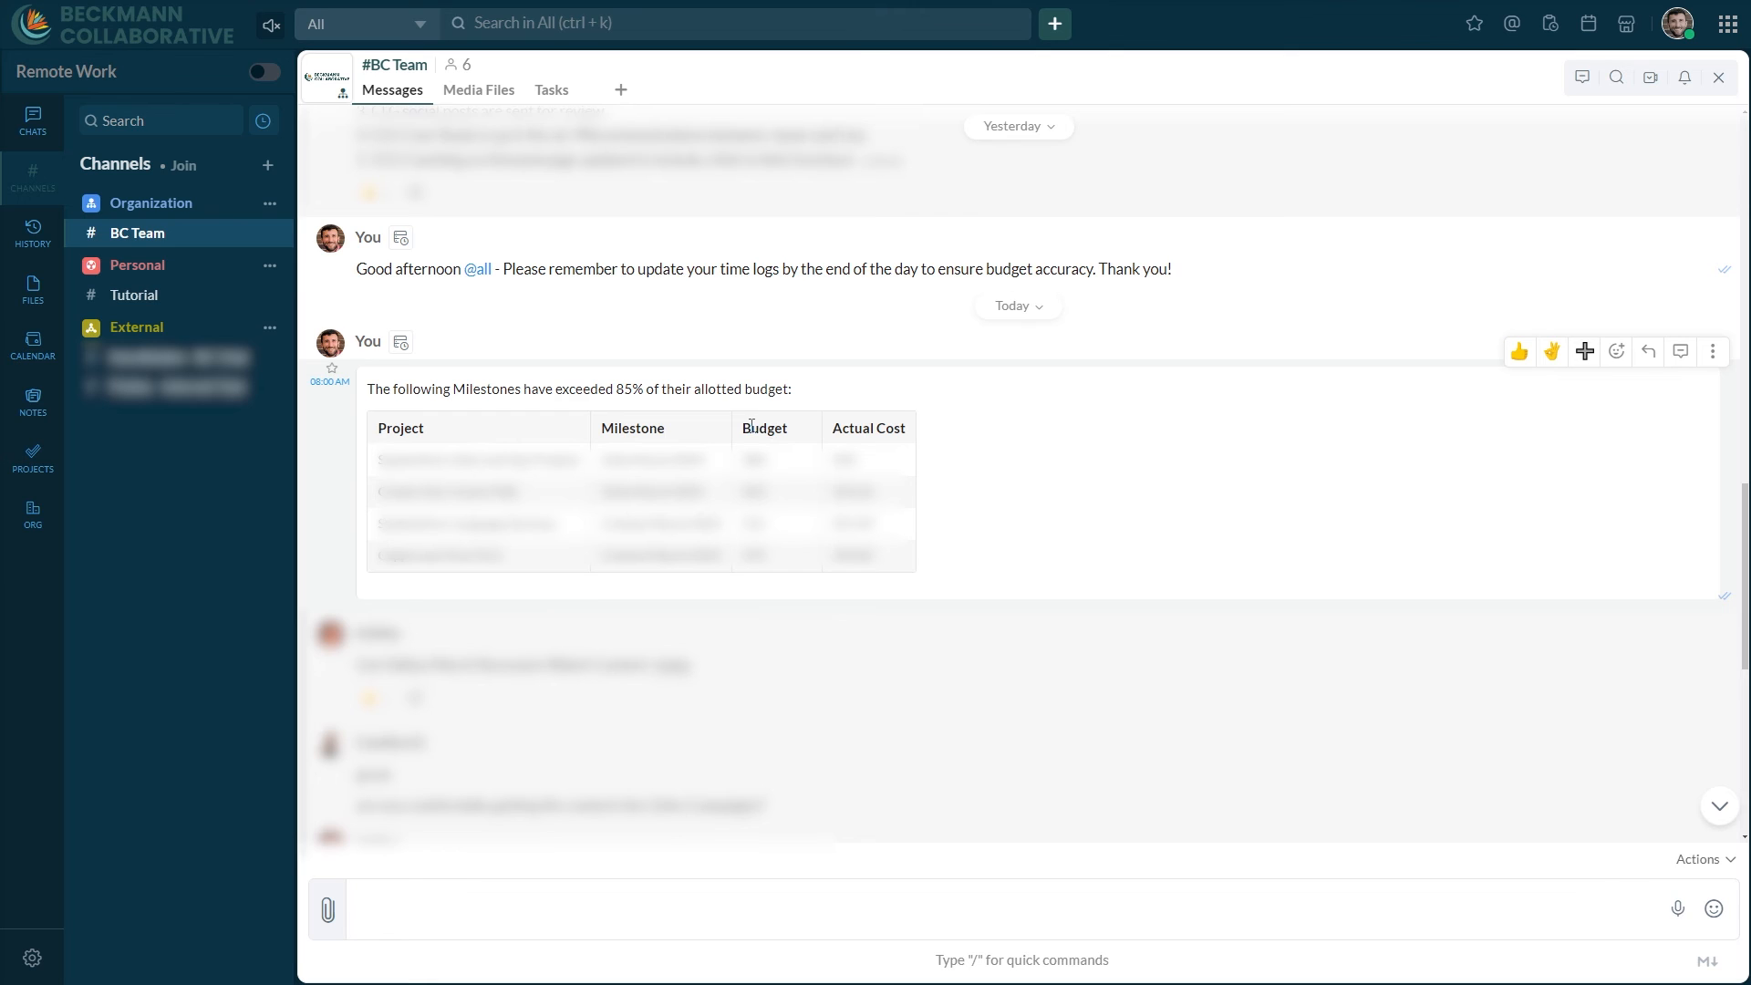
mouse_move(976, 504)
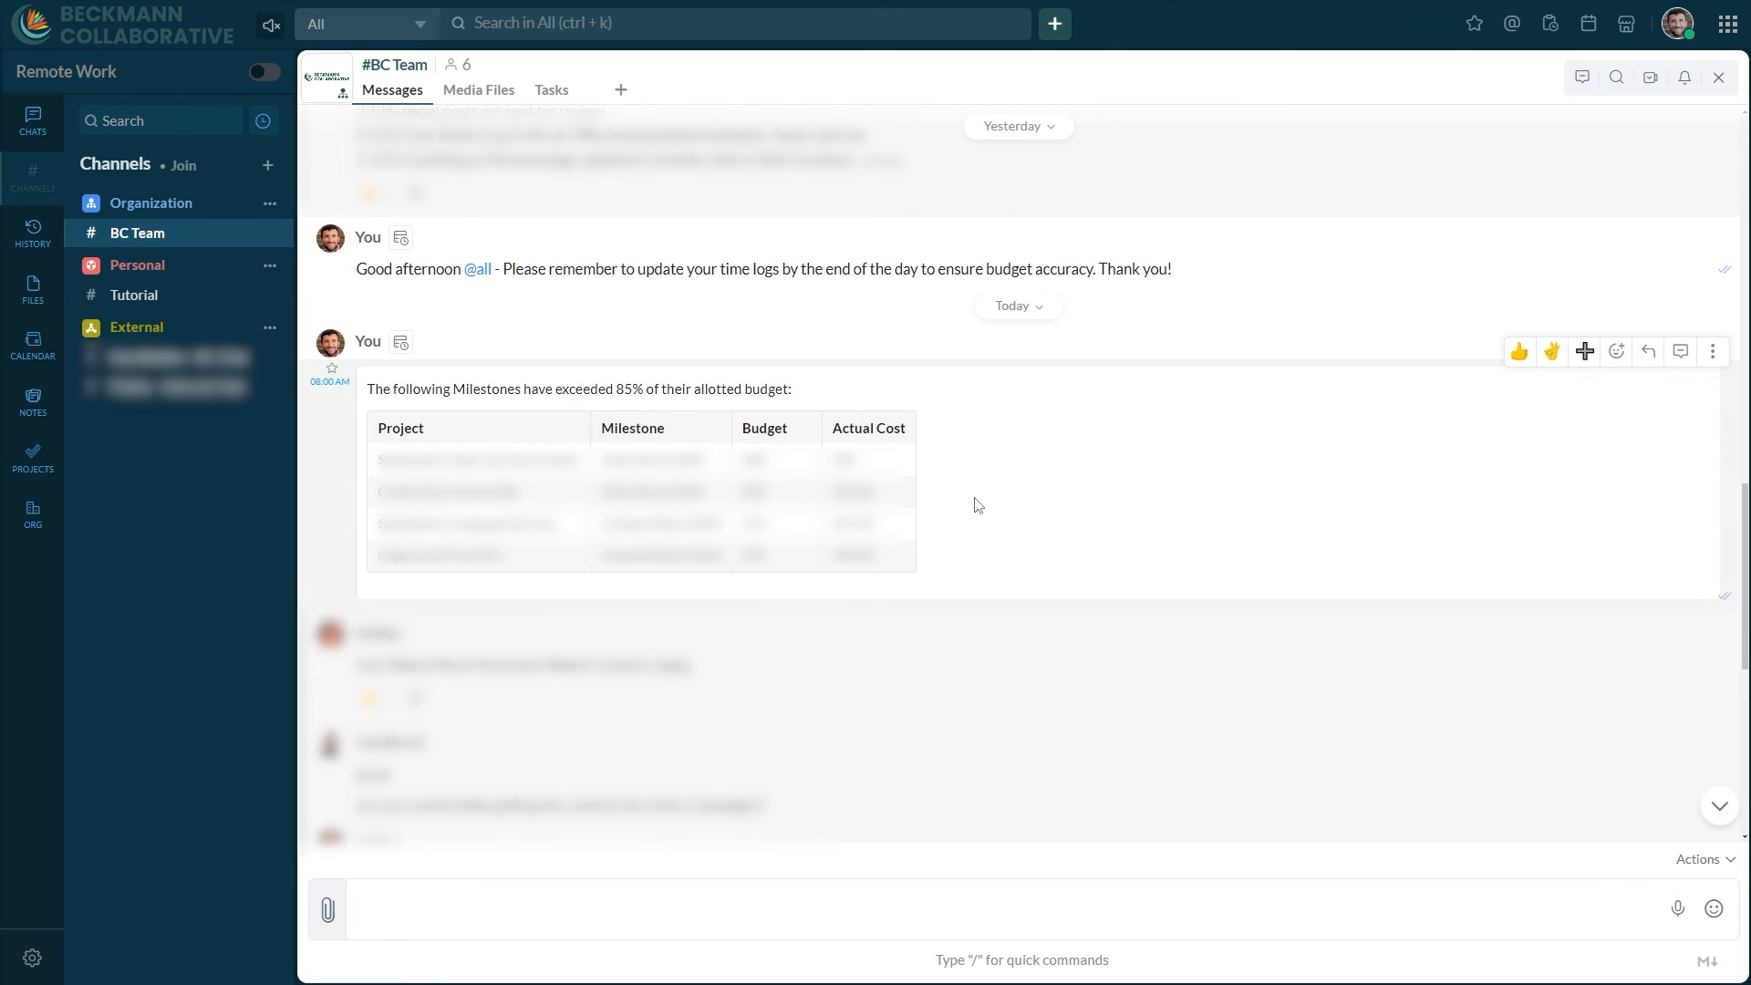
mouse_move(986, 470)
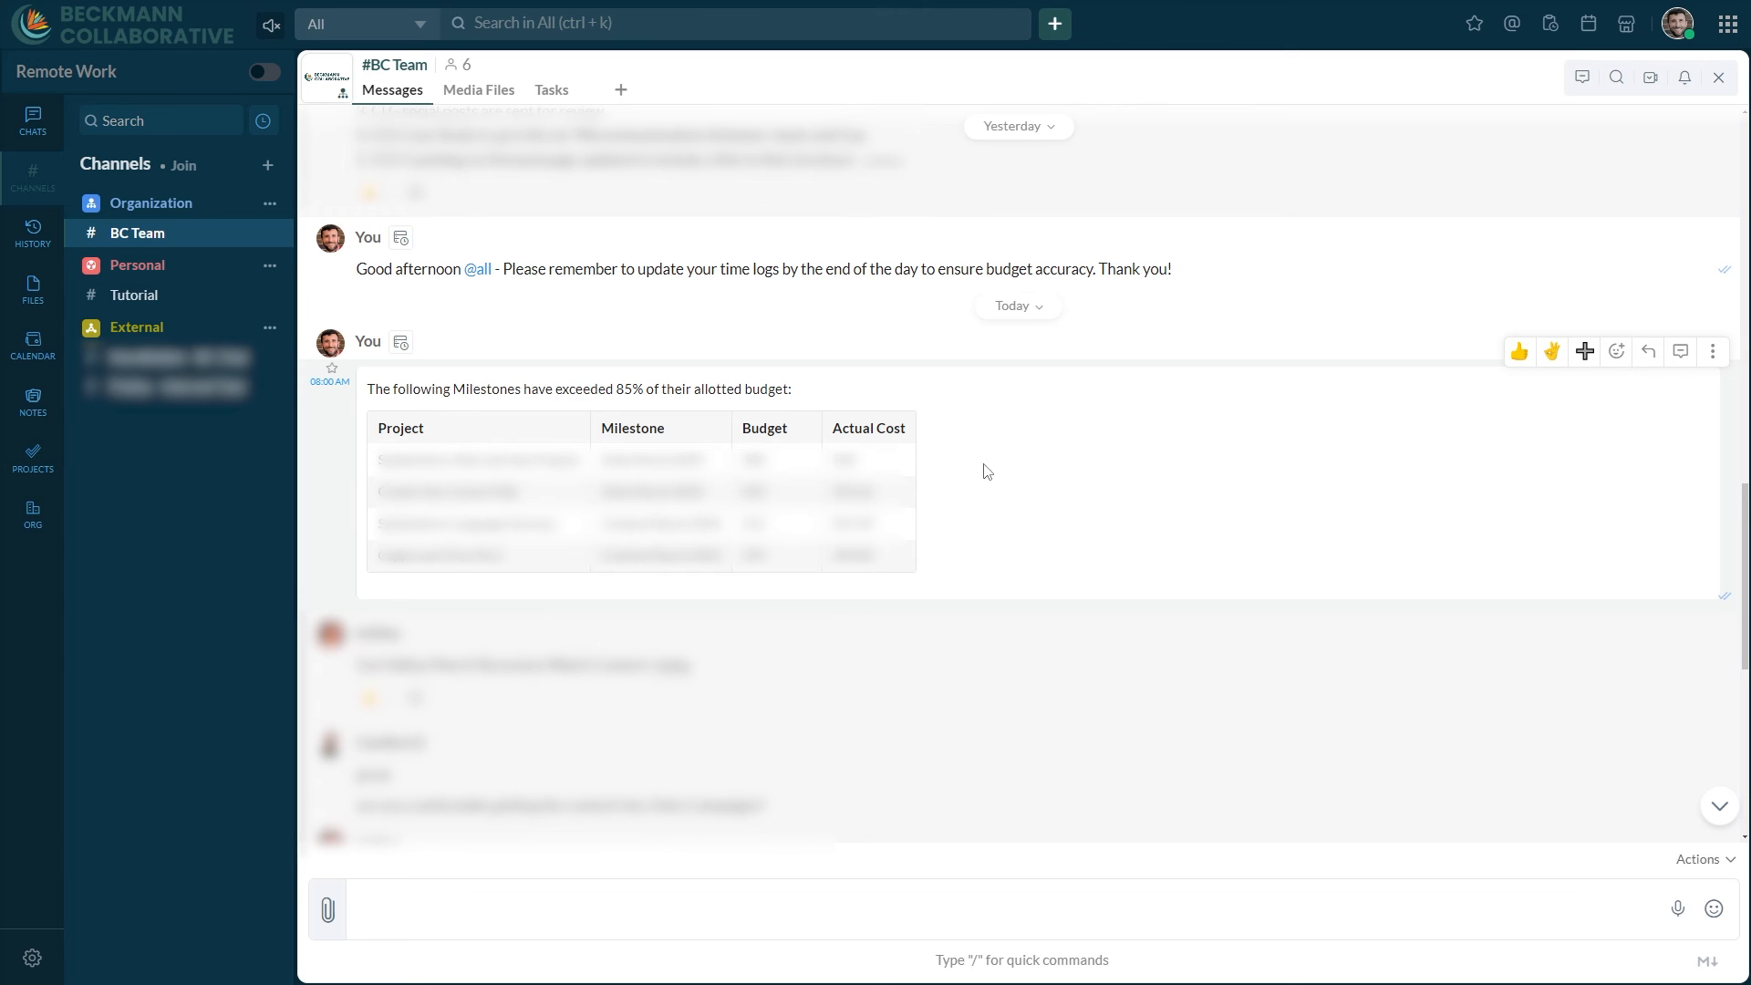
mouse_move(1007, 487)
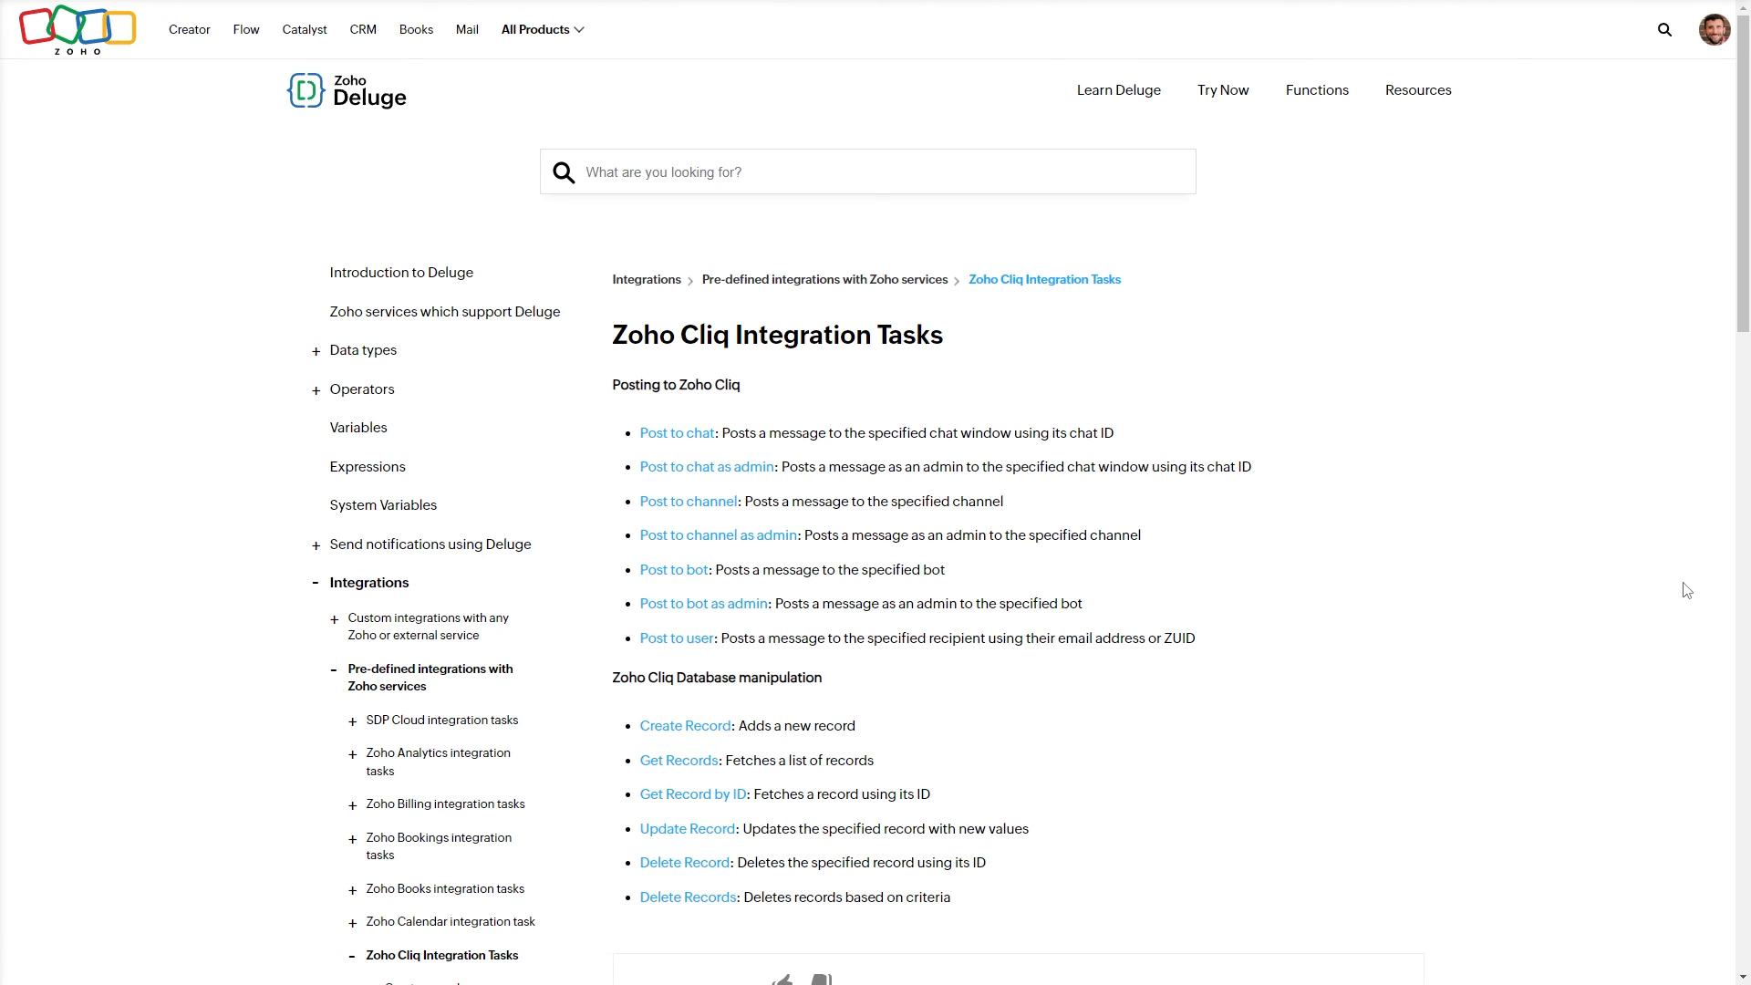
mouse_move(1413, 474)
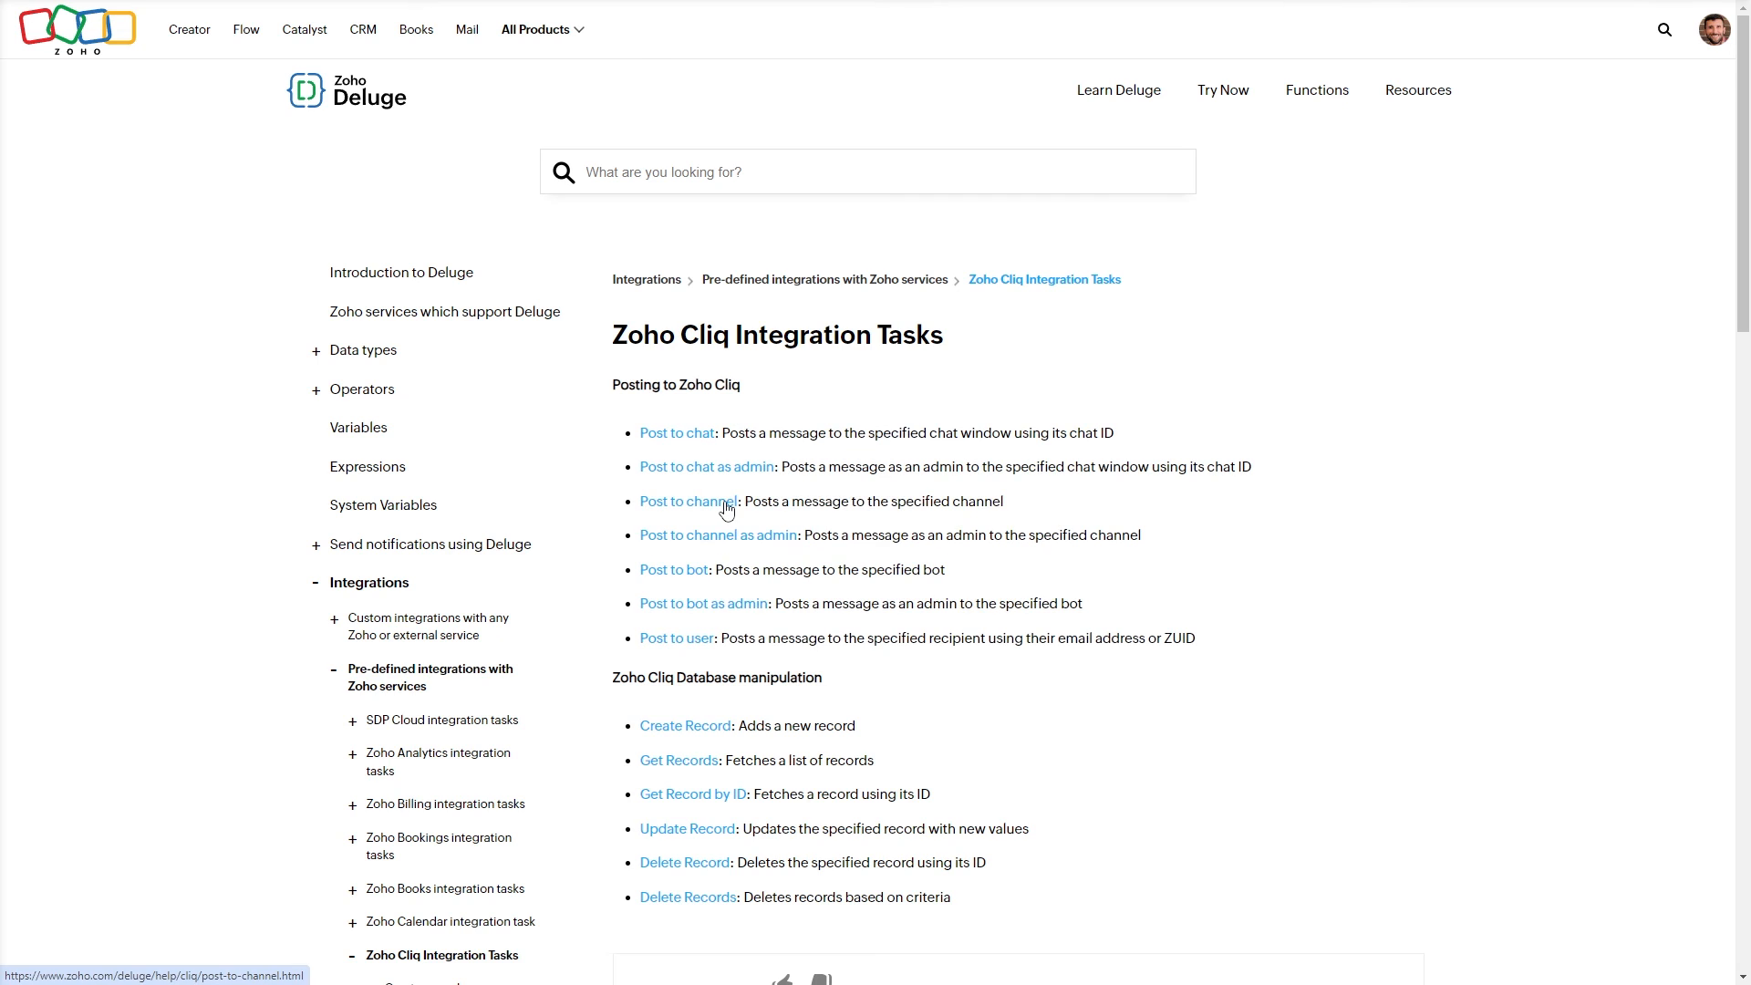
mouse_move(745, 542)
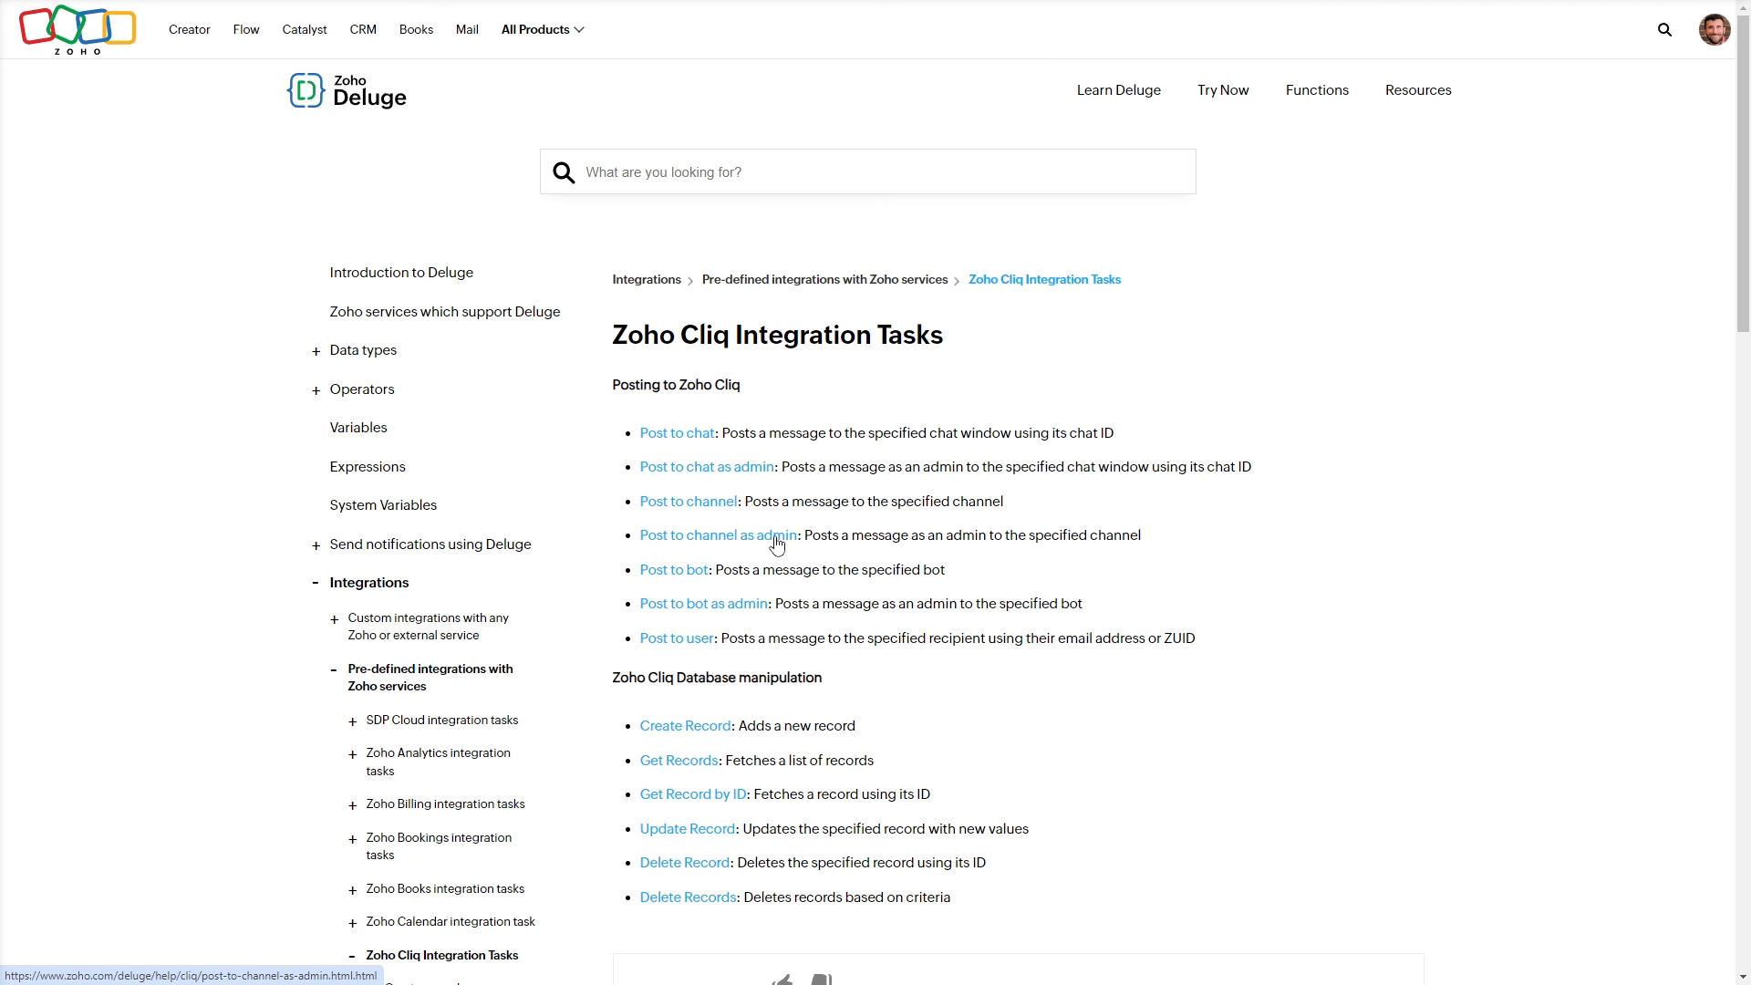
mouse_move(696, 621)
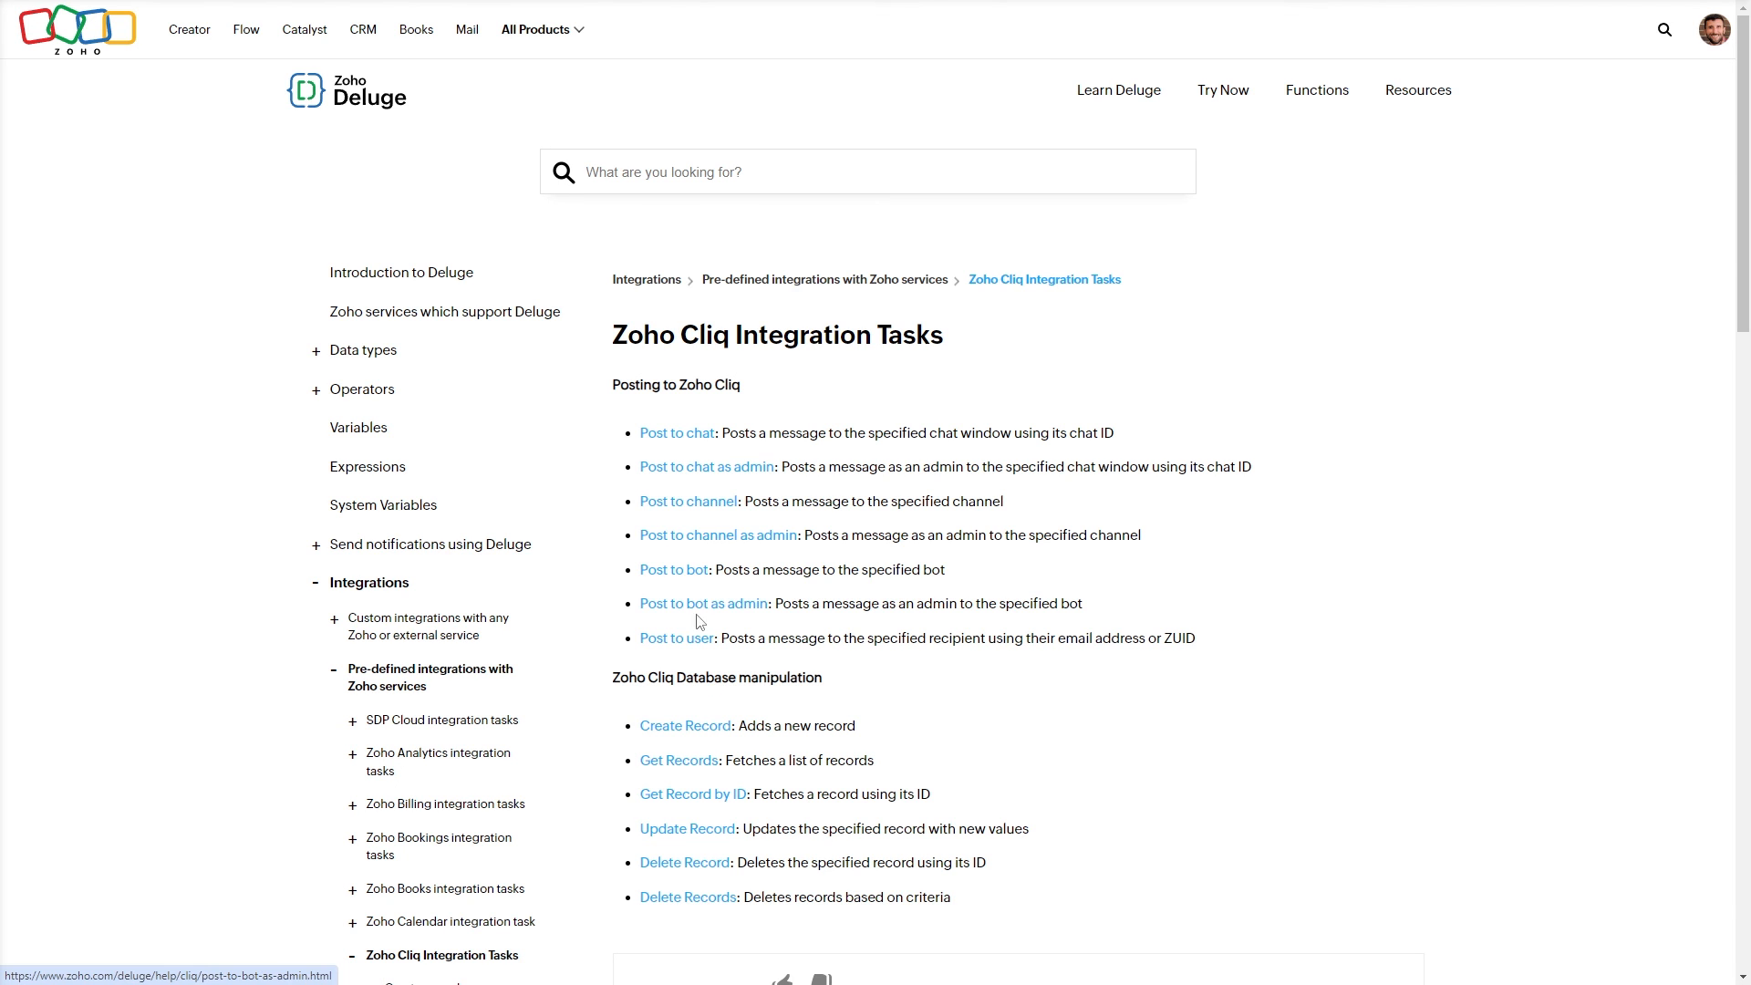
- Scroll through the Zoho Cliq Integration Tasks page's posting tasks
scroll(down, 3)
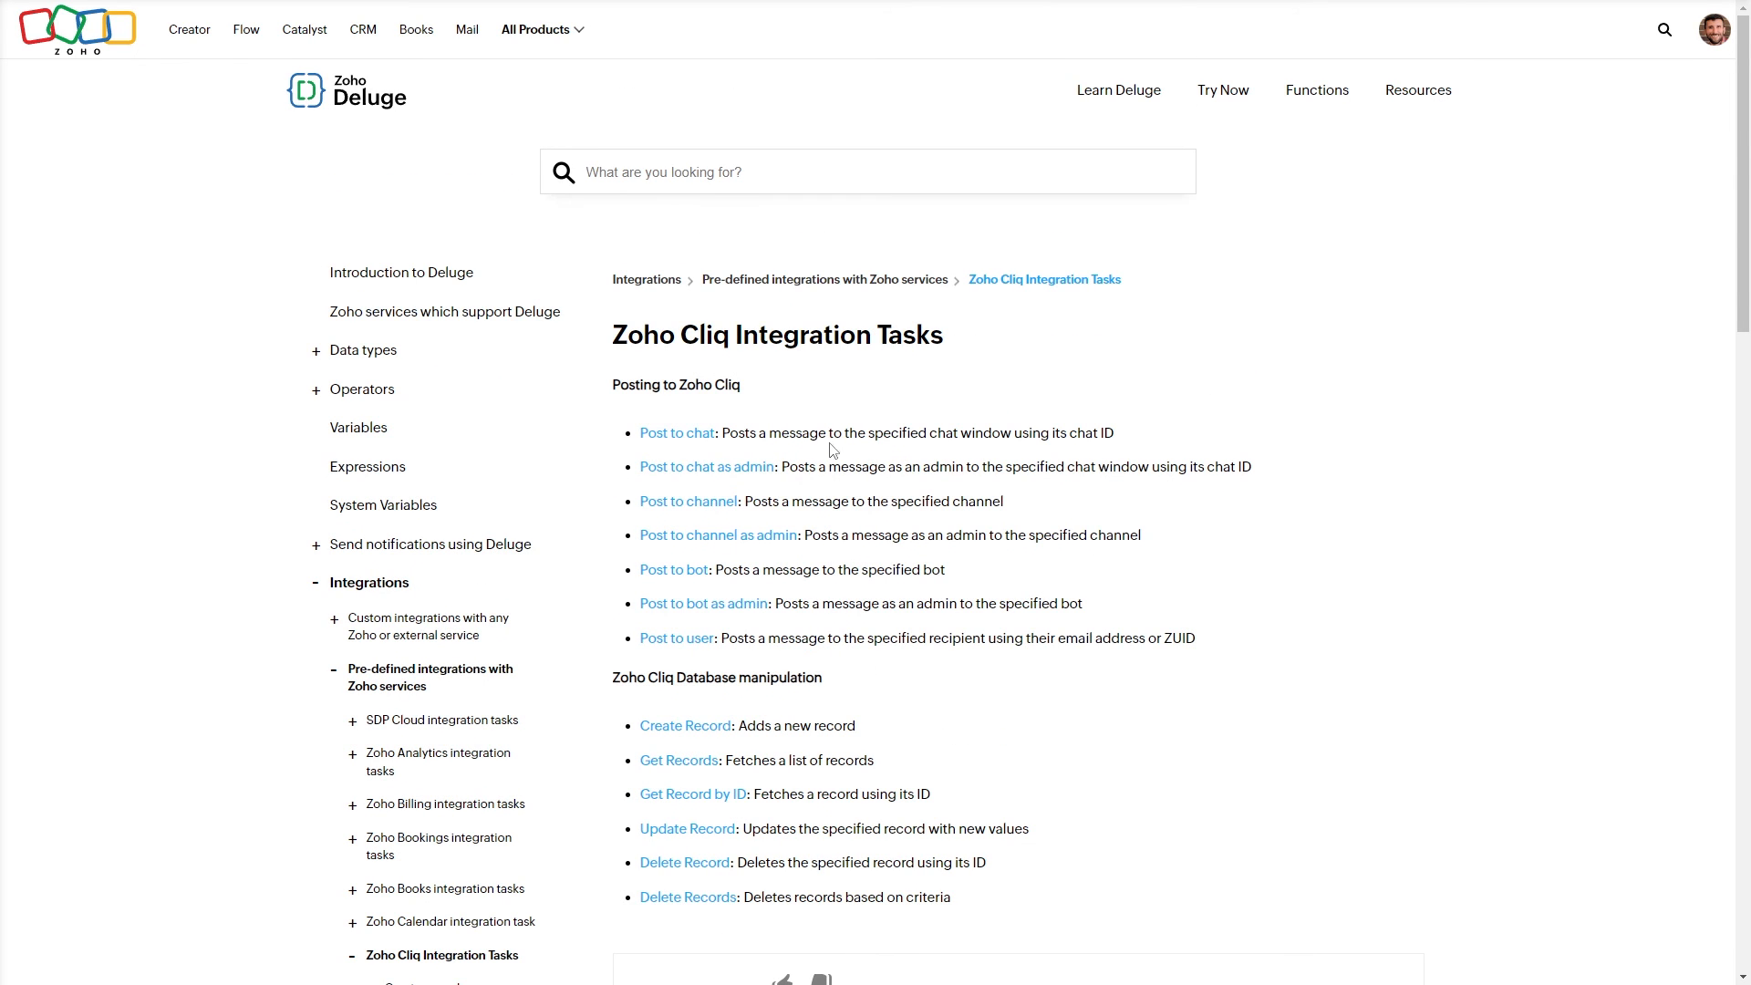
mouse_move(884, 507)
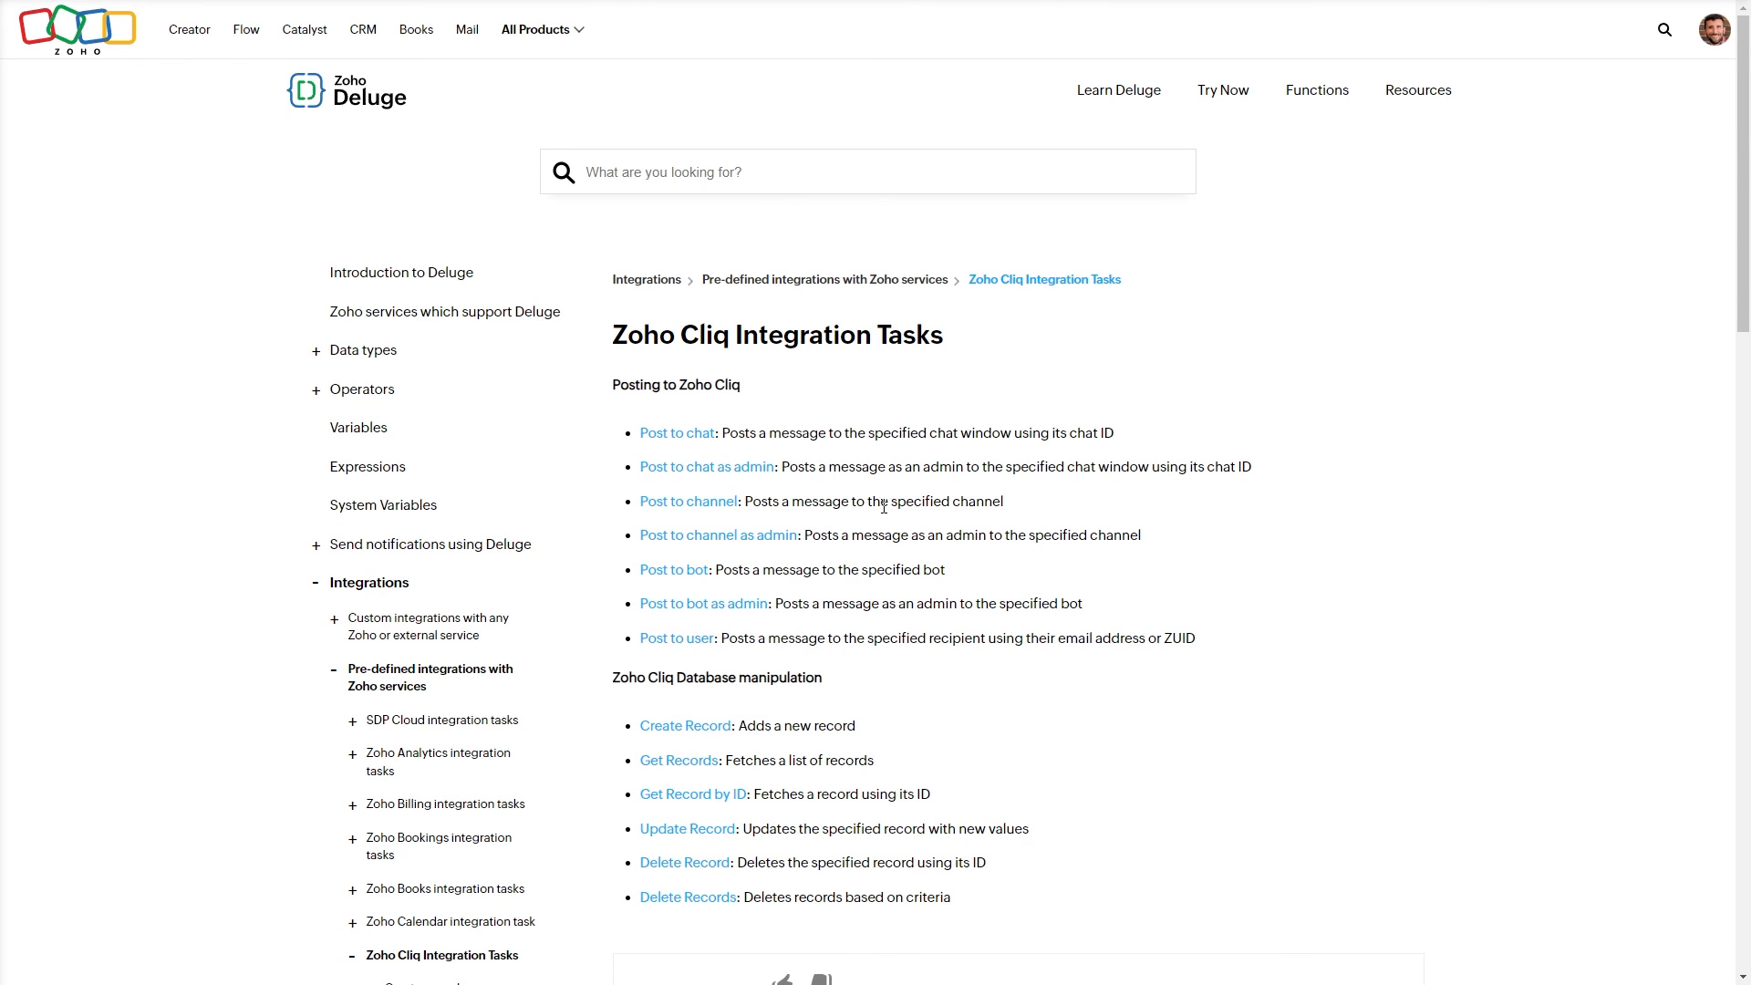
mouse_move(1041, 533)
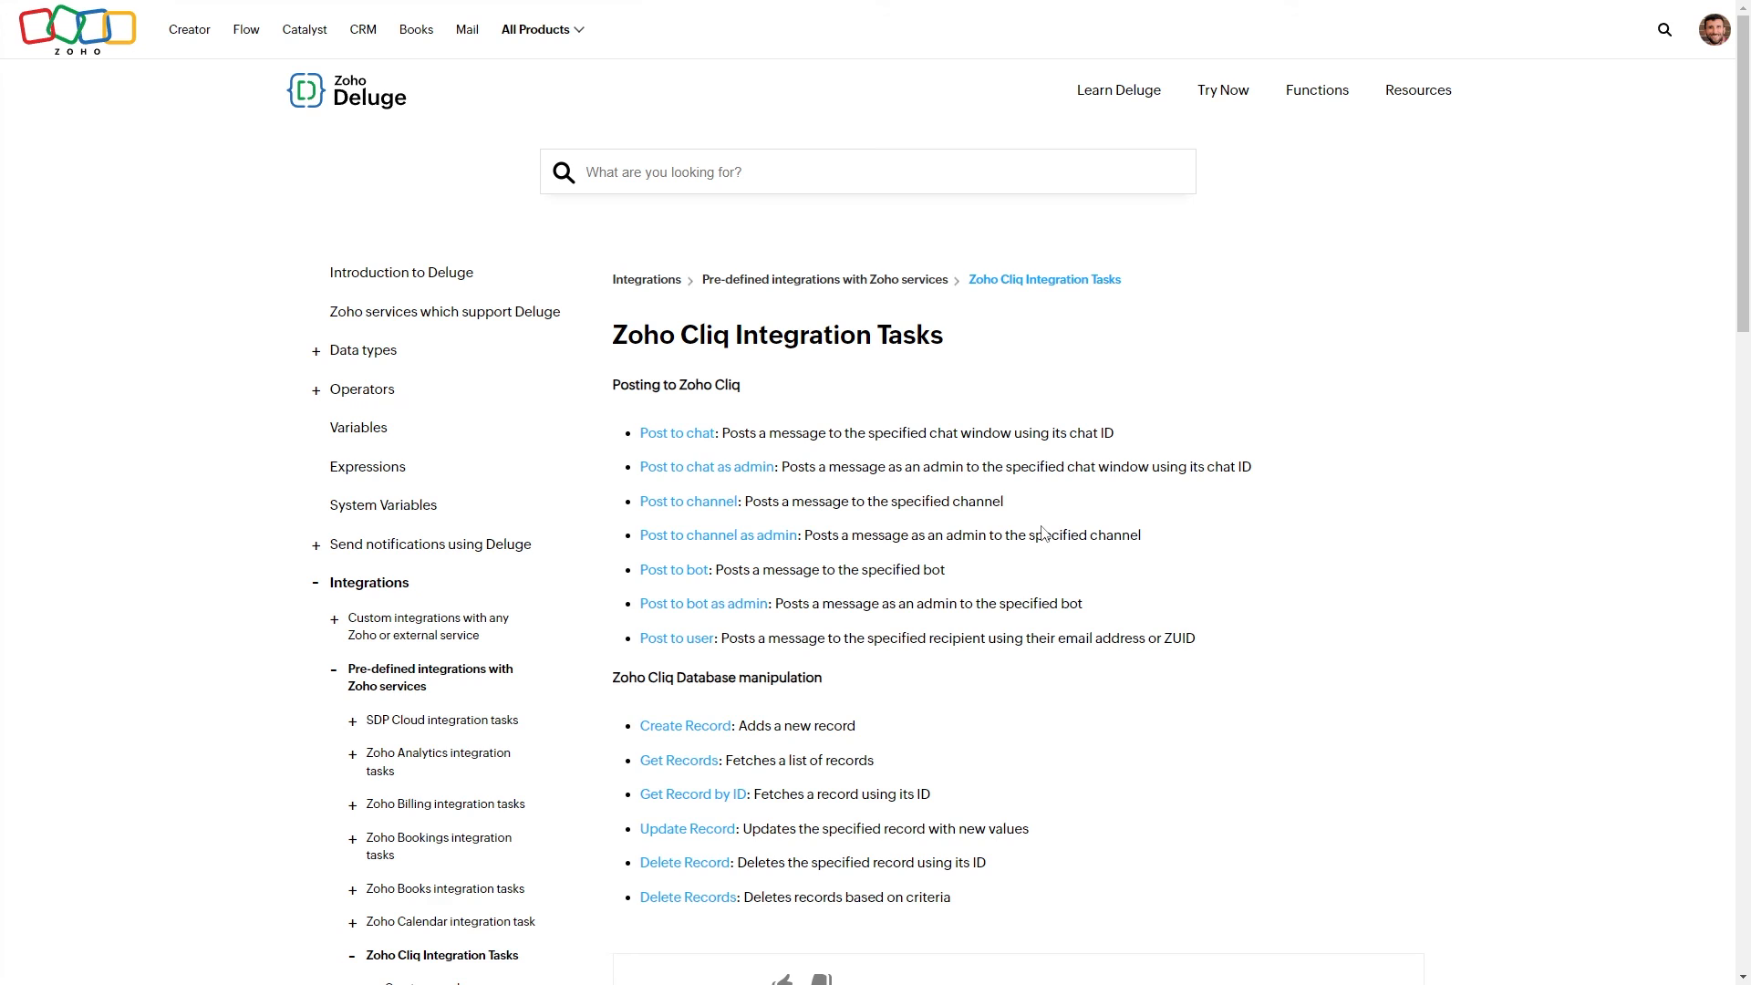